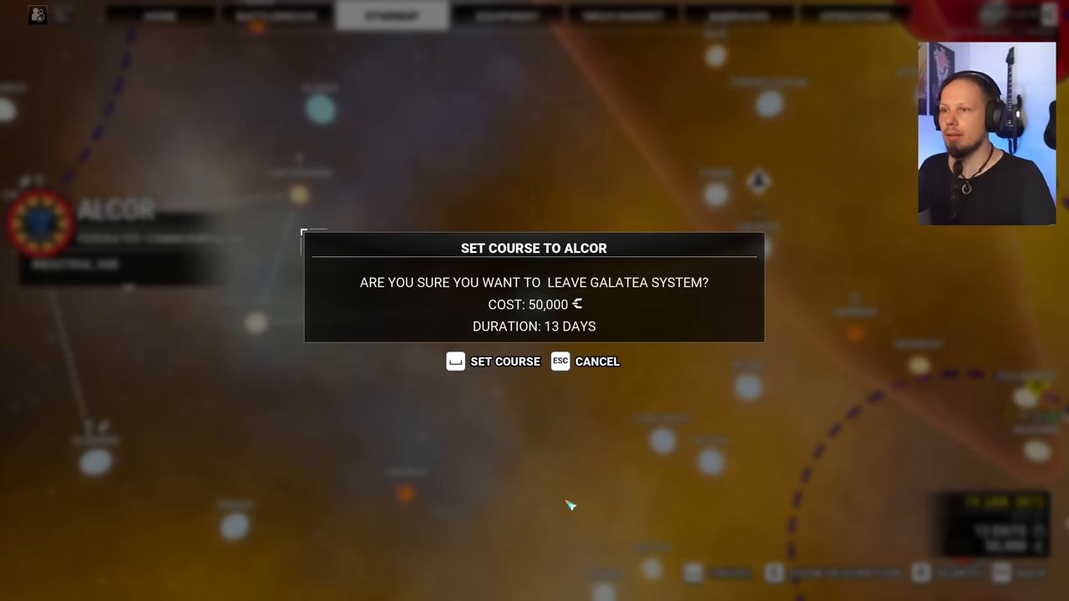
Confirm setting the 50,000-credit, 13-day course to Alcor
left_click(492, 361)
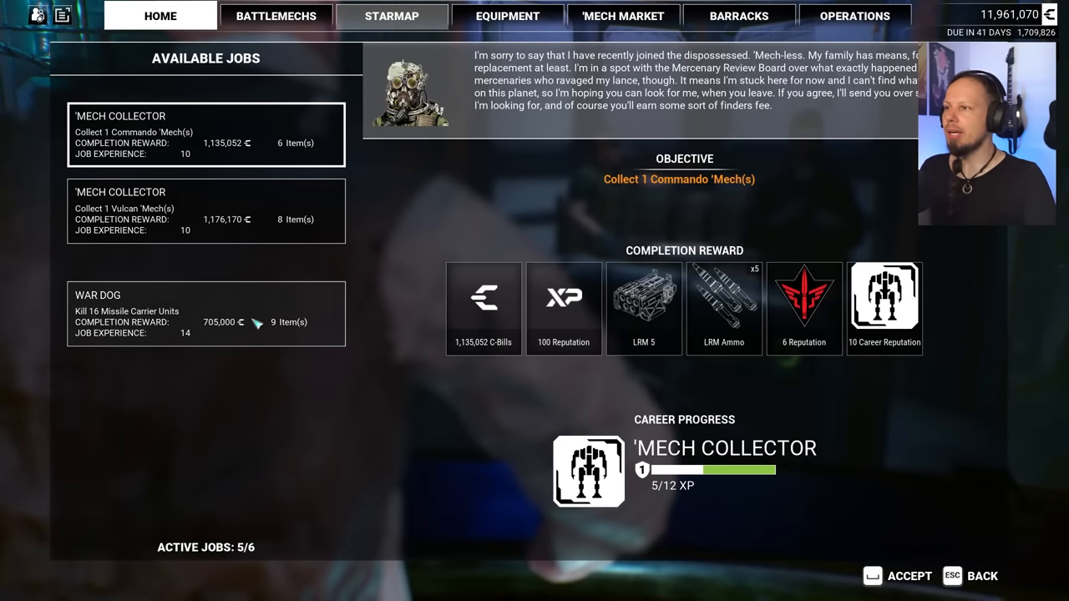
Review the War Dog job and another offer, then accept one to fill active jobs to 6 of 6
left_click(205, 314)
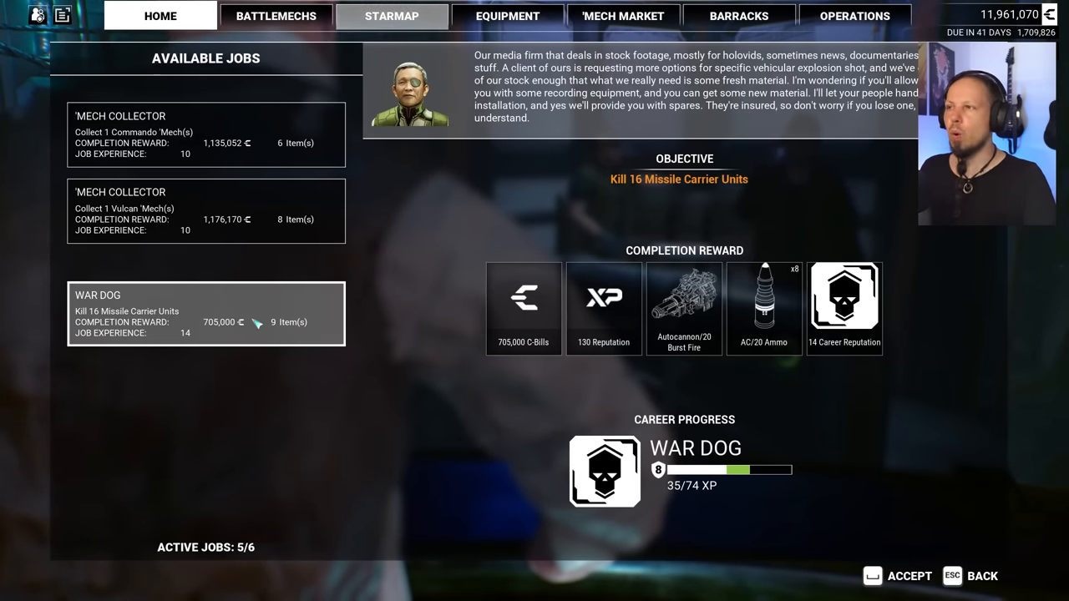
left_click(205, 133)
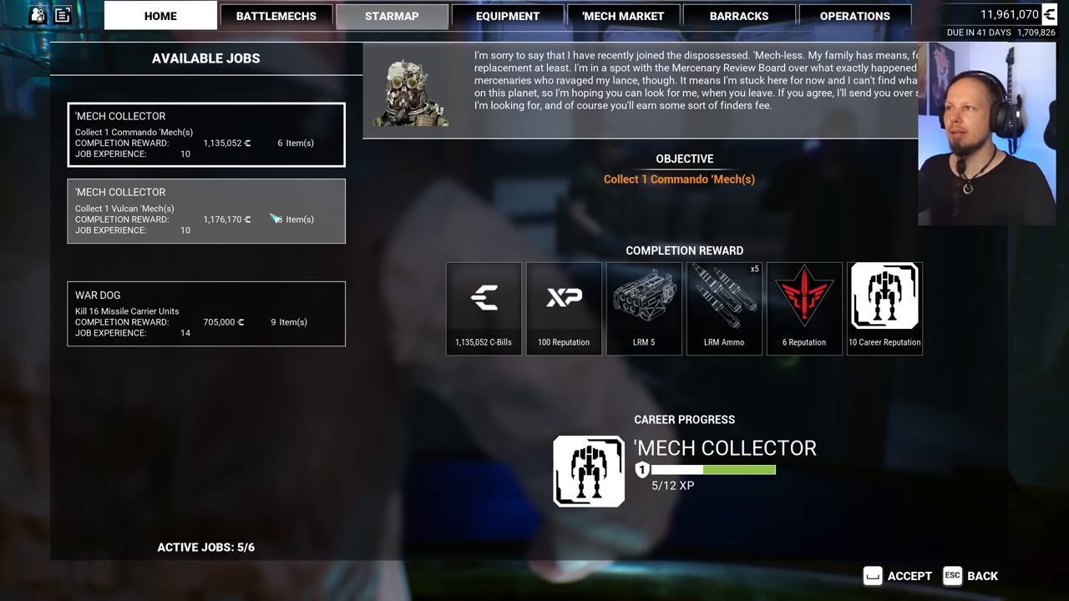
left_click(206, 314)
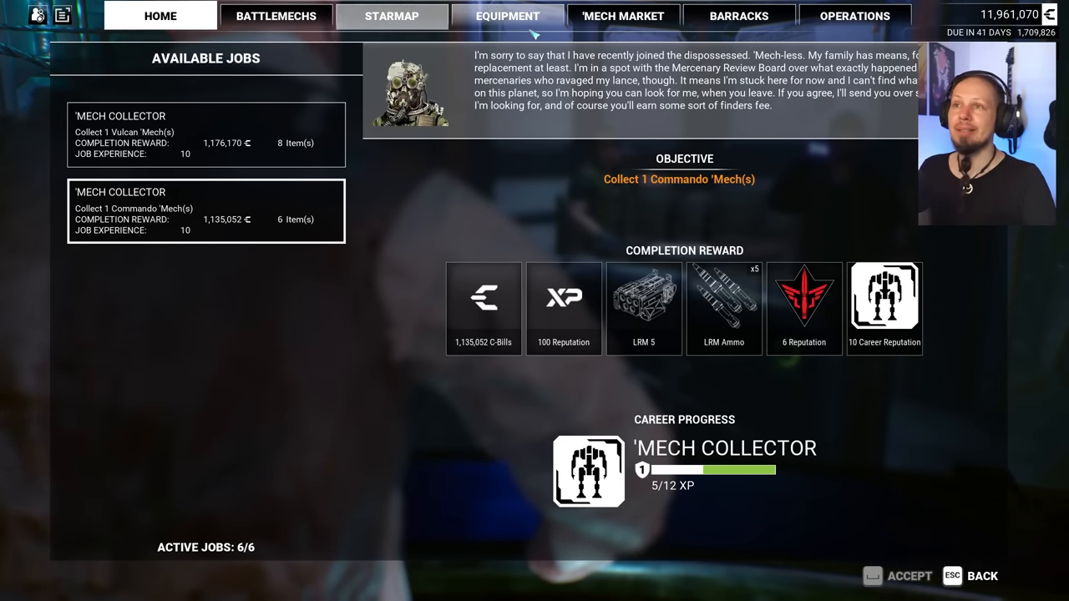
Browse the pilot roster, viewing Coyote's, Bulwark's and Raptor's pilot records
left_click(738, 15)
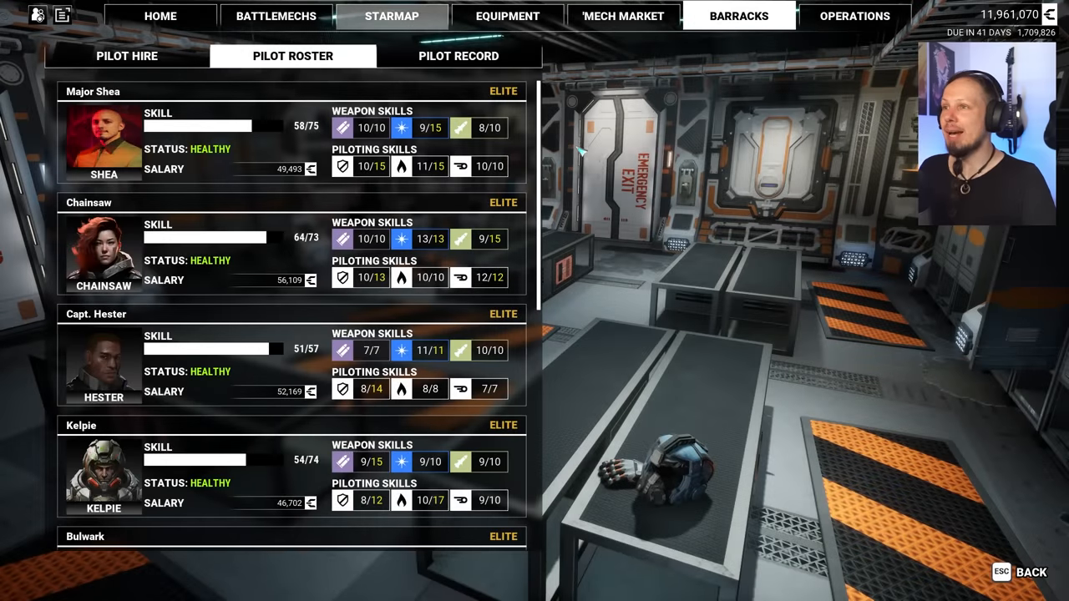
scroll("down", 3)
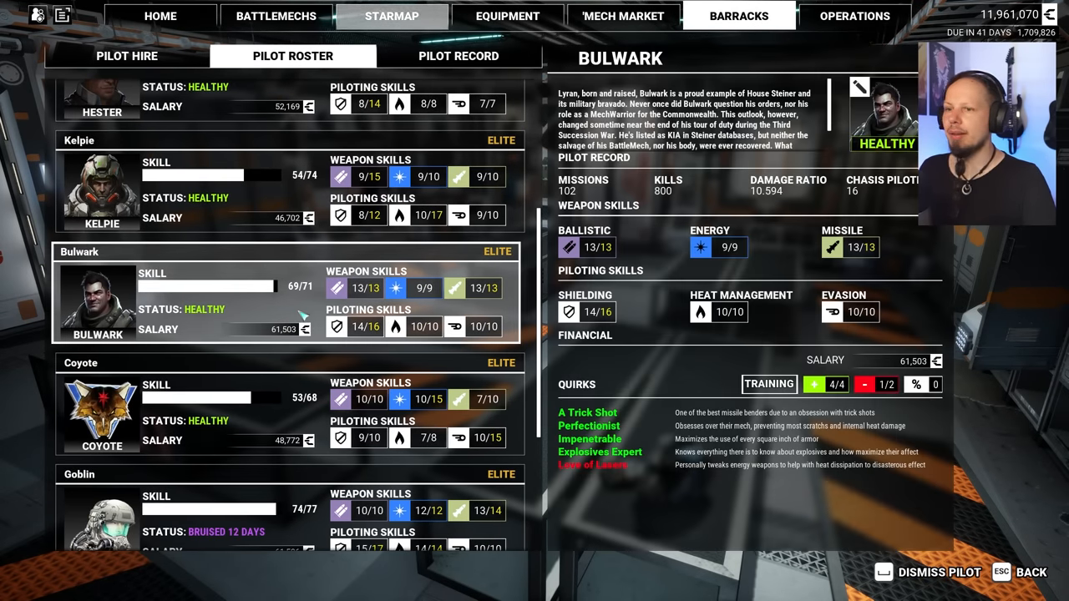
mouse_move(593, 464)
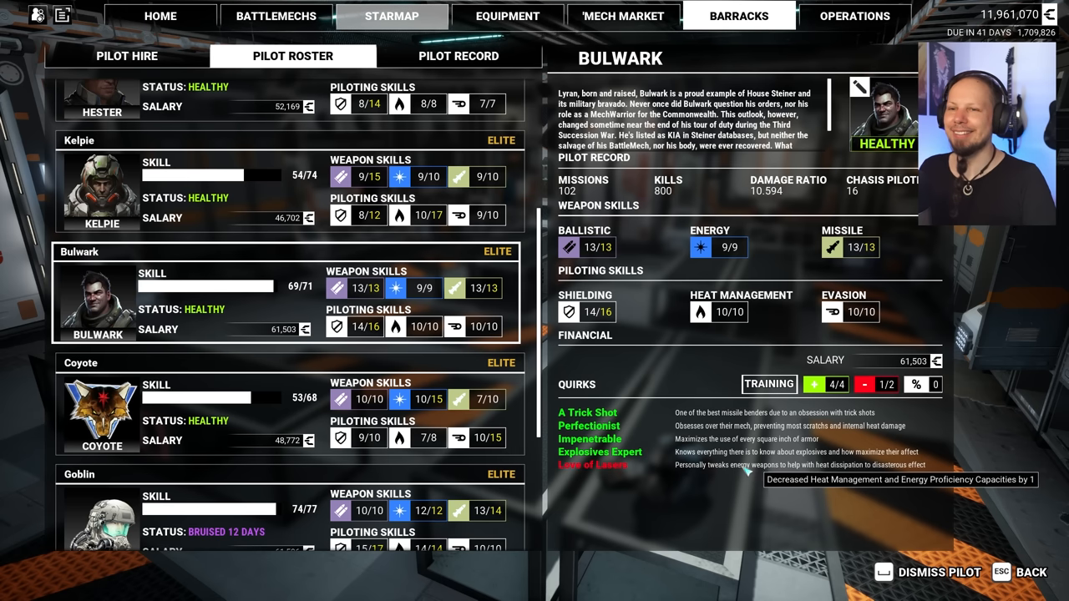
left_click(768, 384)
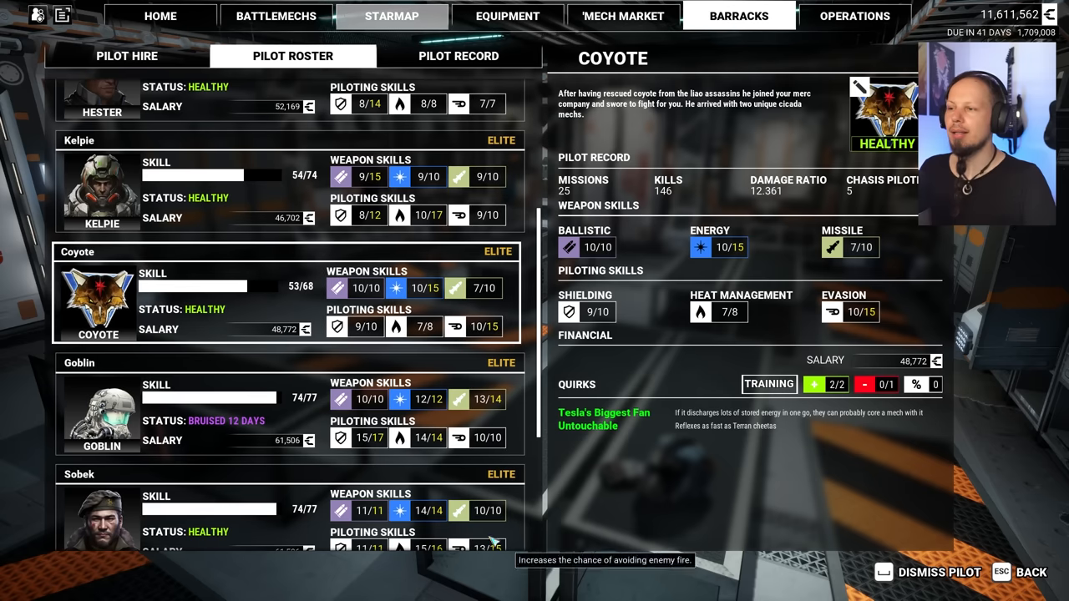
scroll("down", 3)
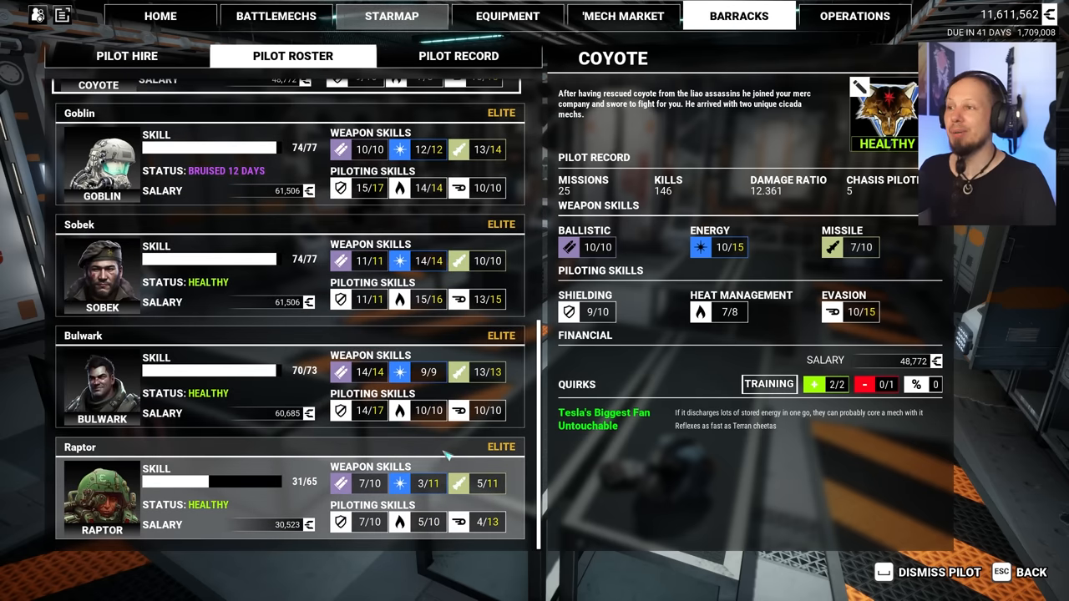
left_click(768, 384)
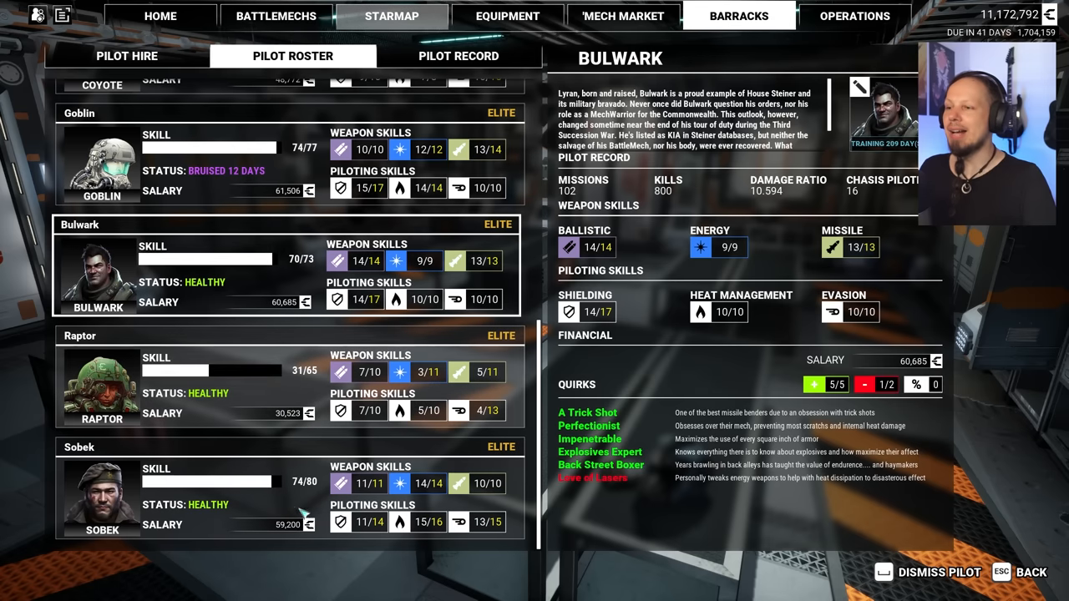
left_click(102, 493)
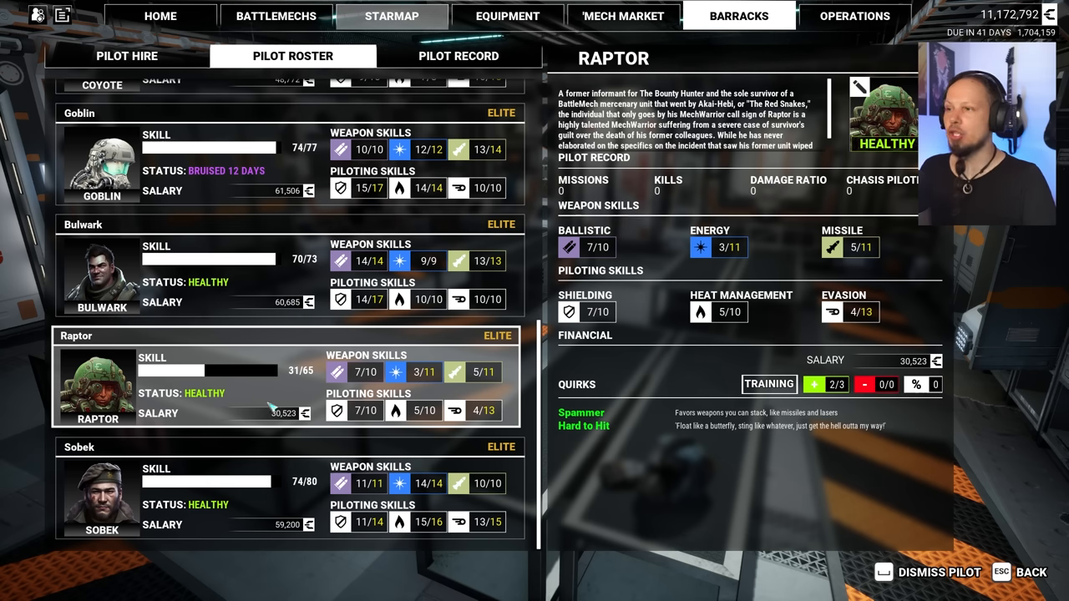
Review further pilots including Goblin and Capt. Hester, and enroll Chainsaw in a training program
left_click(768, 384)
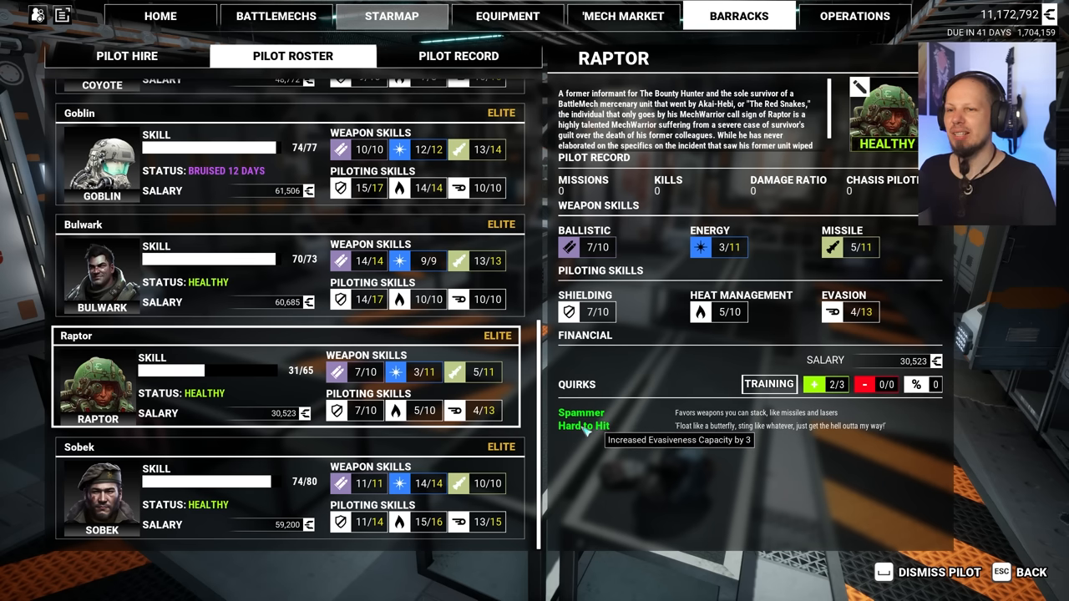
left_click(768, 384)
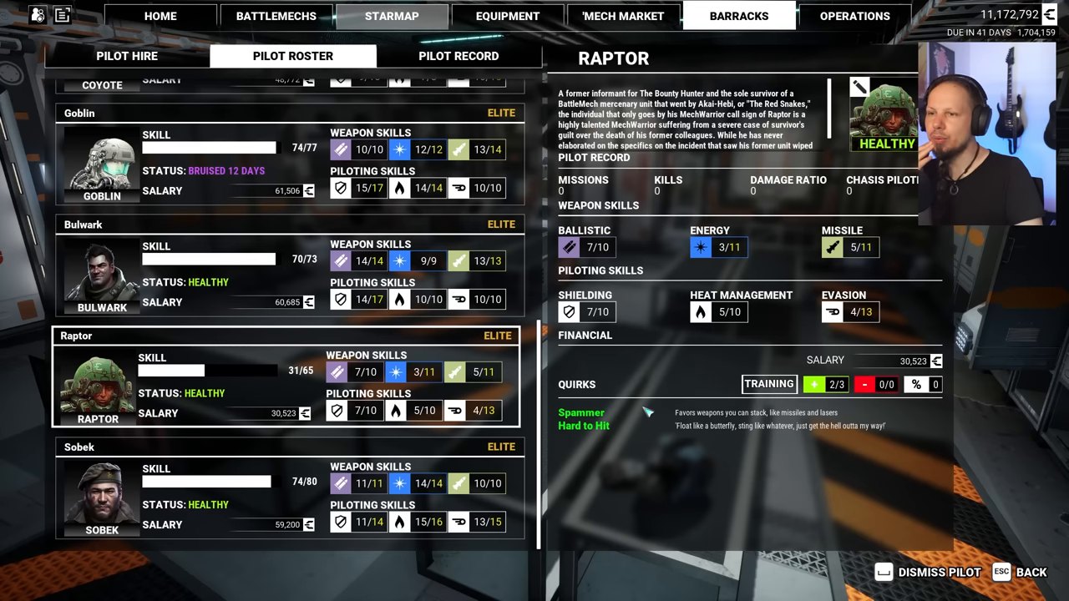
mouse_move(643, 412)
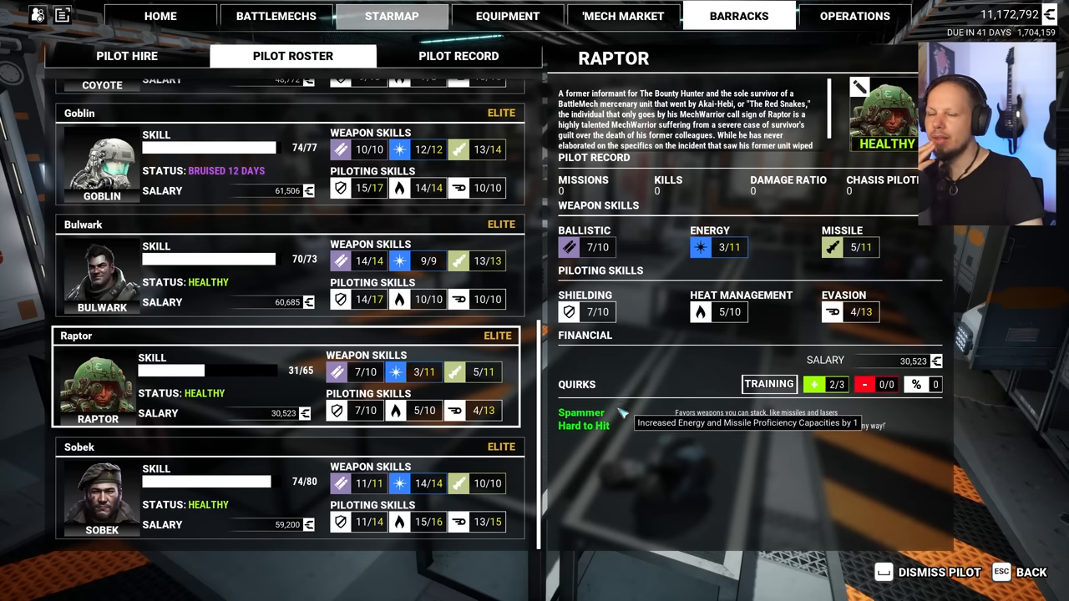
left_click(768, 384)
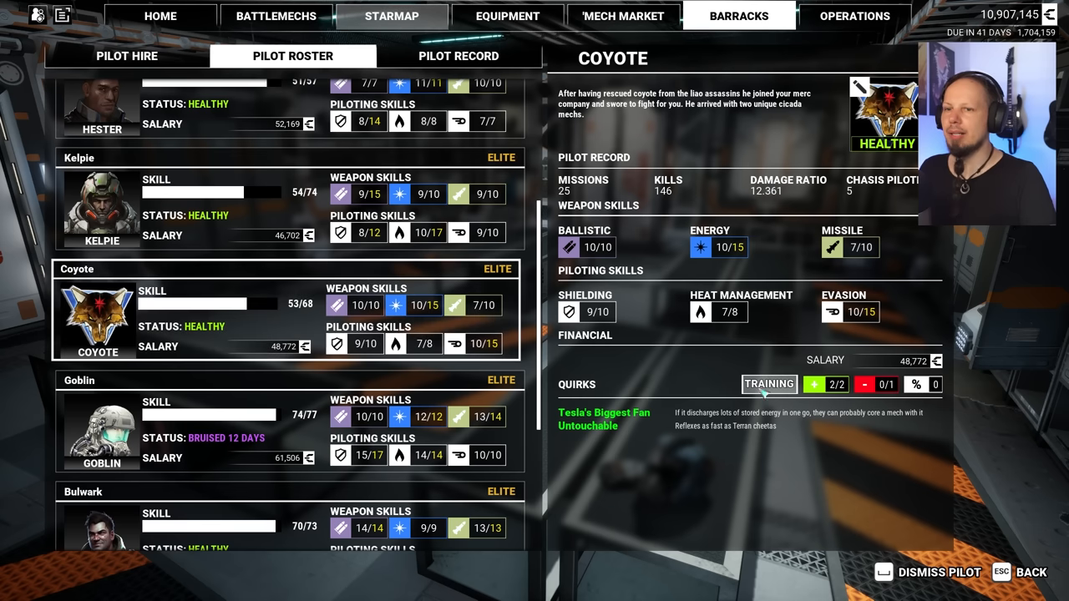
left_click(768, 384)
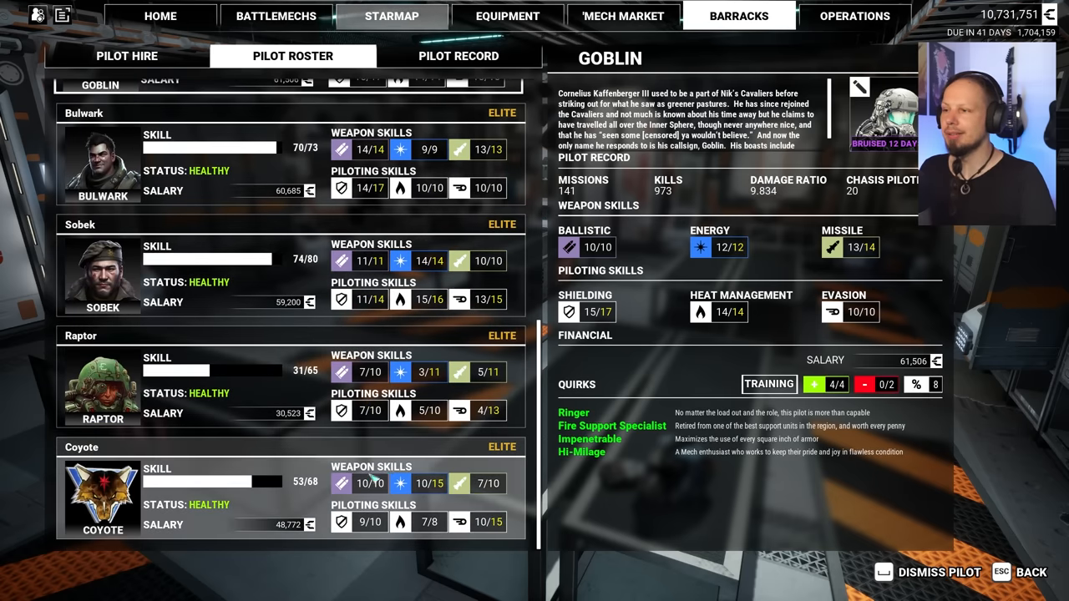
left_click(101, 498)
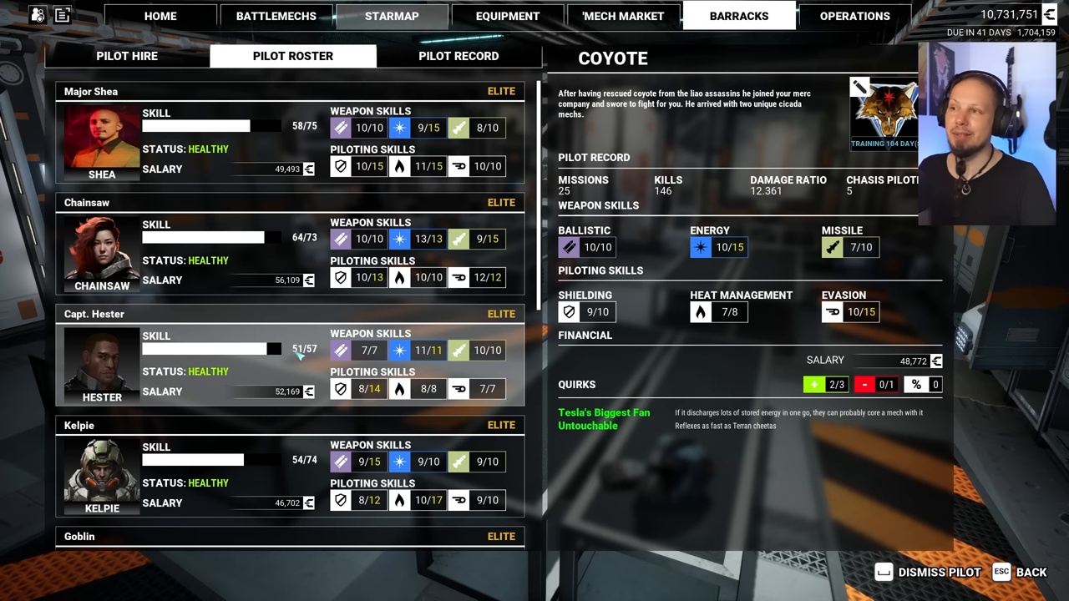
left_click(100, 134)
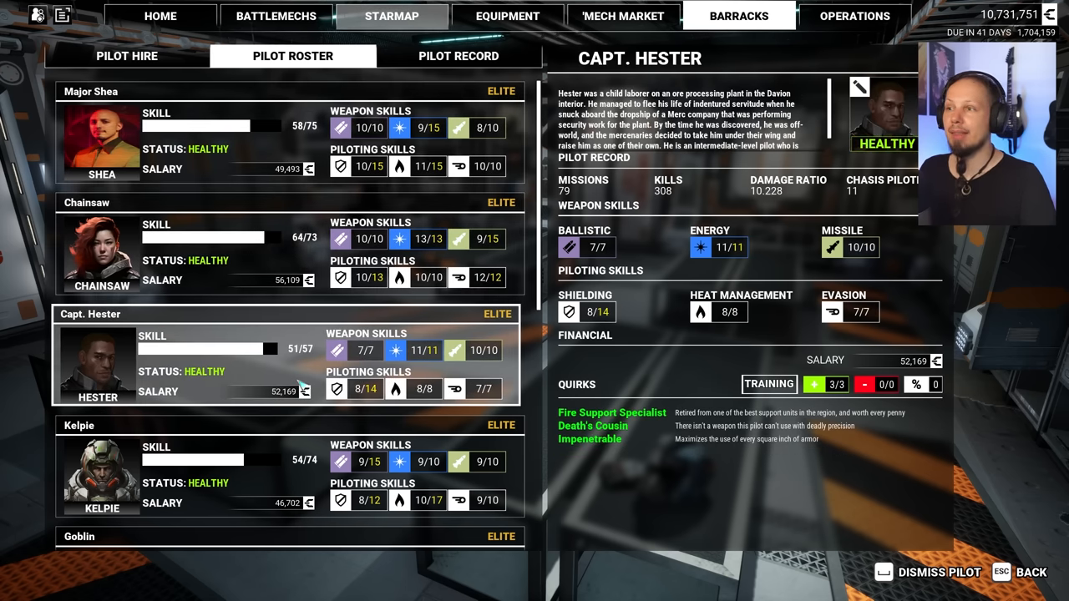
left_click(769, 384)
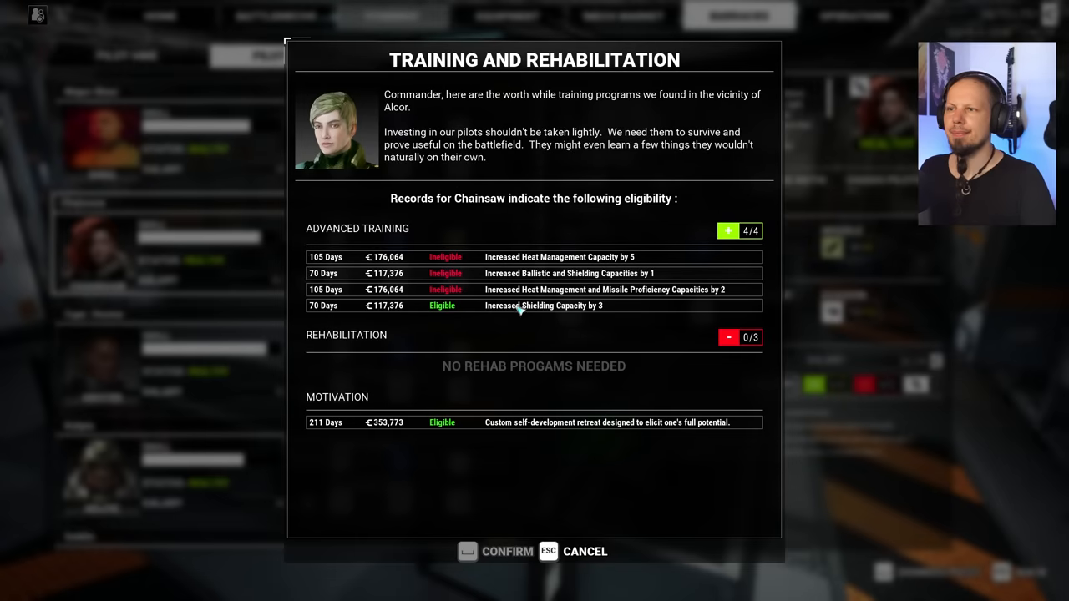
left_click(534, 304)
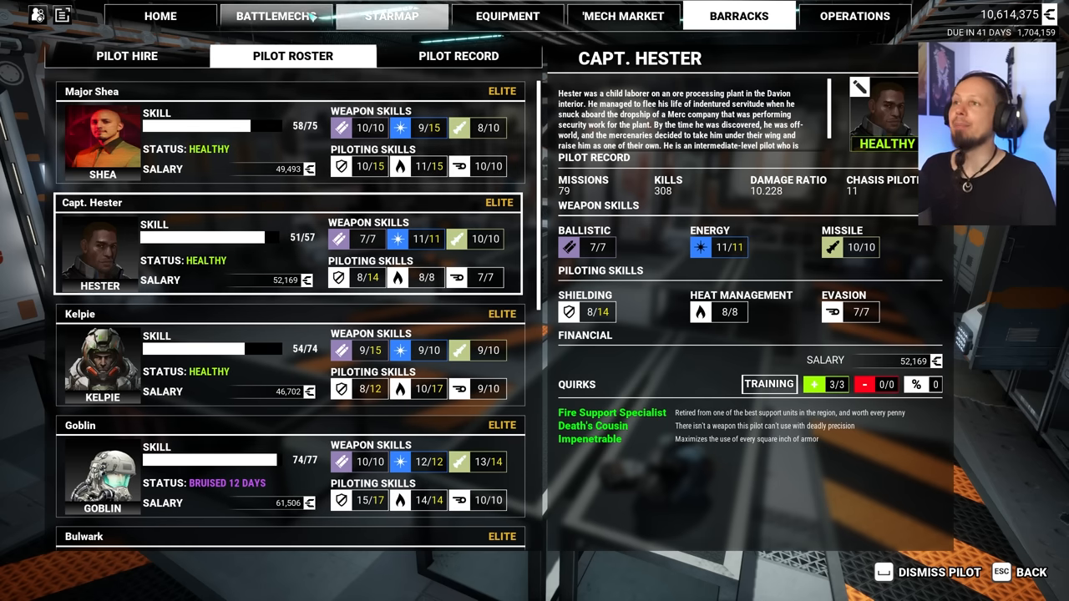
Check the owned BattleMechs hangar, then bring up the star map around Alcor
left_click(276, 16)
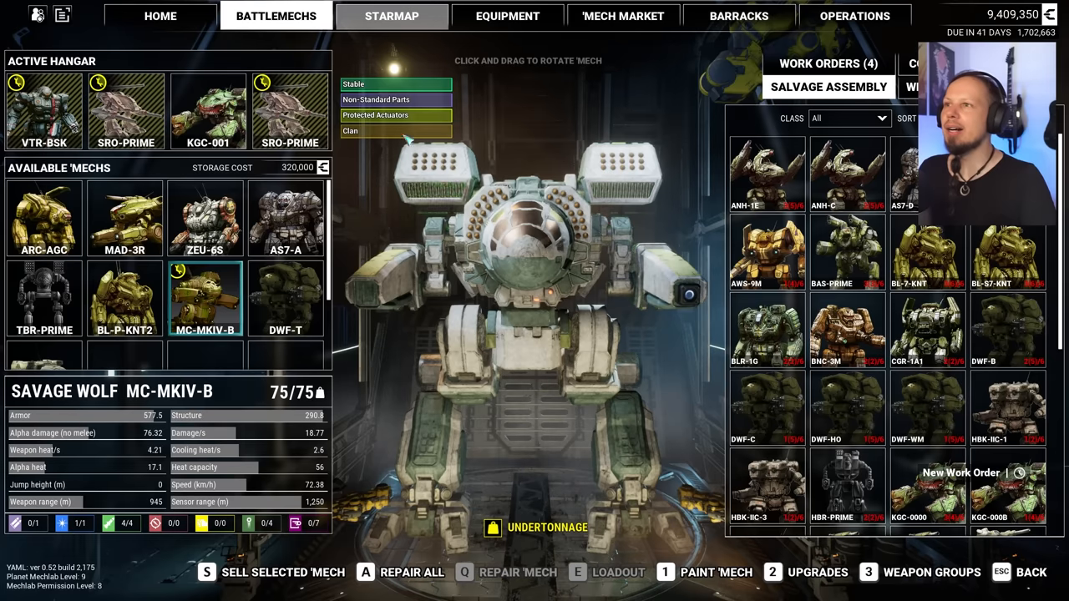
left_click(391, 17)
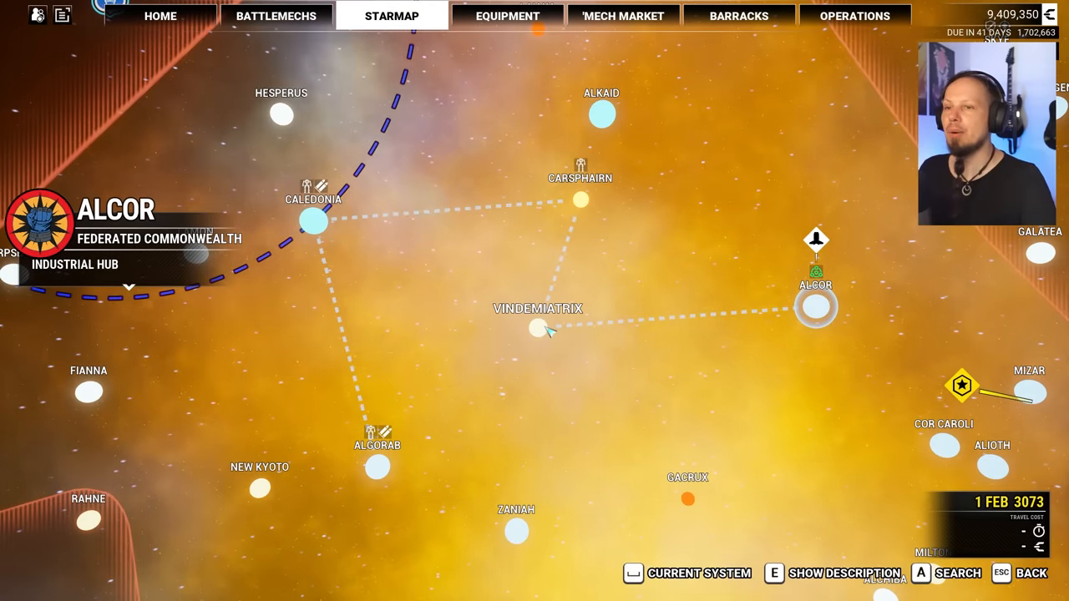
Pick Vindemiatrix, then buy electronics and armor/structure parts from the Federated Commonwealth market
left_click(531, 328)
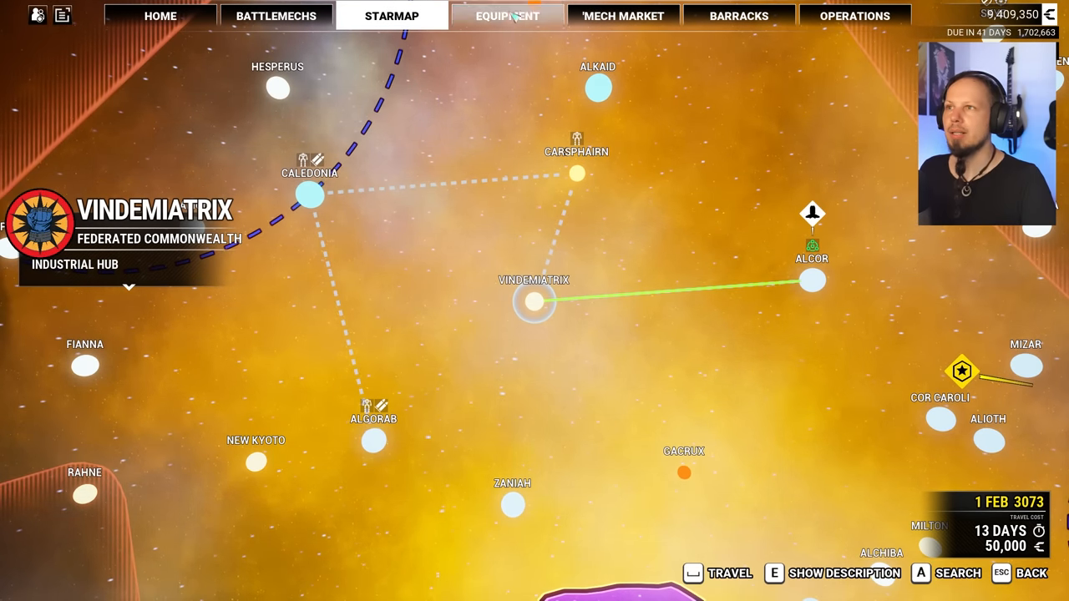
left_click(507, 16)
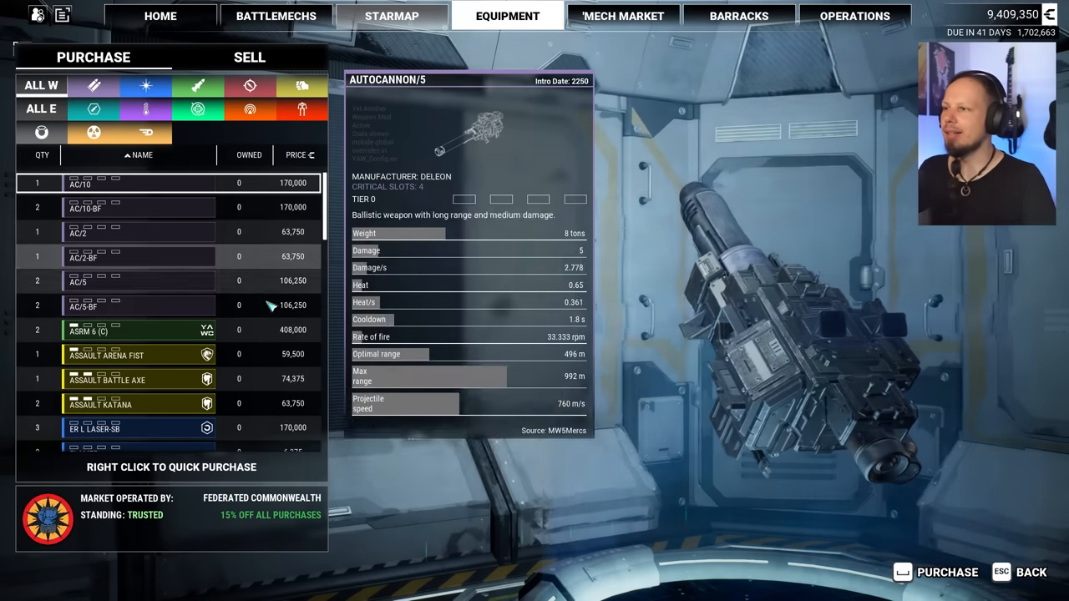
scroll("down", 3)
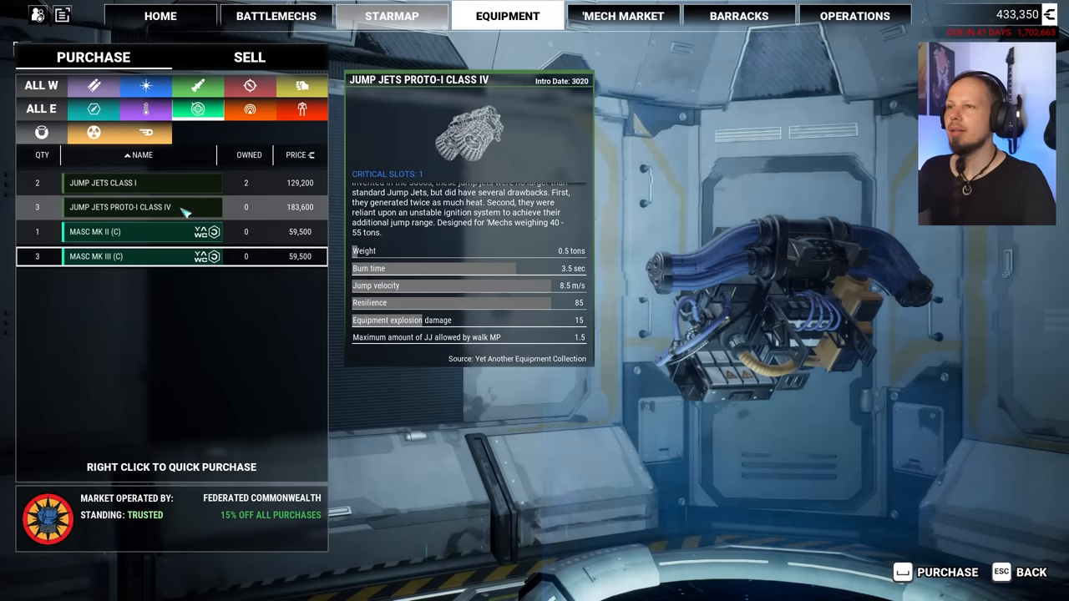
left_click(249, 110)
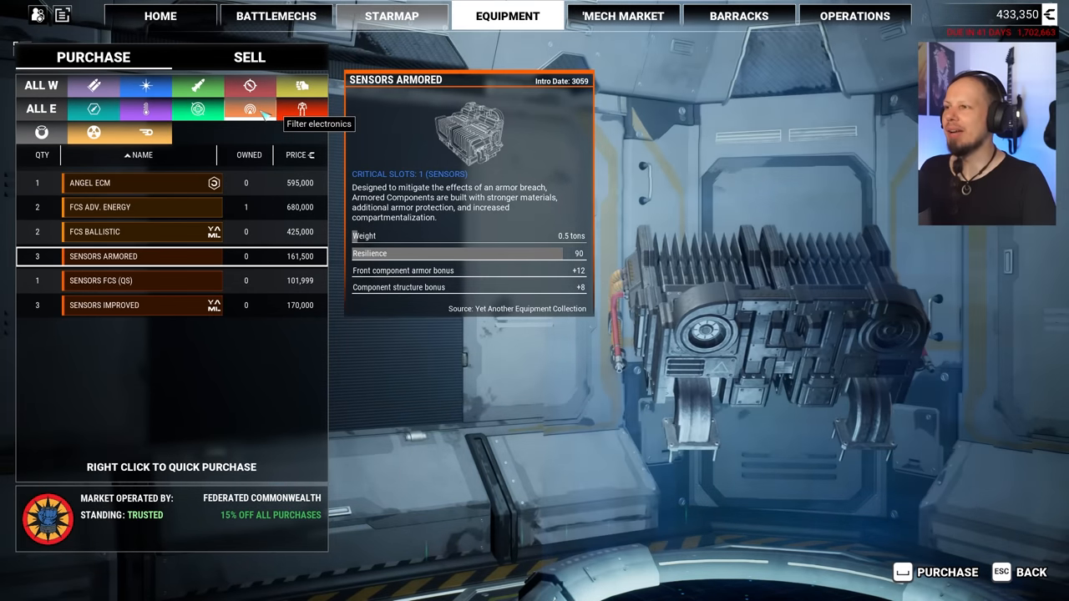
left_click(300, 110)
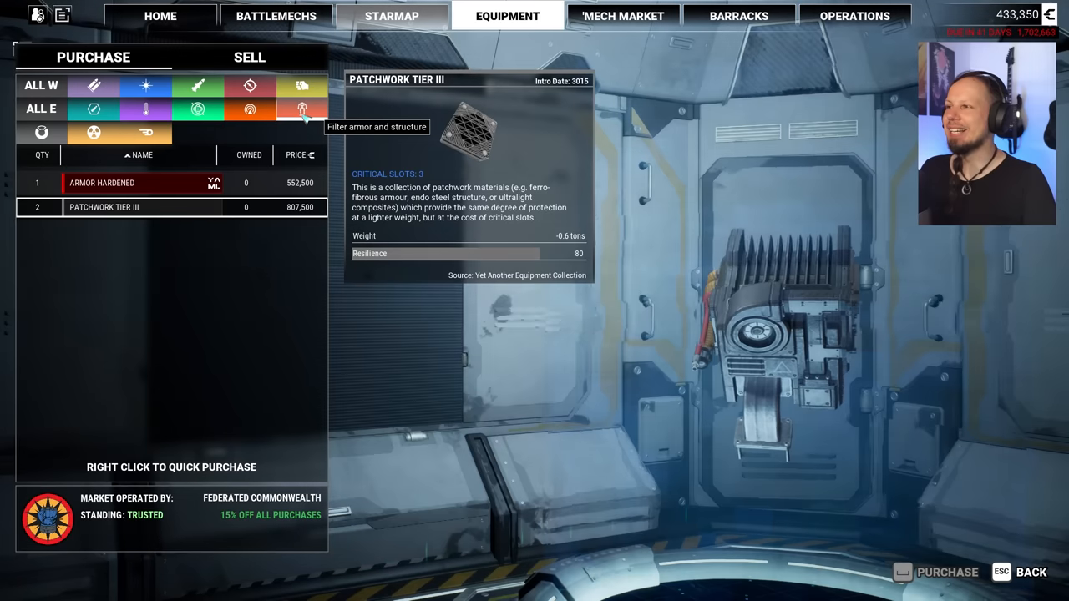
mouse_move(147, 108)
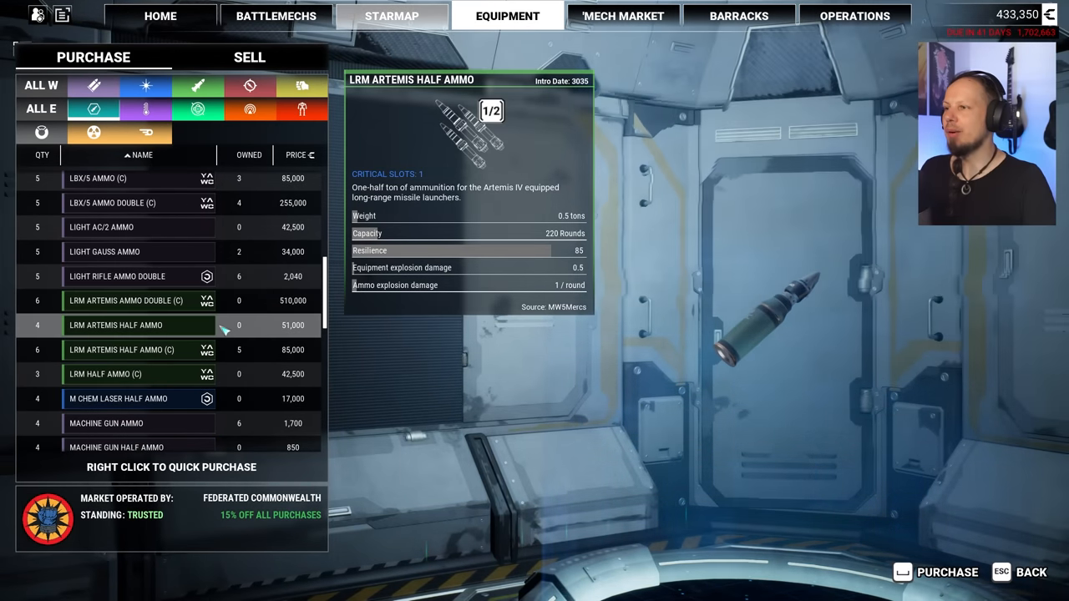
left_click(125, 374)
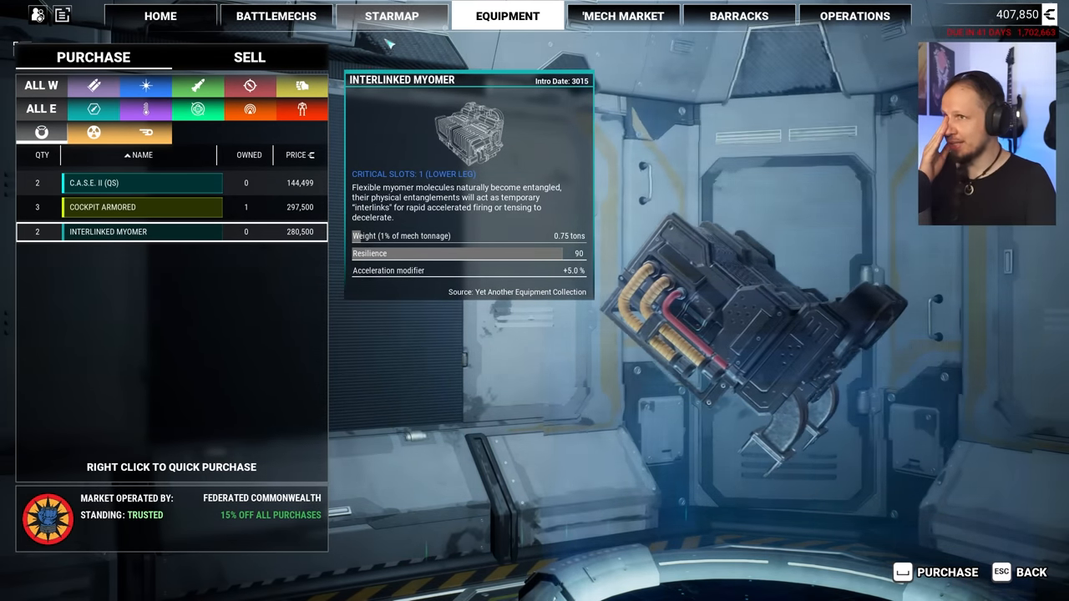
Return to the home screen after the trip, now dated 14 Feb 3073
left_click(390, 15)
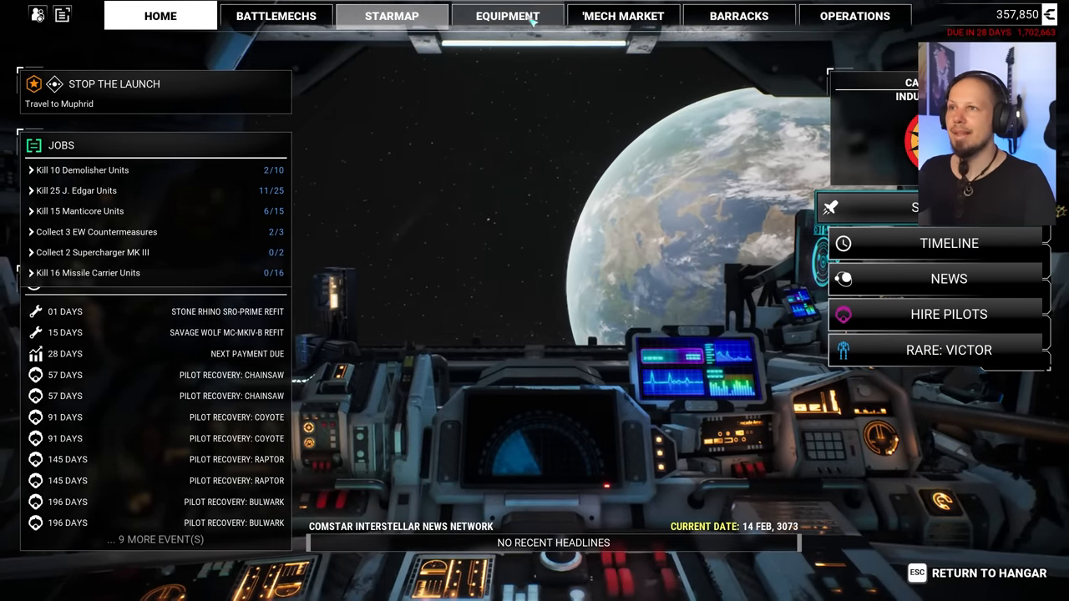
Browse the equipment market's purchase lists, including coolant pods, gyros and ammunition, without buying
left_click(508, 15)
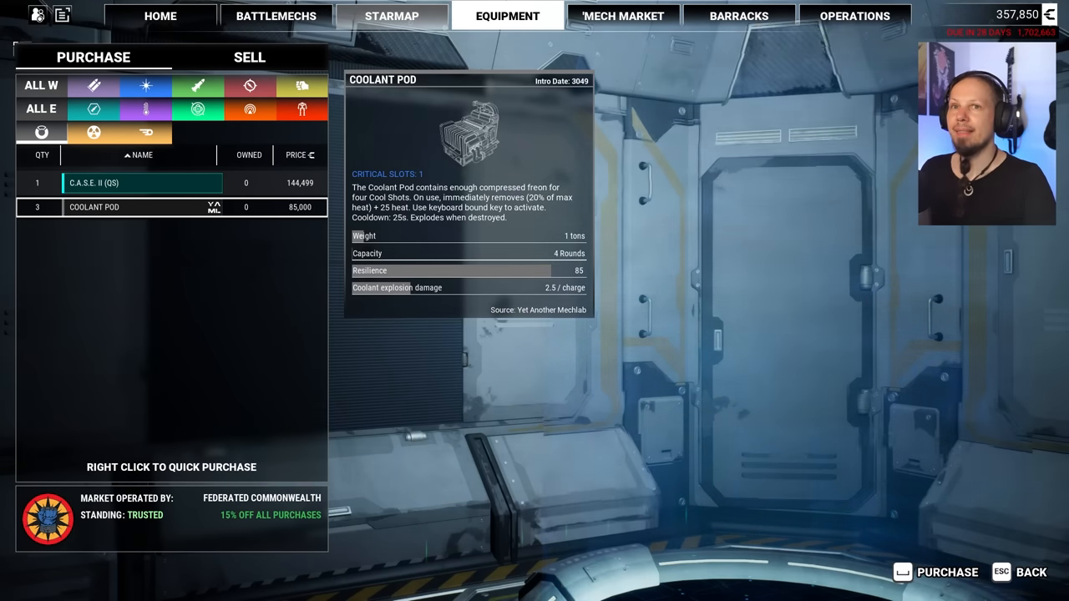
left_click(41, 85)
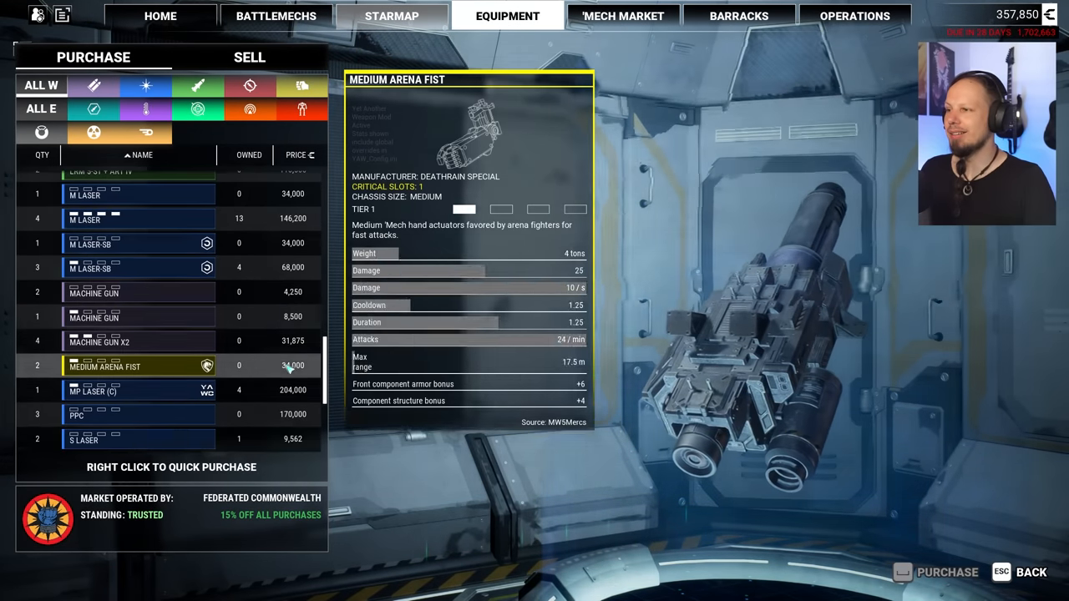
scroll("down", 3)
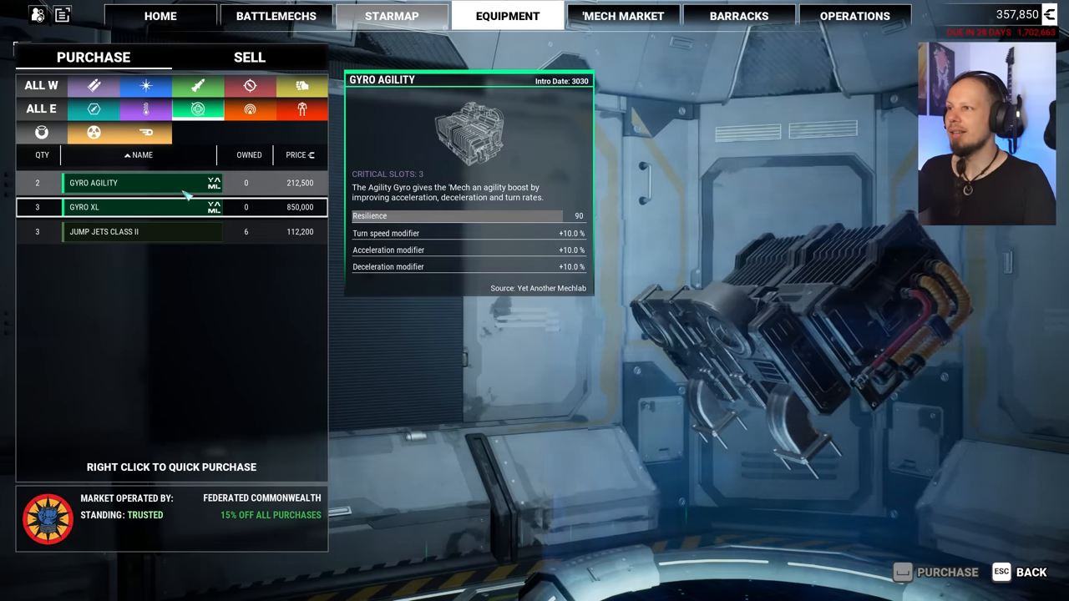
left_click(248, 110)
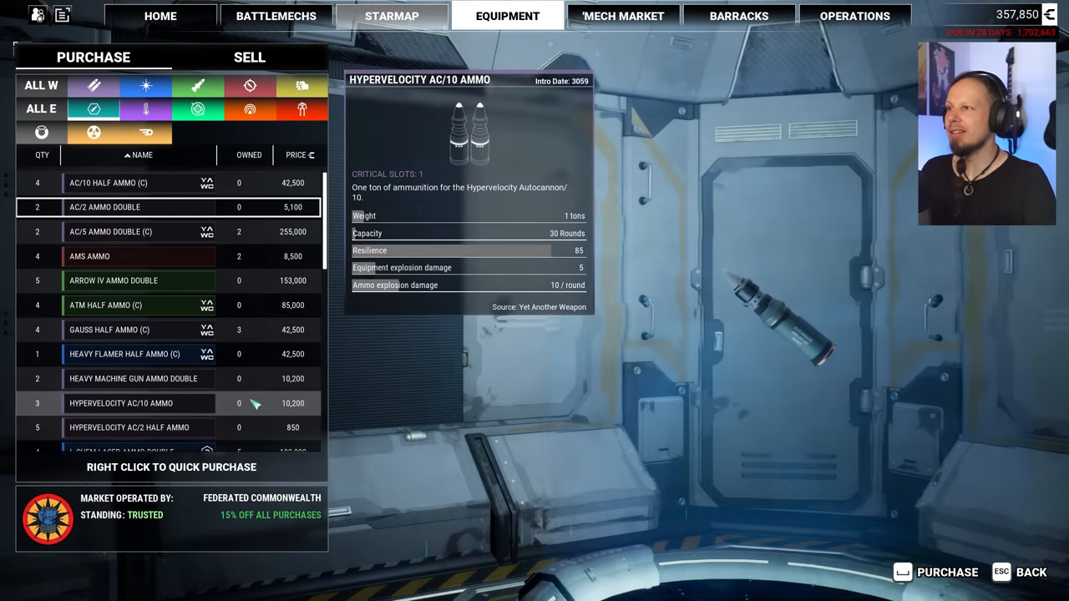
scroll("down", 3)
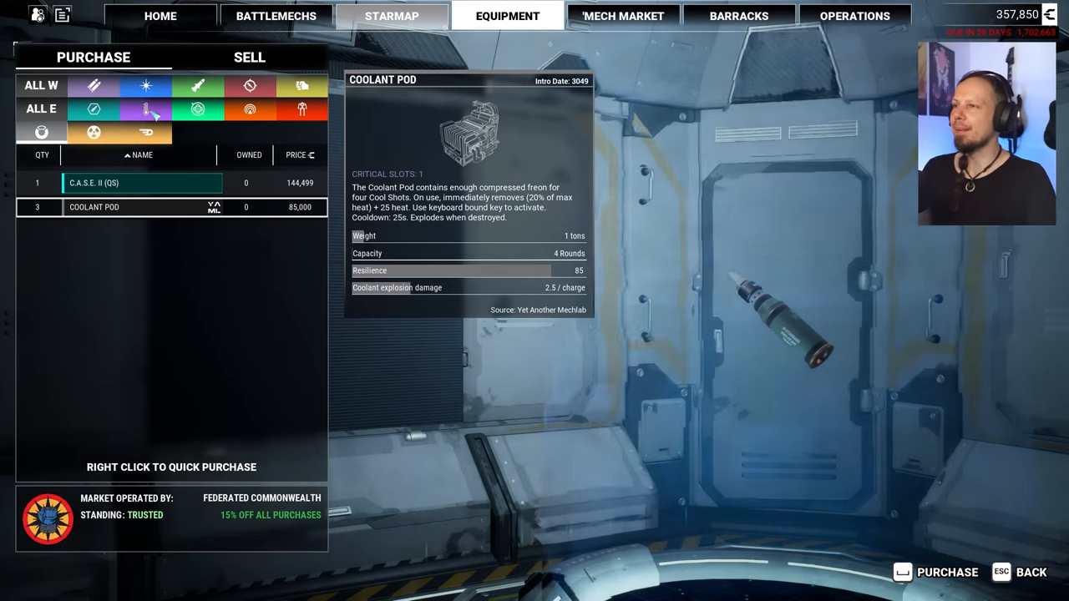
Sell surplus ammo and parts in the Sell list, raising funds to 5,140,850 credits
left_click(249, 57)
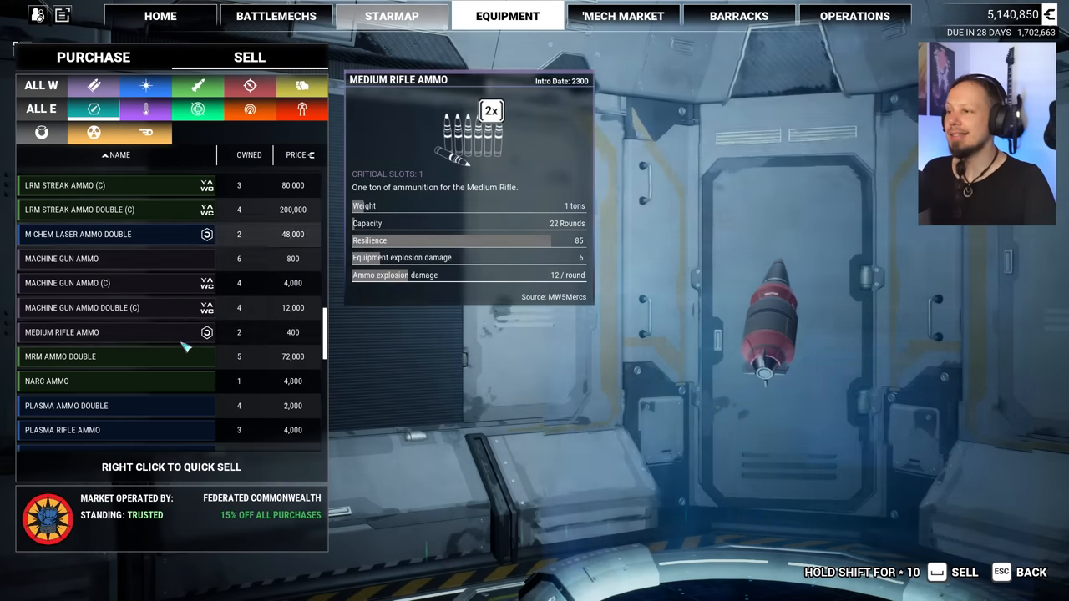
scroll("down", 3)
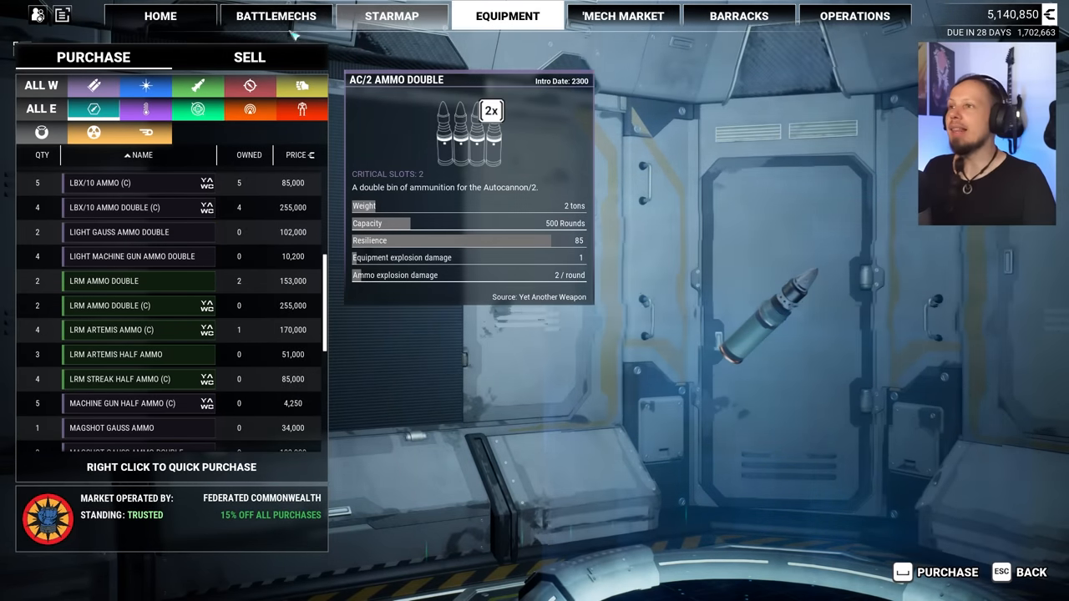
View the Dire Wolf DWF-T, wait one day for the Stone Rhino refit, then select the Atlas AS7-A
left_click(275, 15)
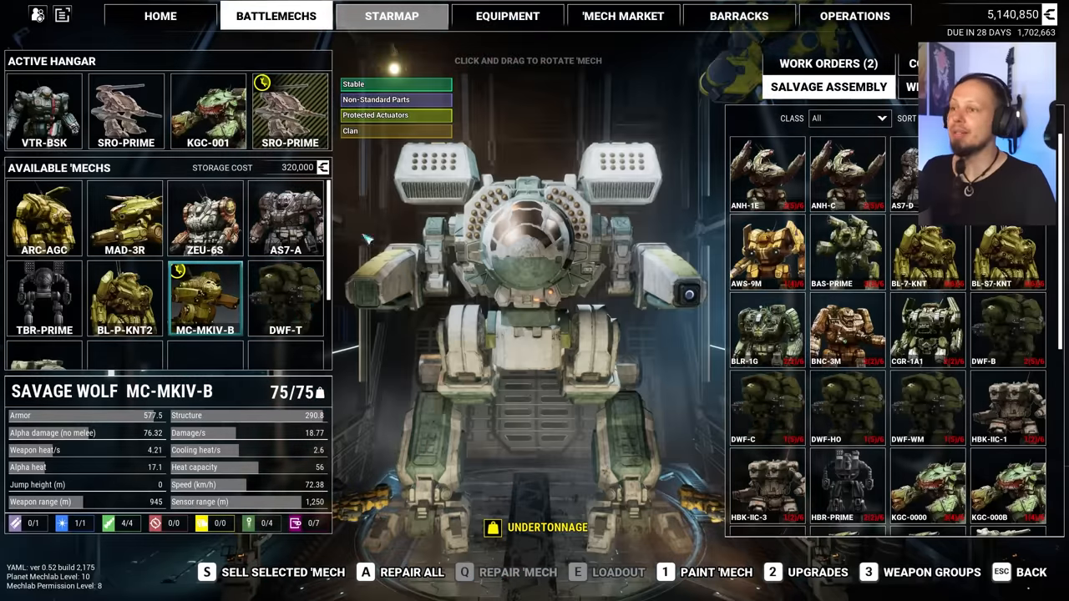
left_click(286, 297)
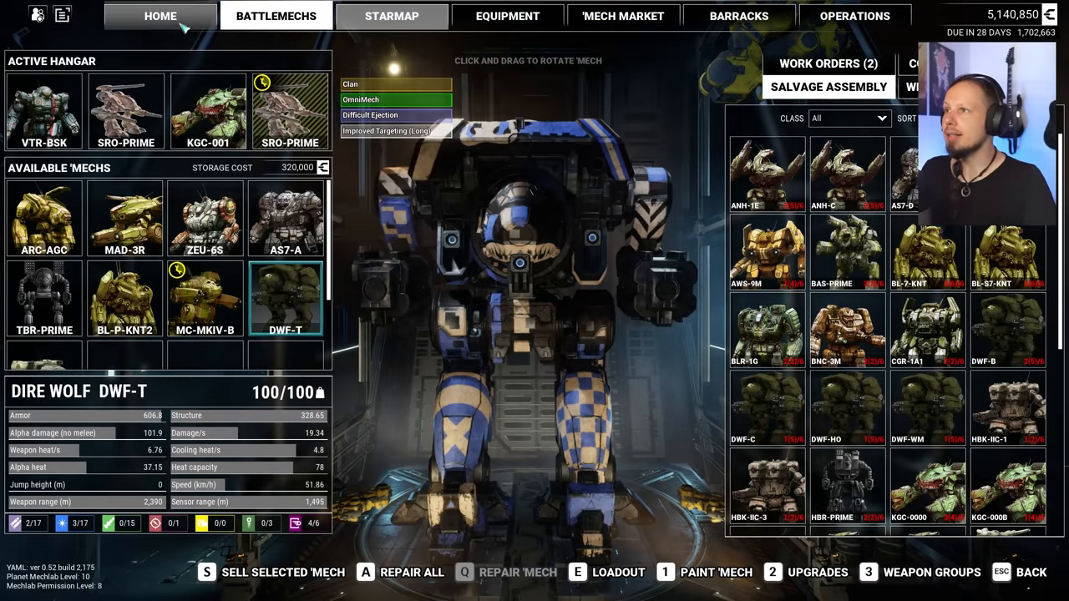
left_click(160, 15)
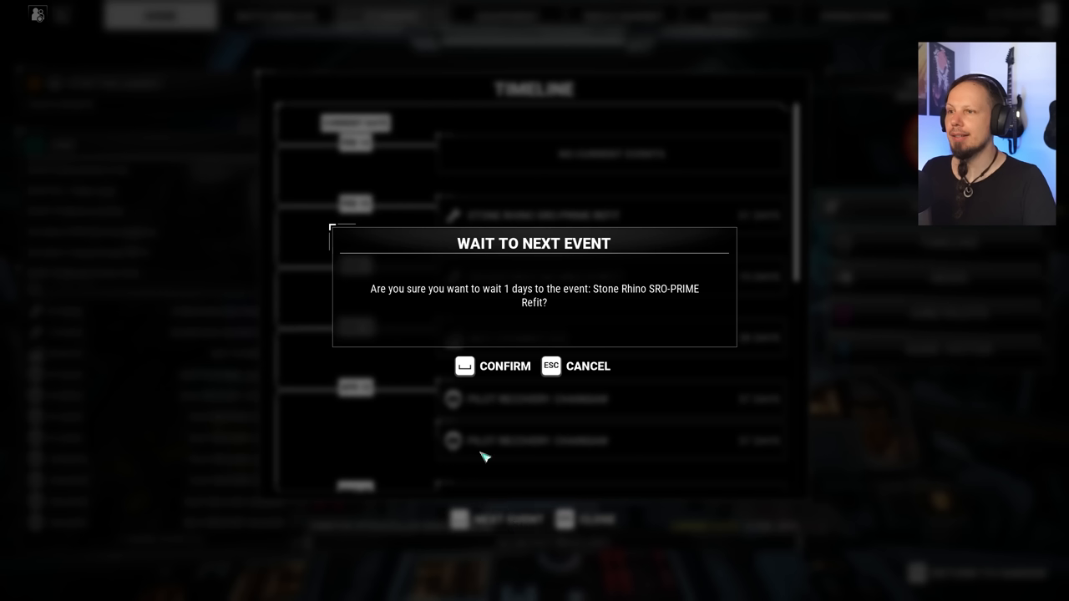
left_click(493, 365)
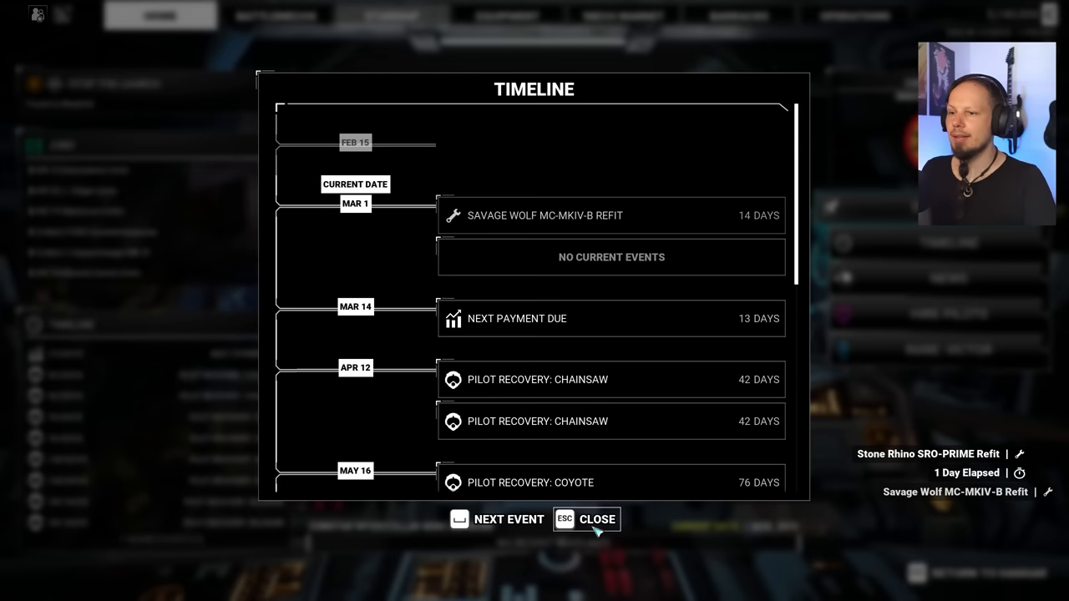
left_click(588, 518)
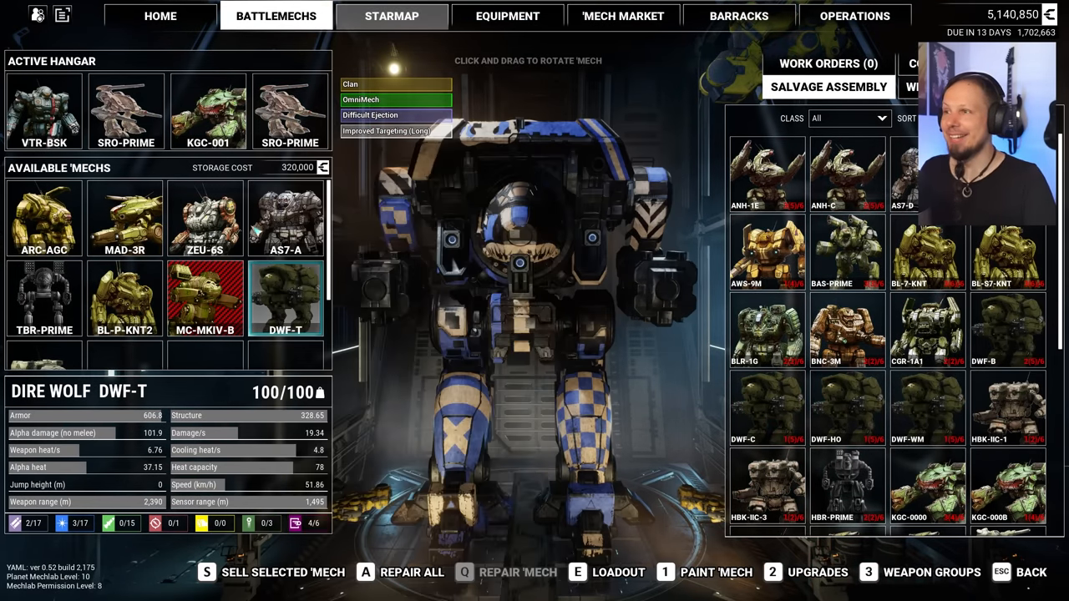
left_click(285, 217)
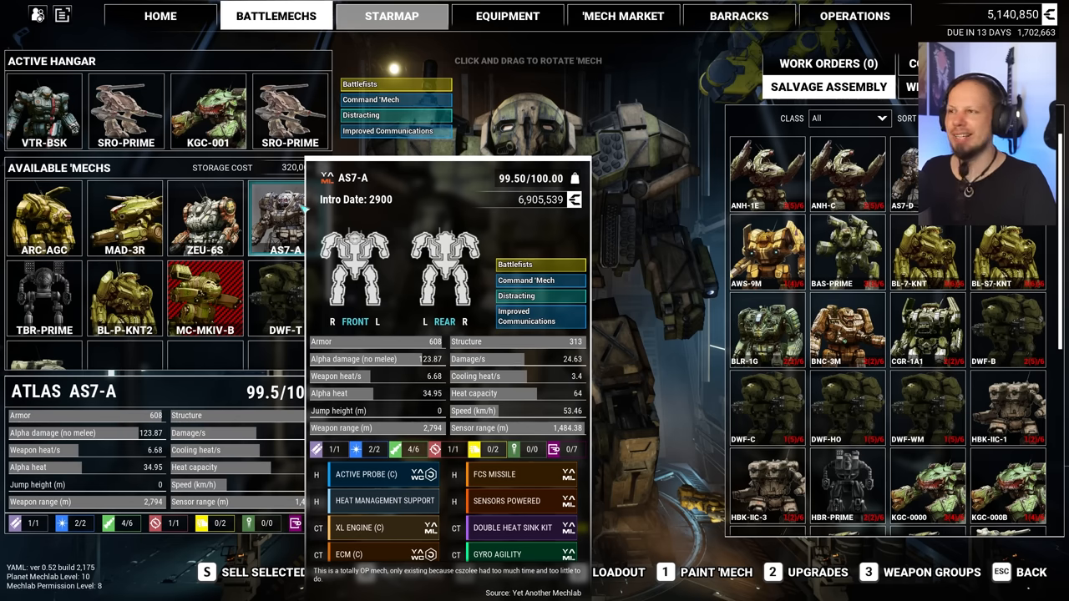
Bring the Atlas AS7-A into the mech lab and remove the Gauss ammo from its center torso
left_click(618, 571)
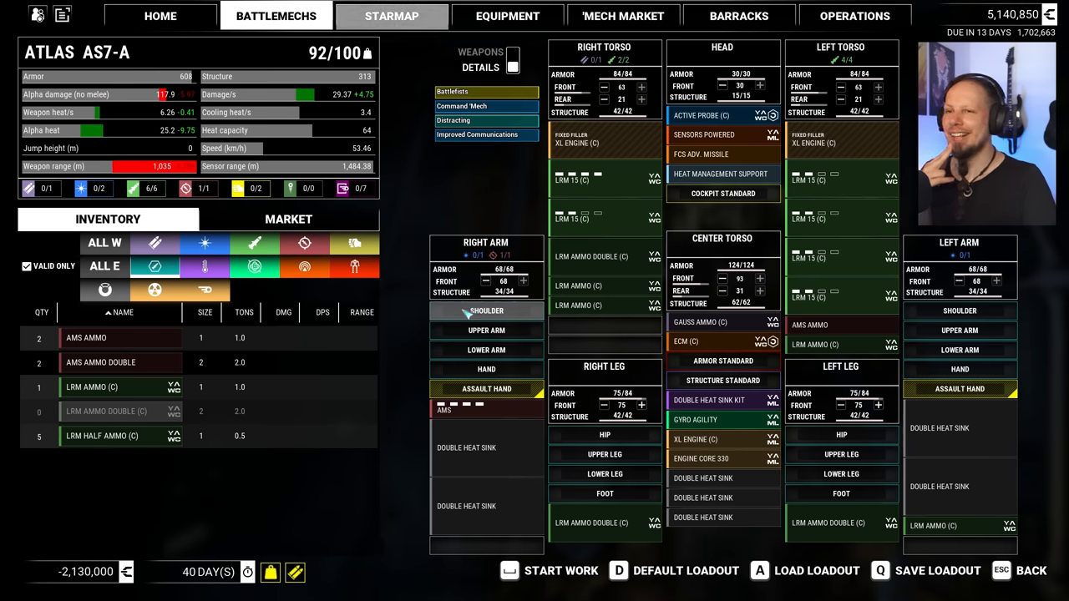
left_click(203, 267)
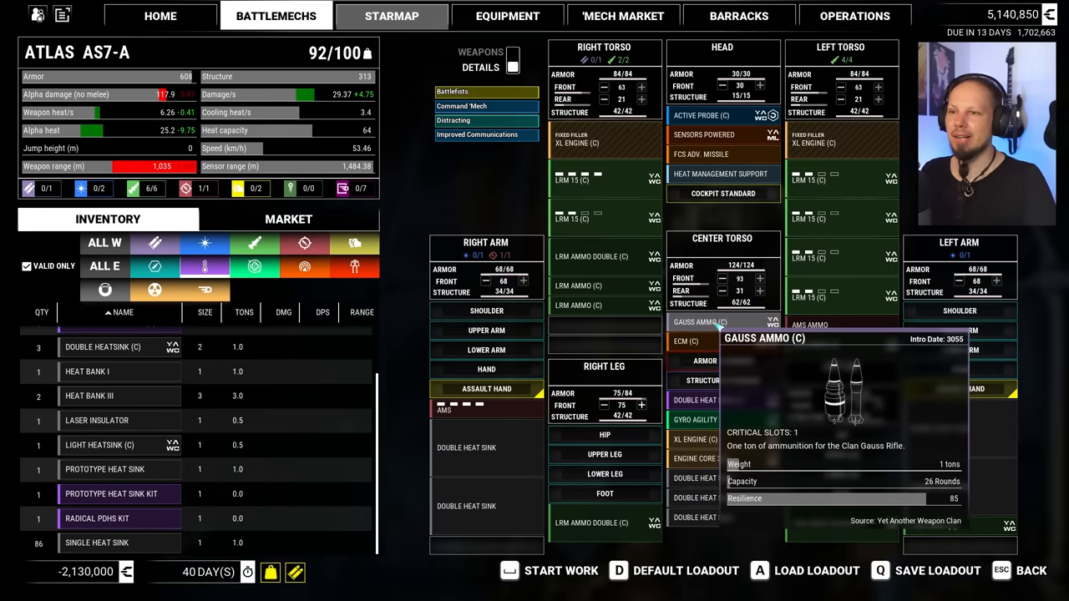
left_click(156, 266)
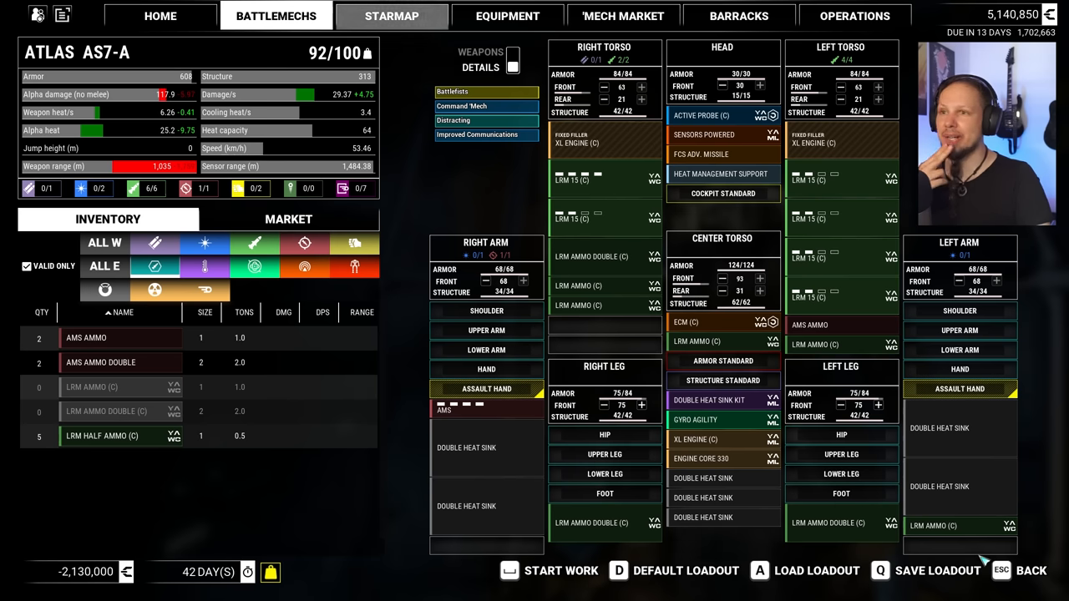
mouse_move(704, 134)
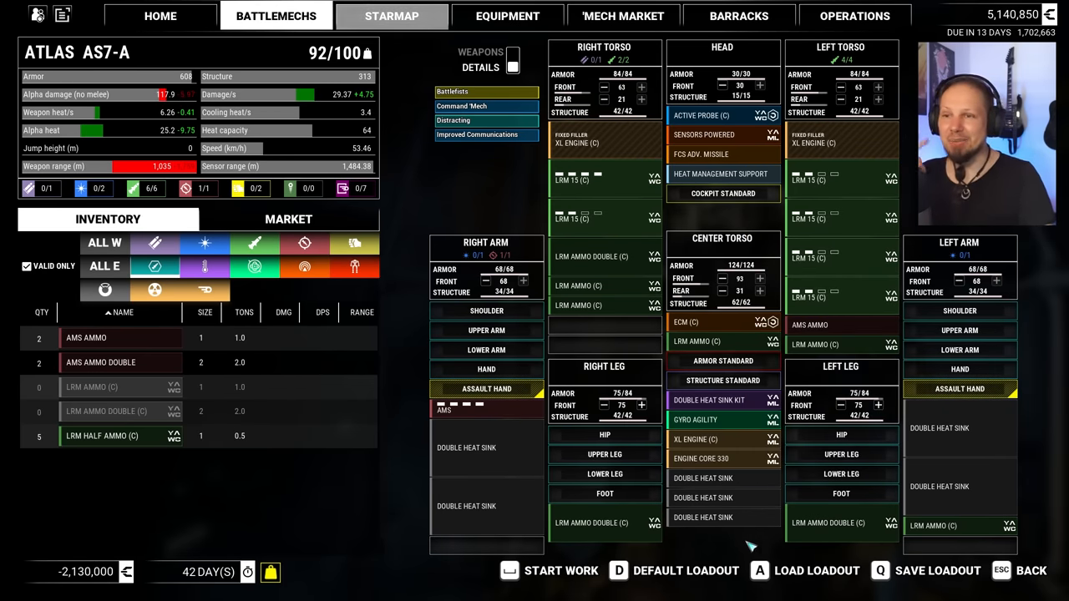
mouse_move(605, 325)
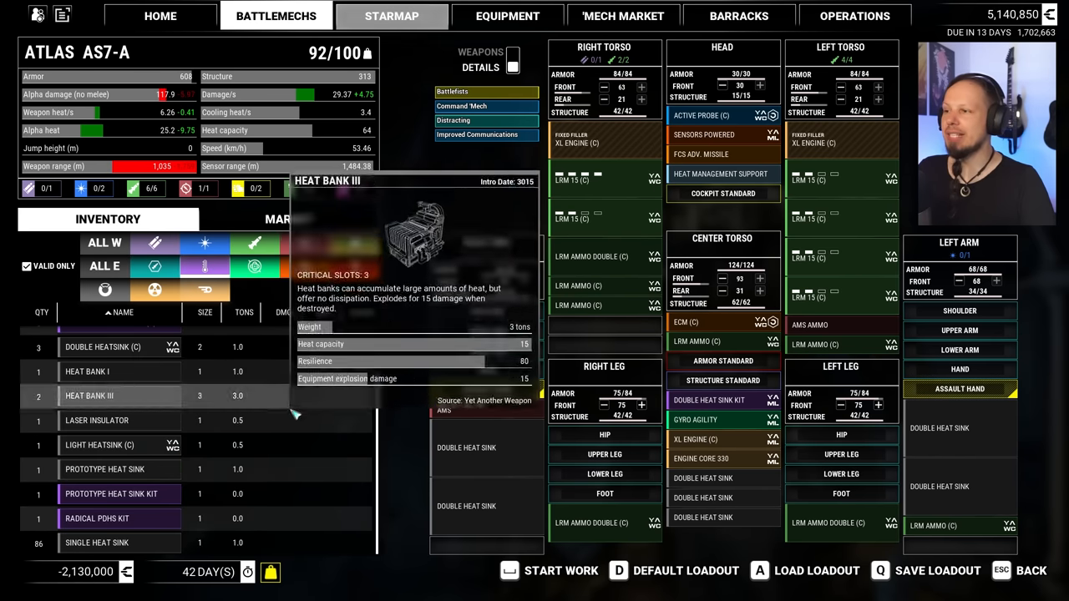
mouse_move(103, 467)
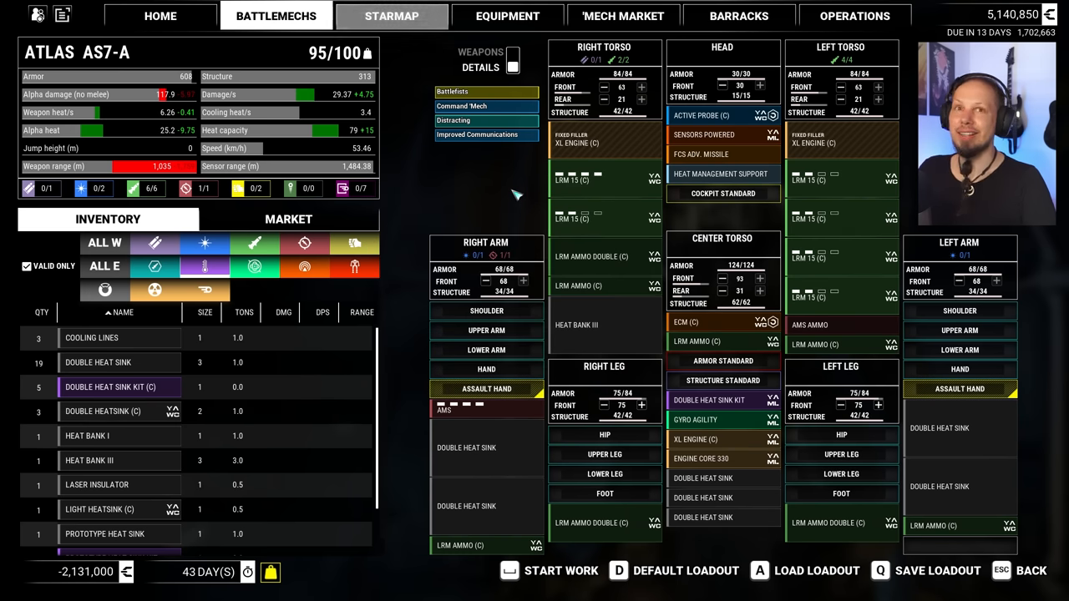
mouse_move(481, 201)
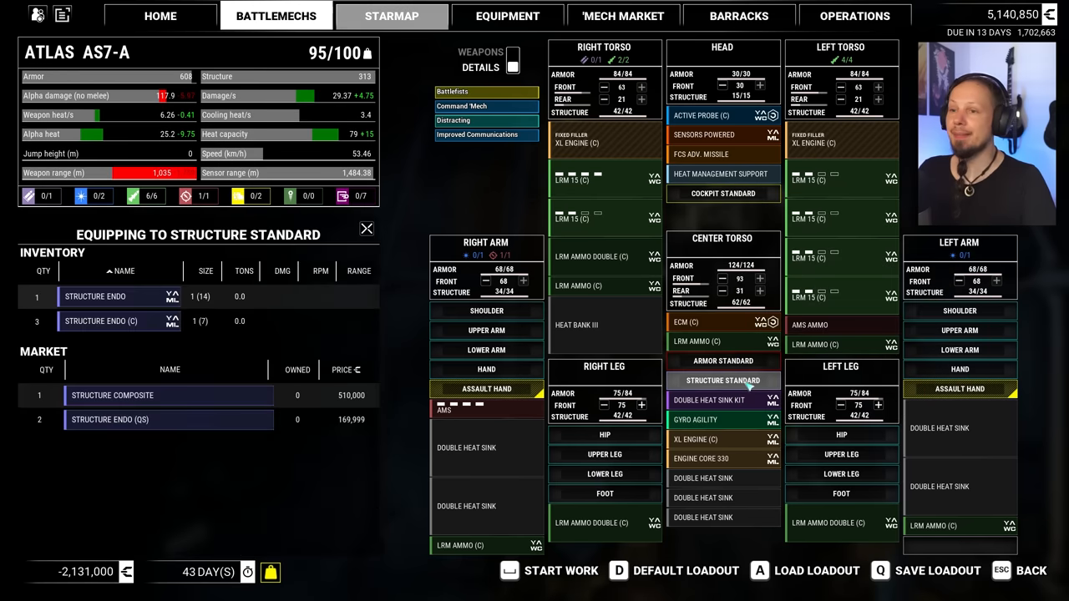
Buy an Engine Core 360 from the market and fit it to the Atlas AS7-A
left_click(721, 361)
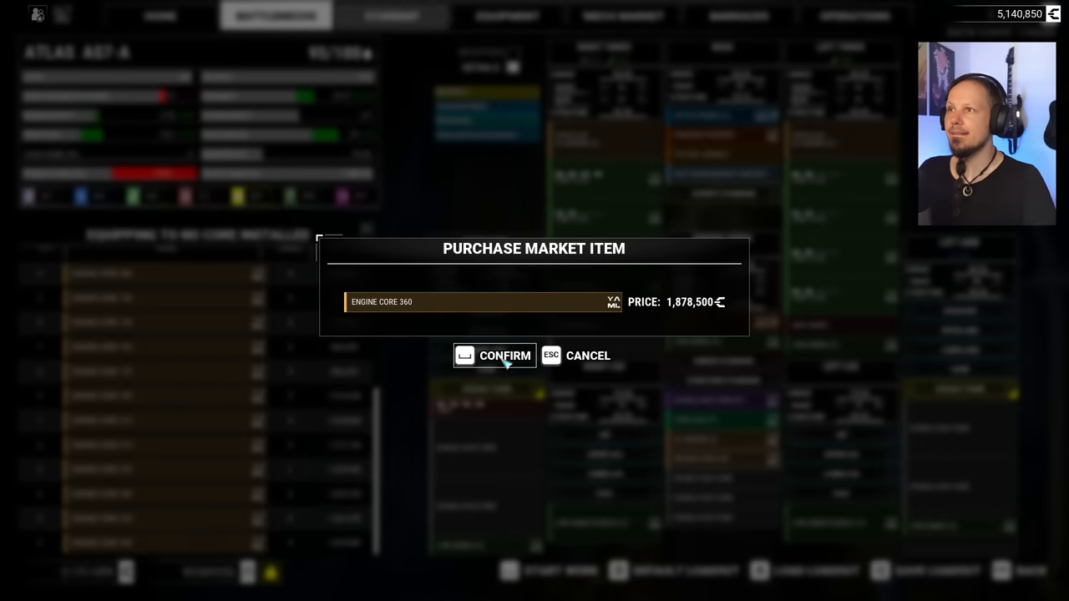
left_click(494, 354)
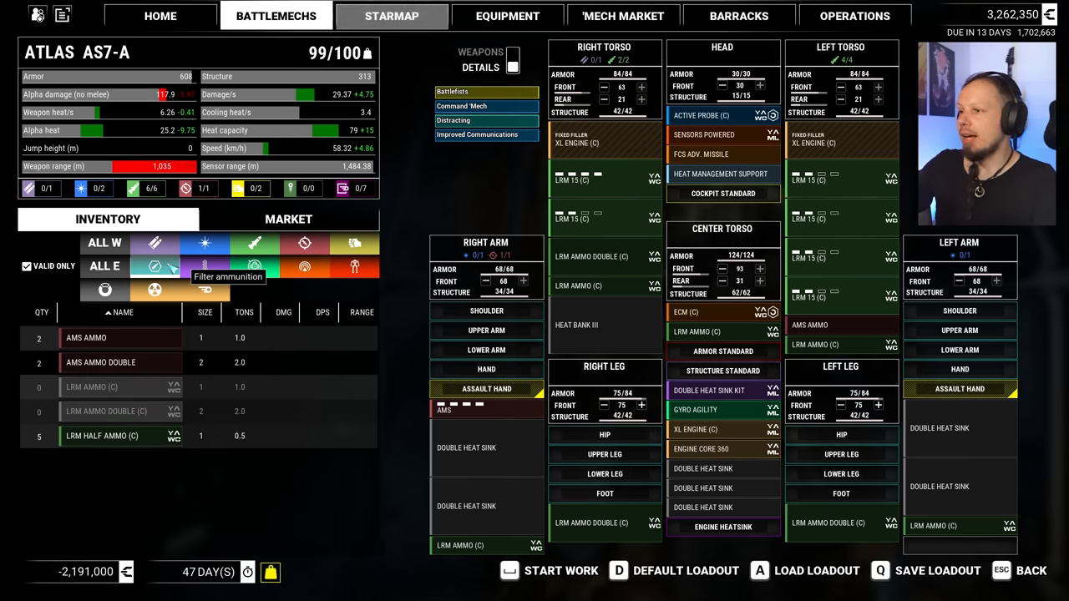
Buy LRM Ammo Double (C), then add heat sink gear to the center torso, reaching 101/100 tons
left_click(287, 219)
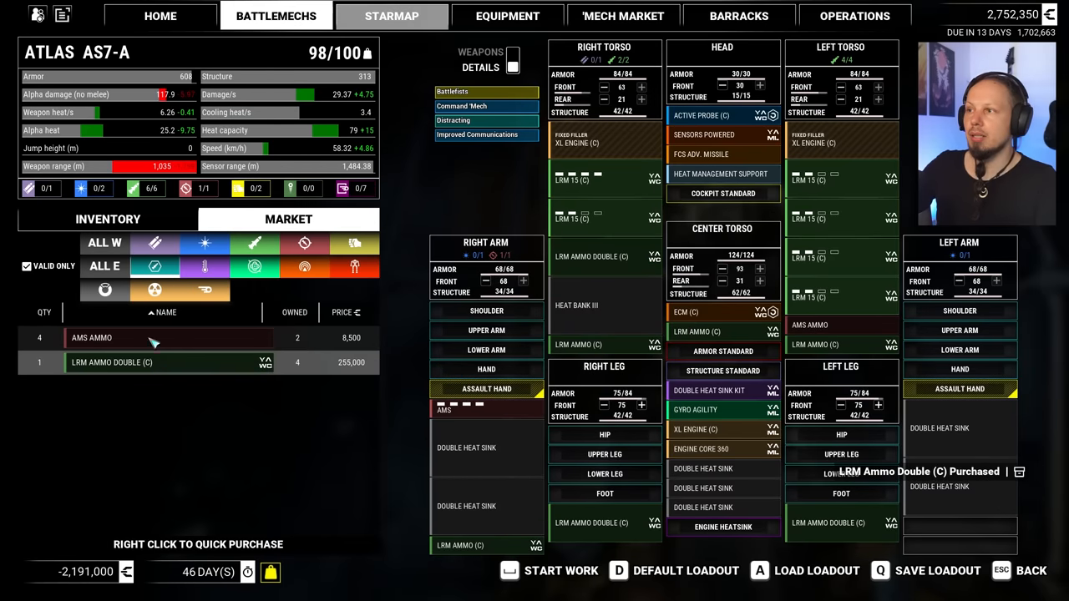
left_click(107, 218)
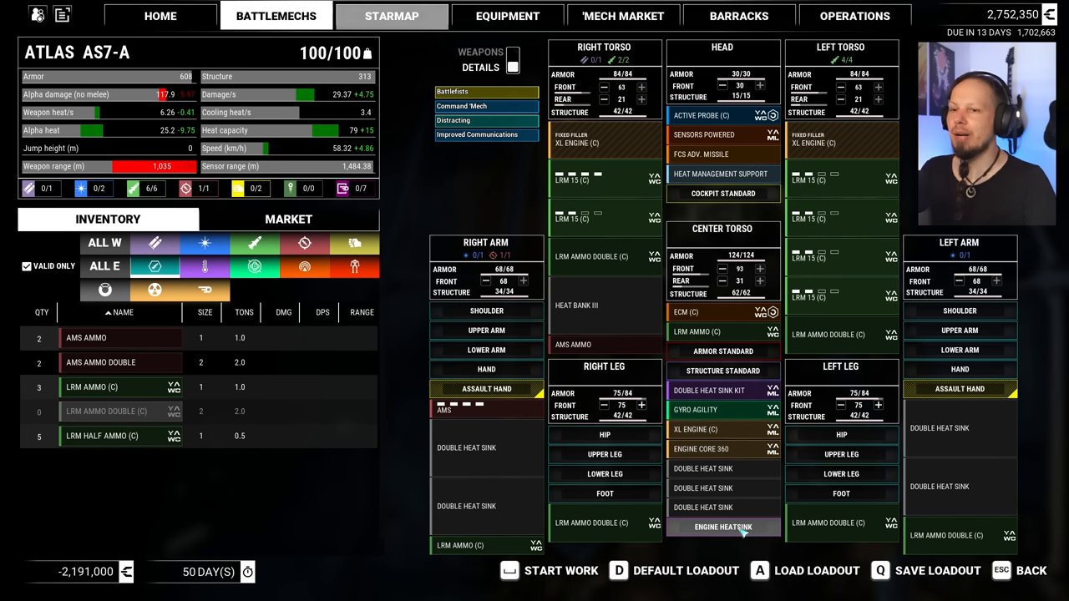
left_click(203, 267)
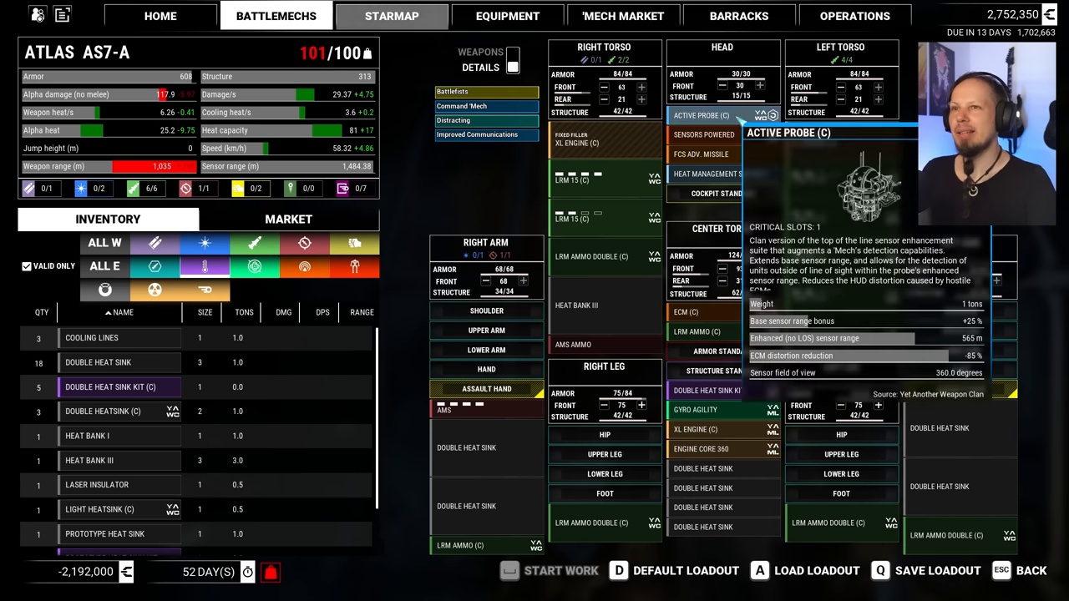
mouse_move(621, 414)
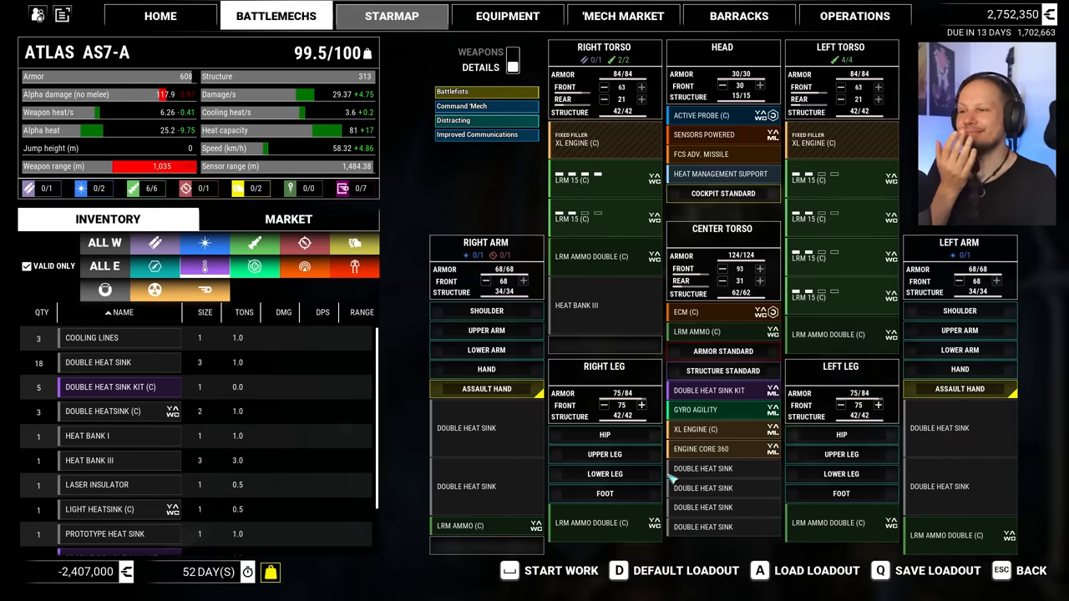
mouse_move(154, 291)
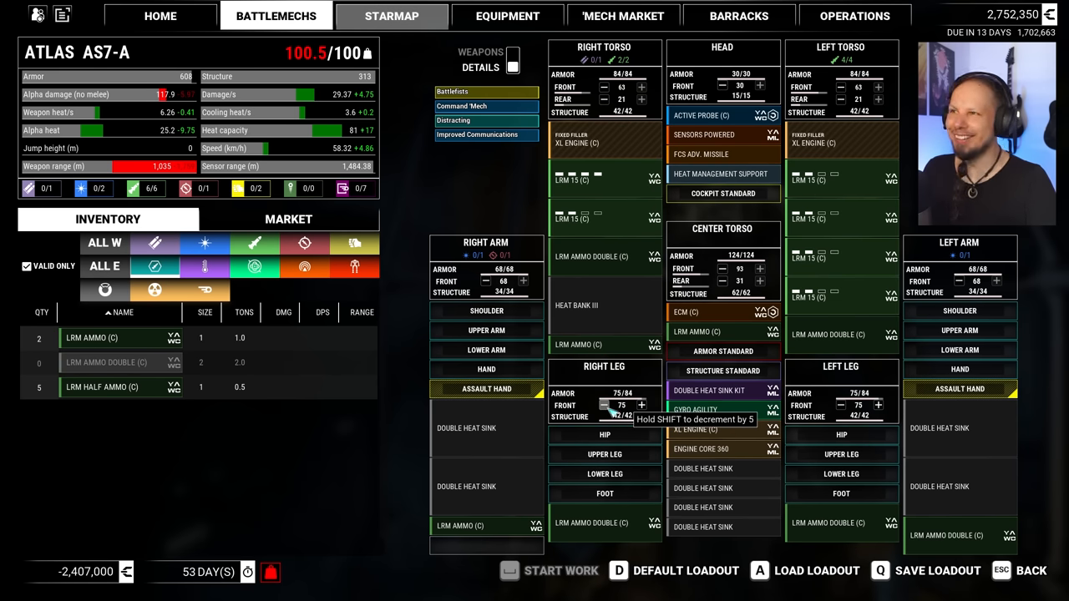
Lower both legs' front armor to hit 100/100 tons and start the 2,403,000-credit, 54-day work order
left_click(604, 406)
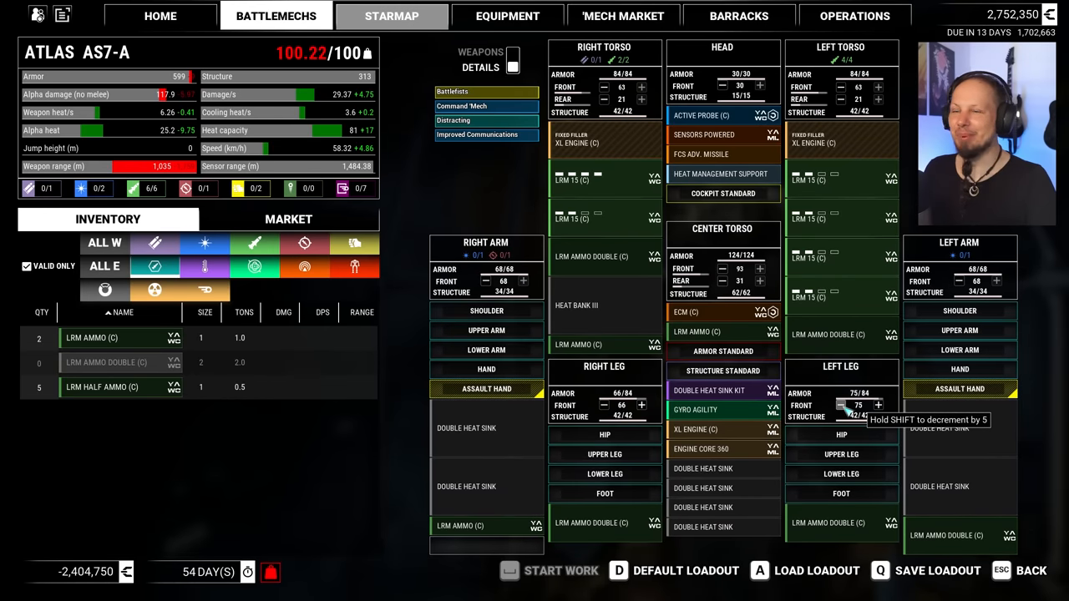
left_click(840, 406)
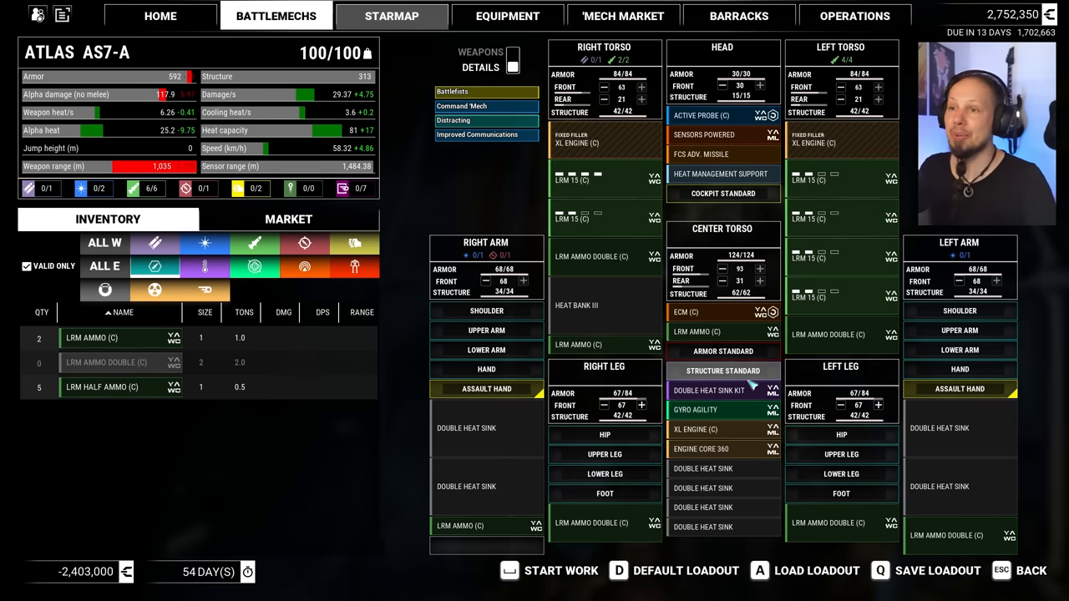
left_click(561, 571)
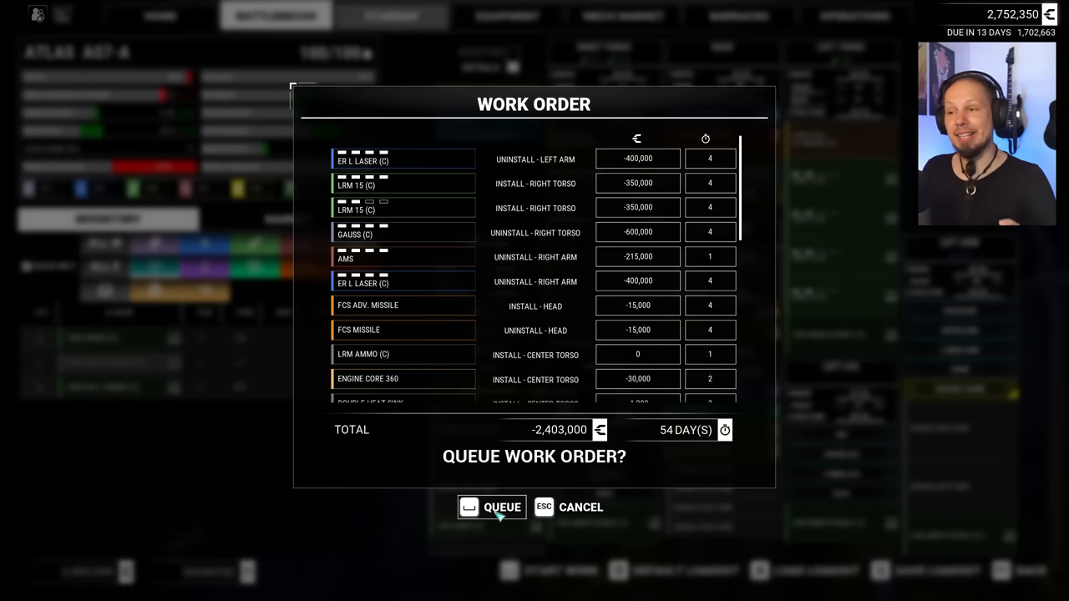
left_click(501, 508)
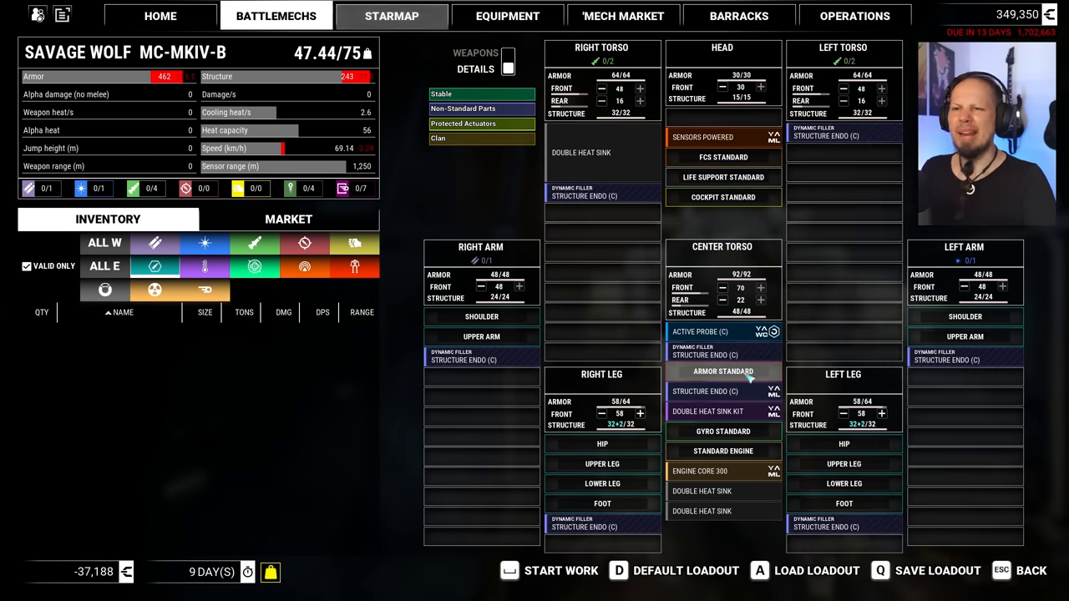
mouse_move(704, 390)
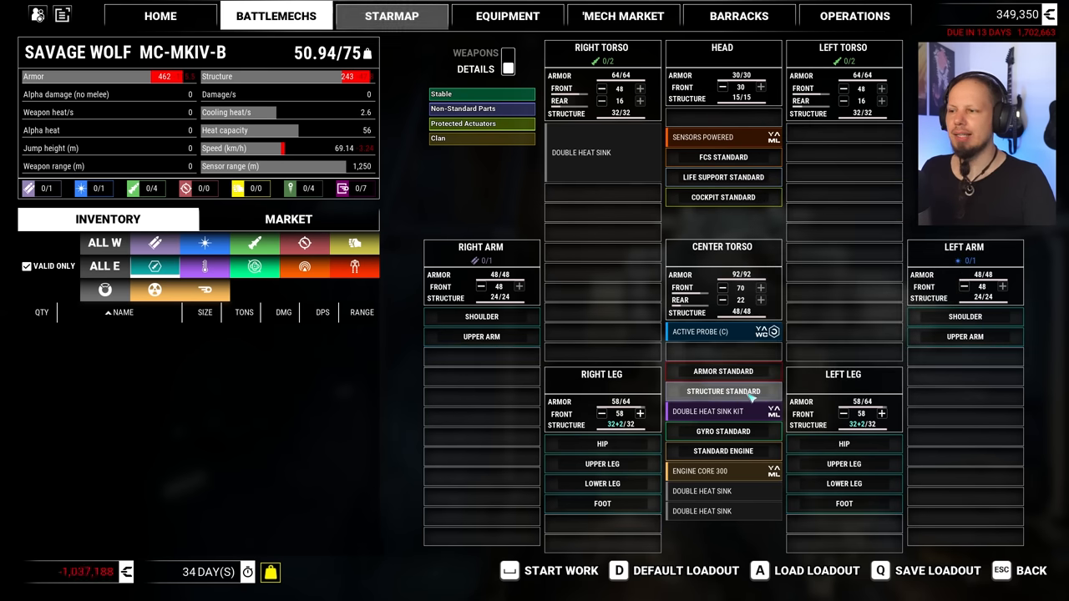
mouse_move(203, 267)
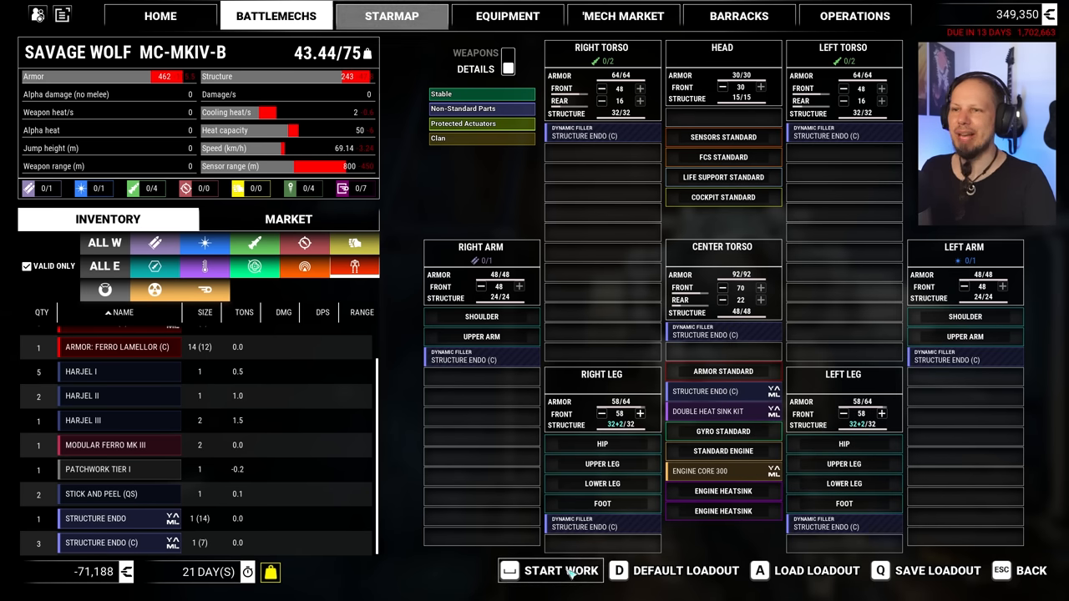
Bring up the Savage Wolf strip-down work order costing 71,188 credits over 21 days
left_click(549, 571)
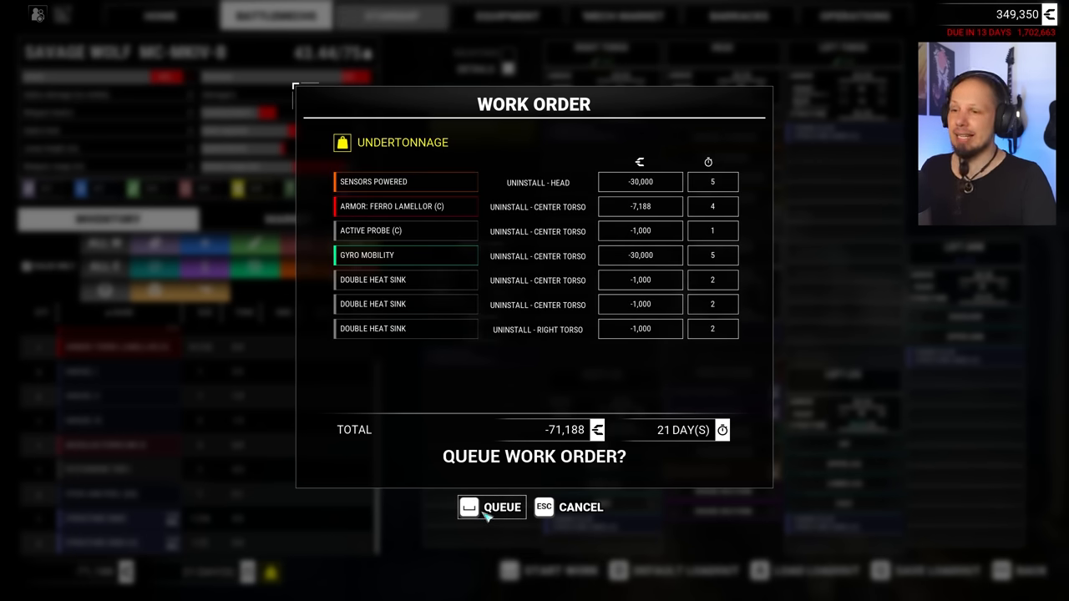
Queue the Savage Wolf work order and sell all three pieces of Vulcan salvage
left_click(490, 508)
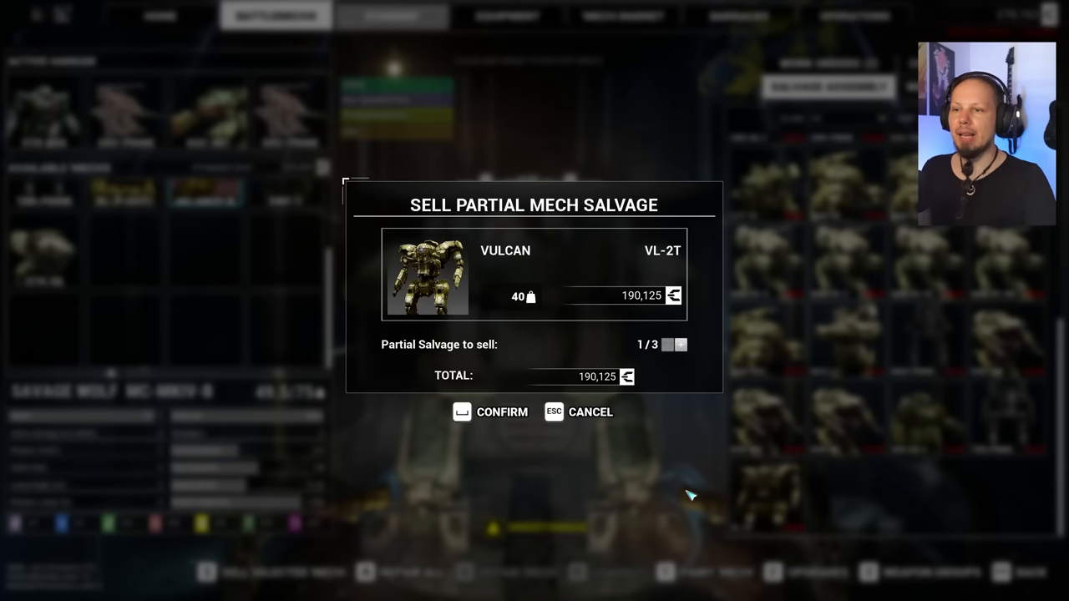
left_click(681, 344)
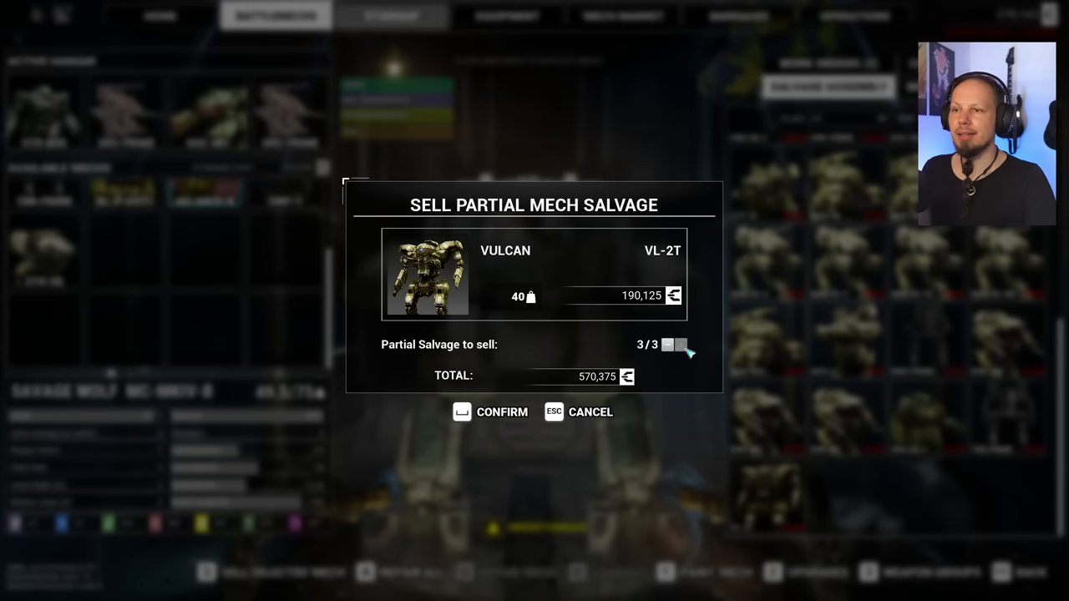
left_click(491, 411)
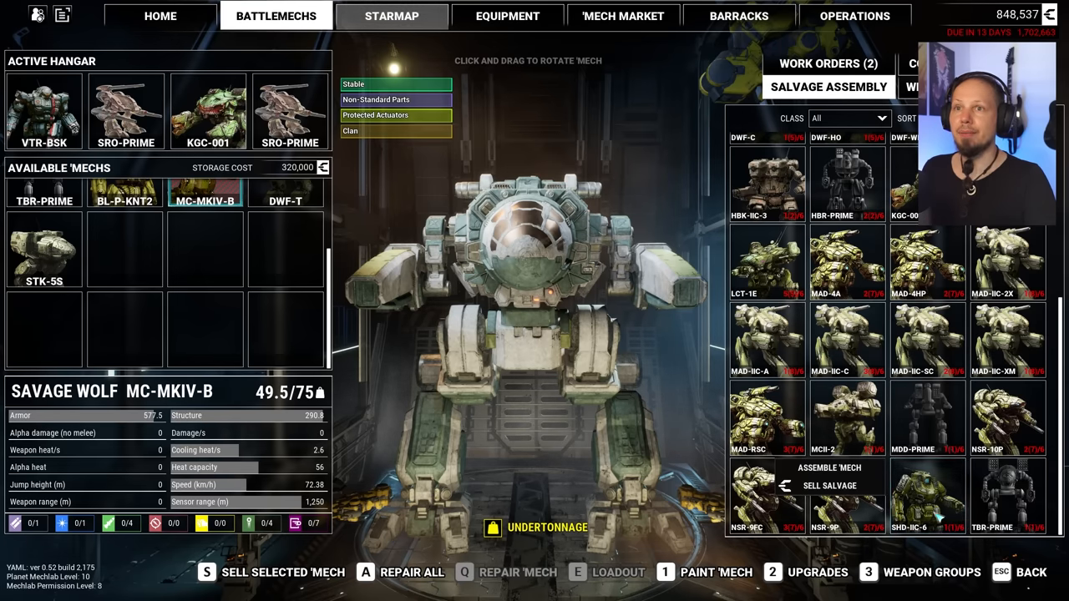
Sell the Shadow Hawk IIC, Hunchback IIC-1 and Hunchback IIC-3 salvage
left_click(829, 484)
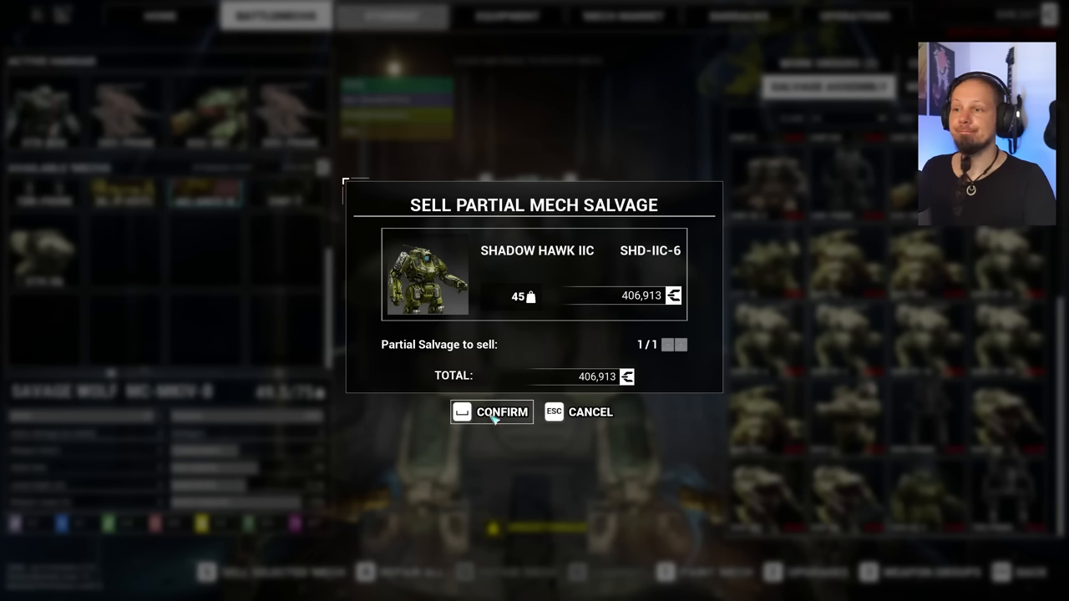
left_click(491, 411)
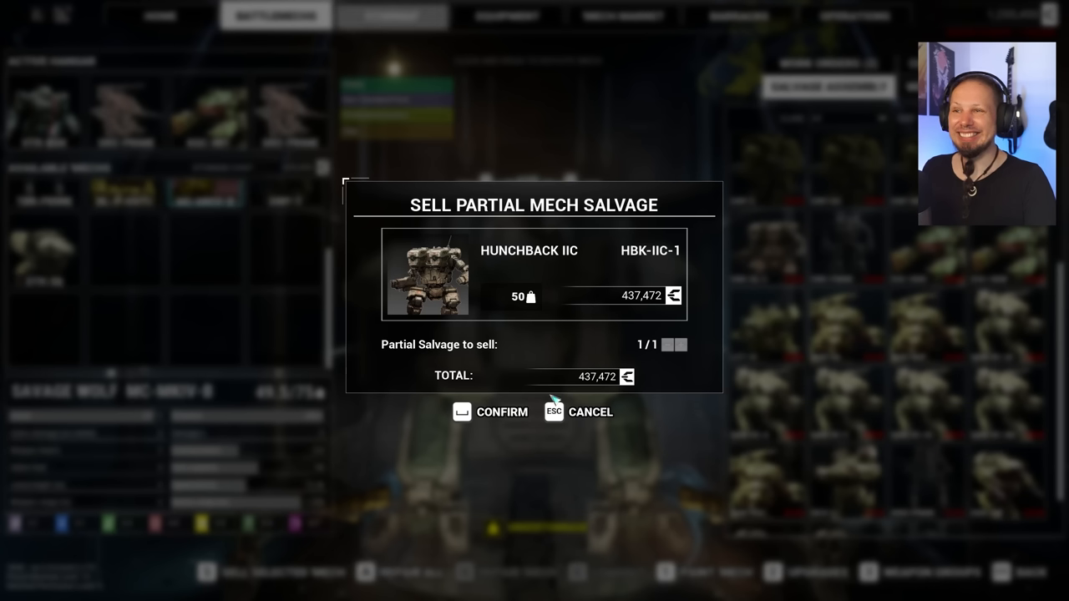
left_click(491, 411)
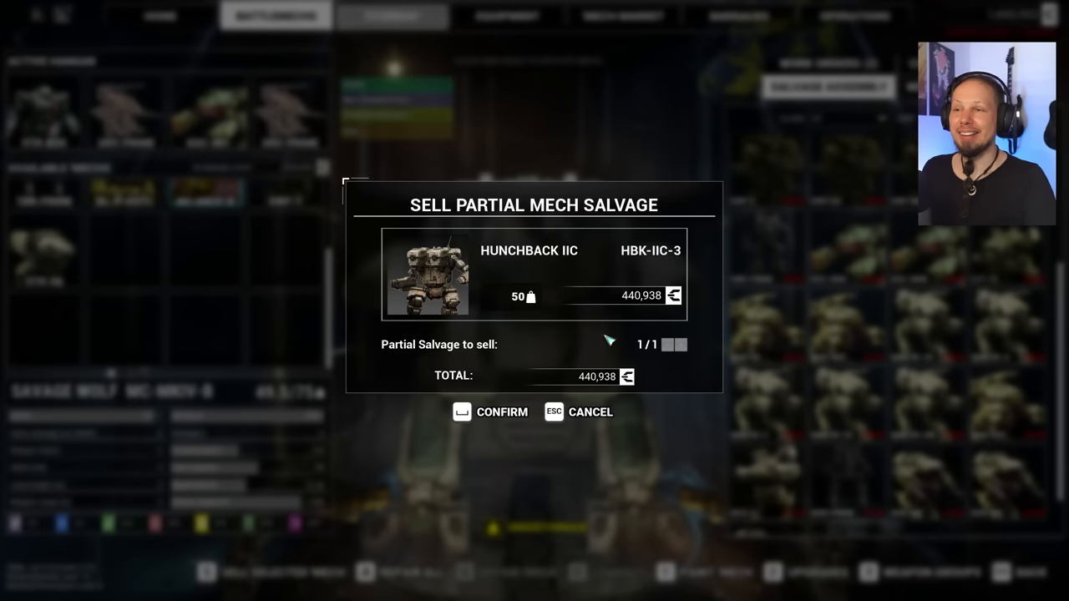
left_click(491, 411)
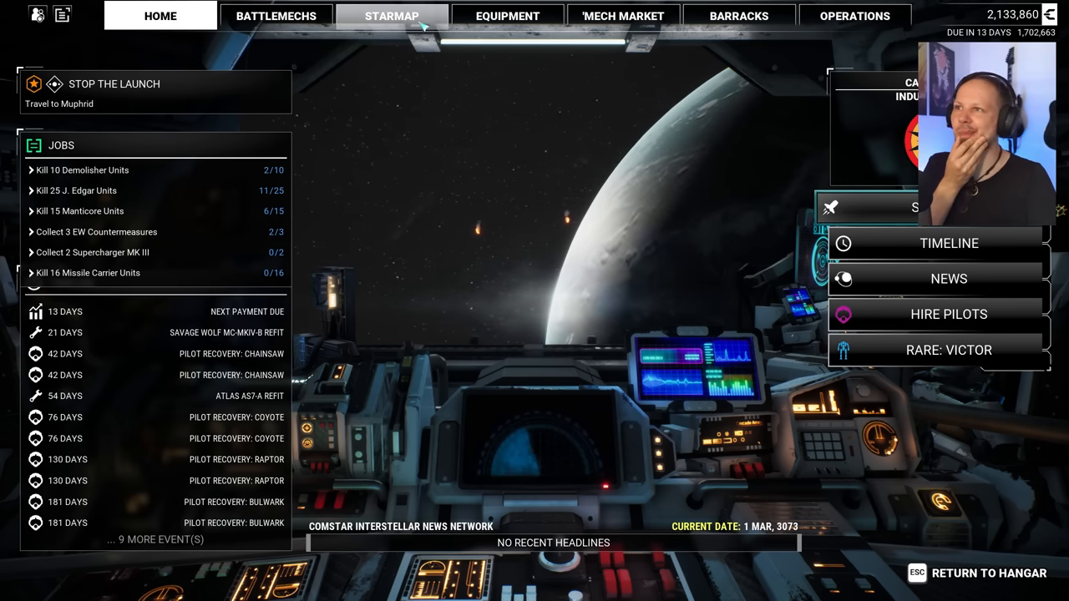
Show owned electronics for sale in the equipment market
left_click(507, 15)
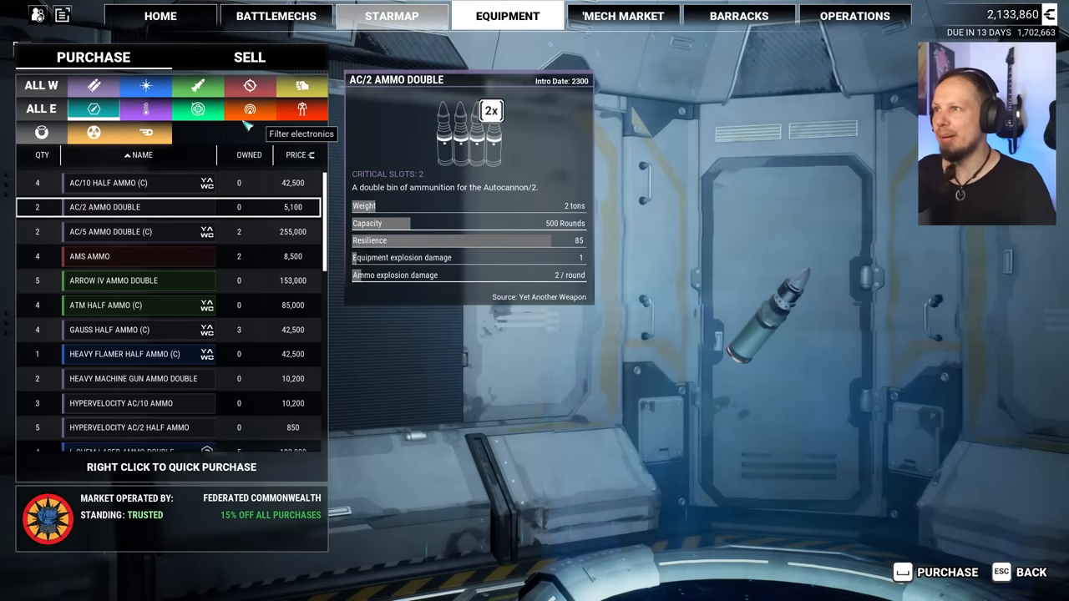
left_click(248, 56)
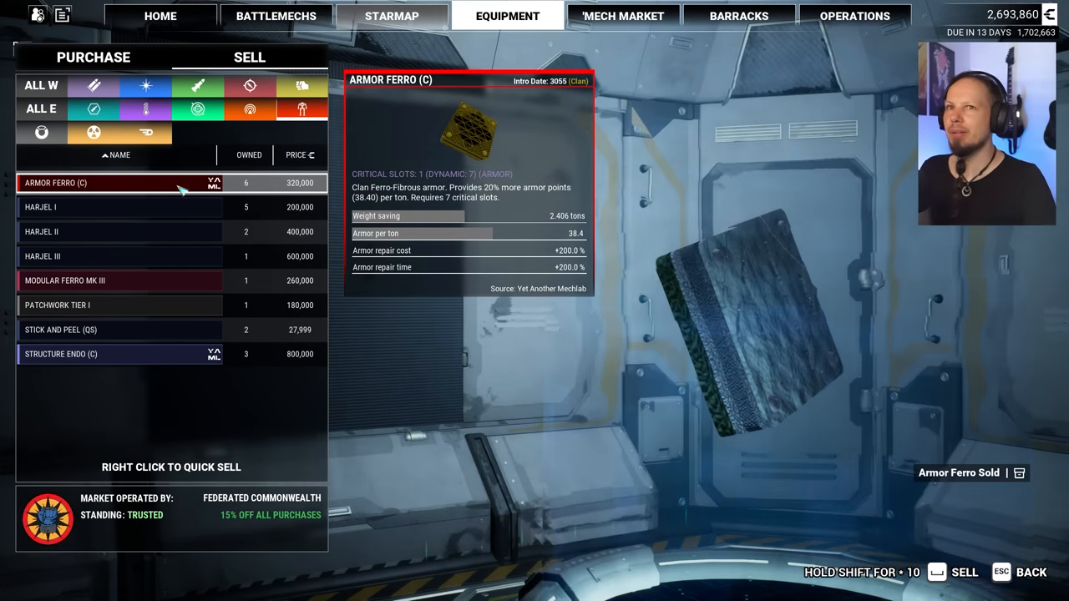
left_click(251, 108)
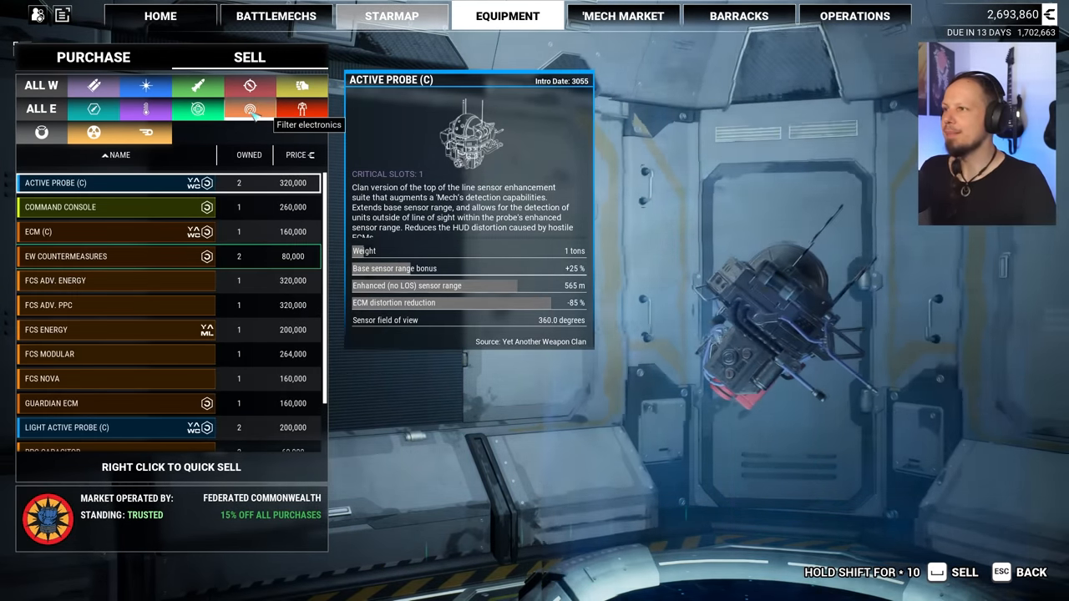
mouse_move(137, 354)
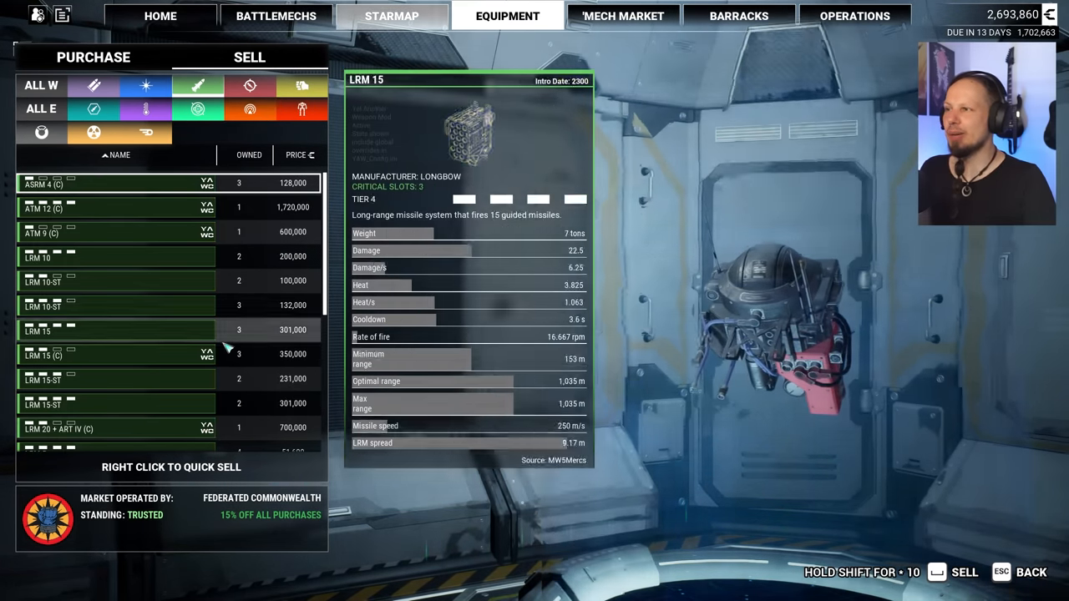
Quick-sell surplus LRM 10 and other missile launchers, raising funds to 5,503,060, then return to buying
right_click(117, 280)
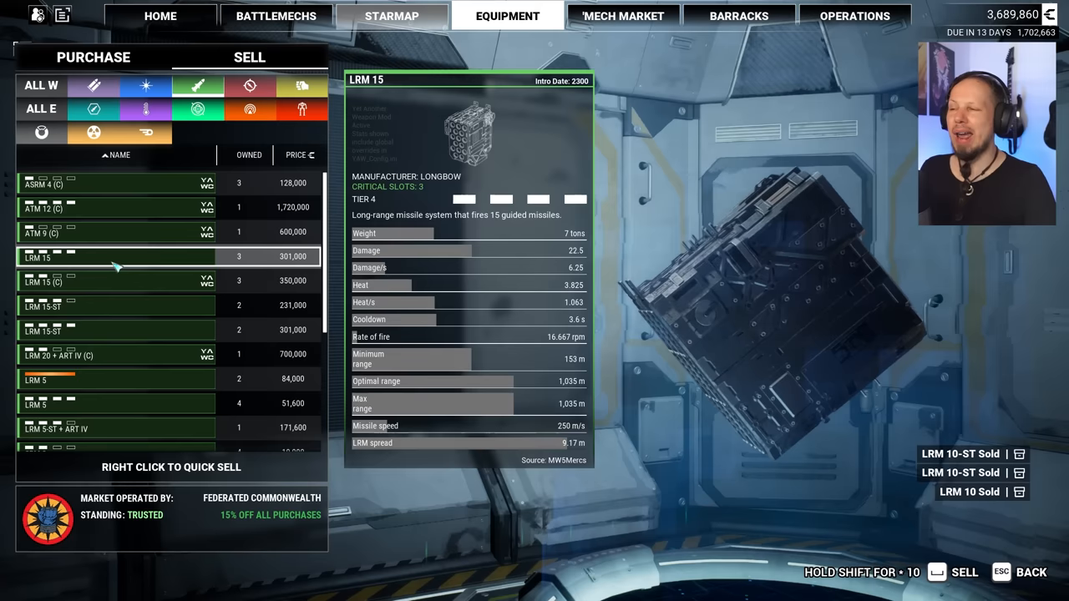
left_click(117, 306)
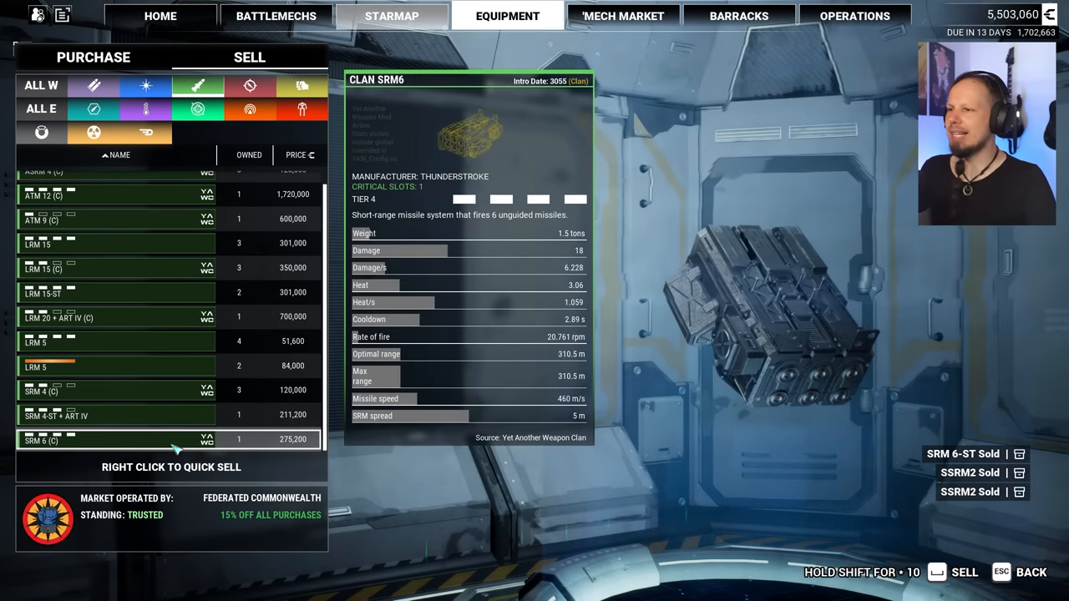
left_click(94, 57)
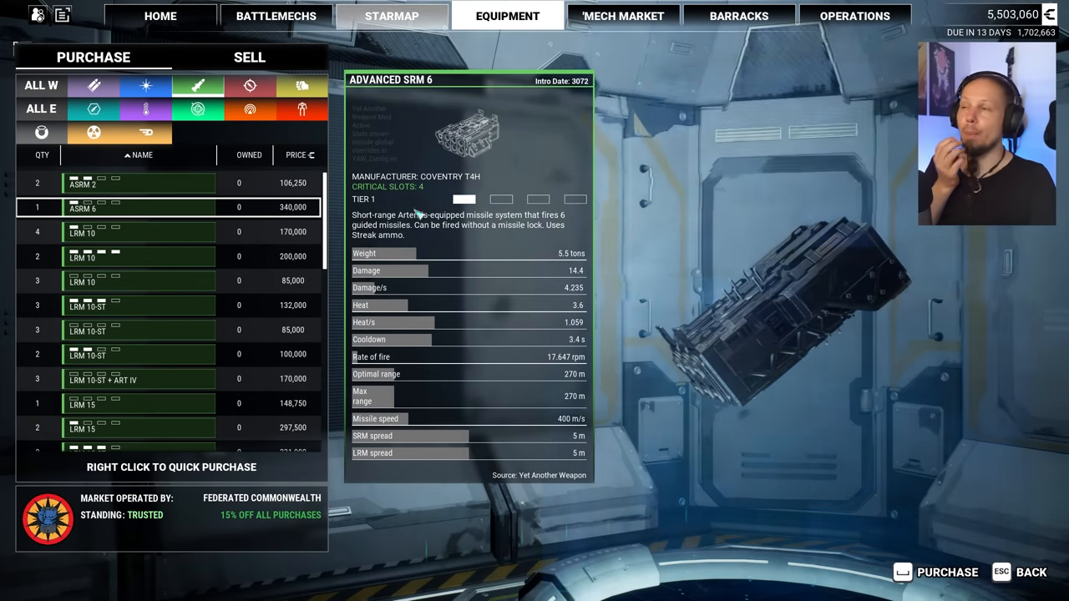
Equip seven upgrades on the Atlas AS7-A in the hangar and start the upgrade work order
left_click(276, 17)
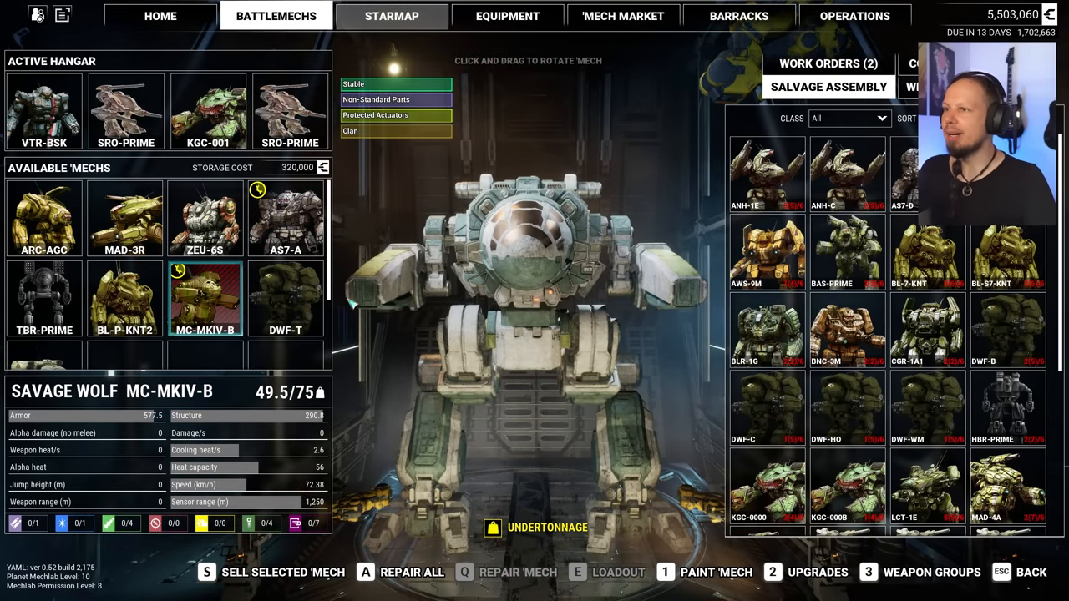
left_click(285, 217)
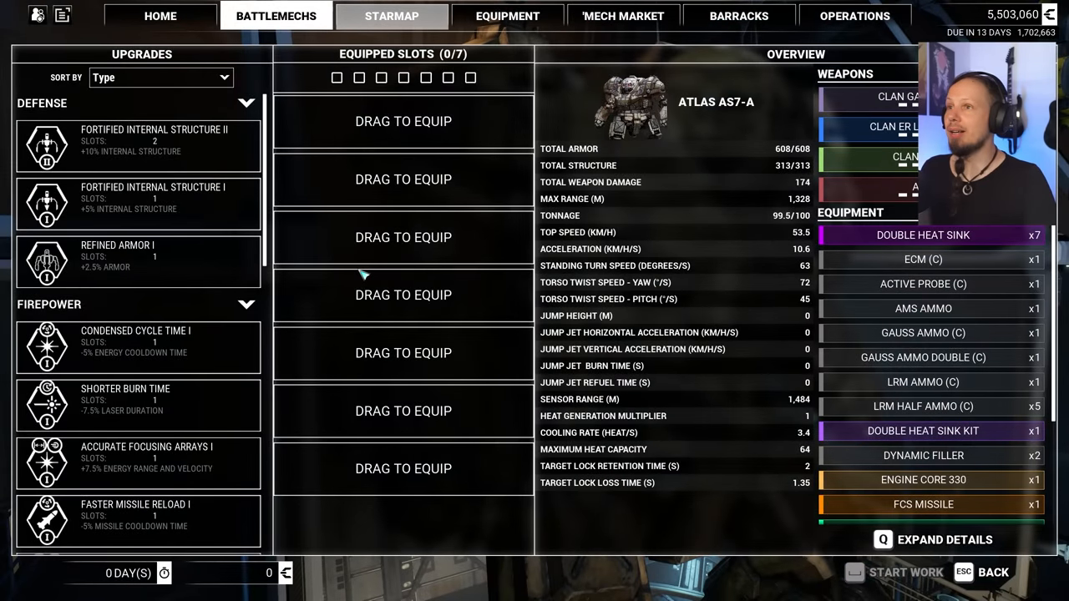
mouse_move(133, 260)
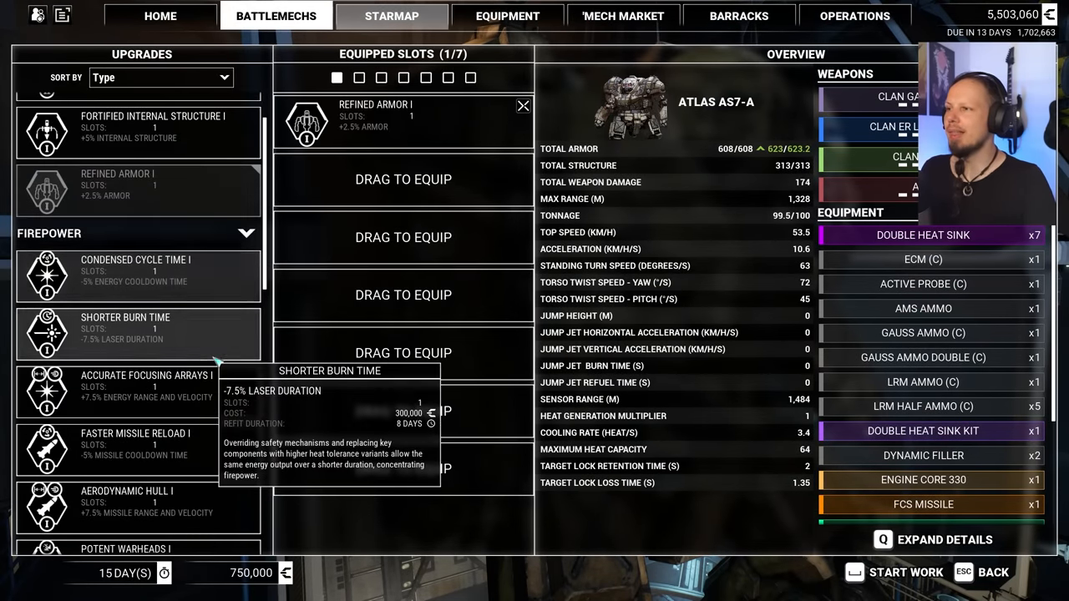
scroll("down", 3)
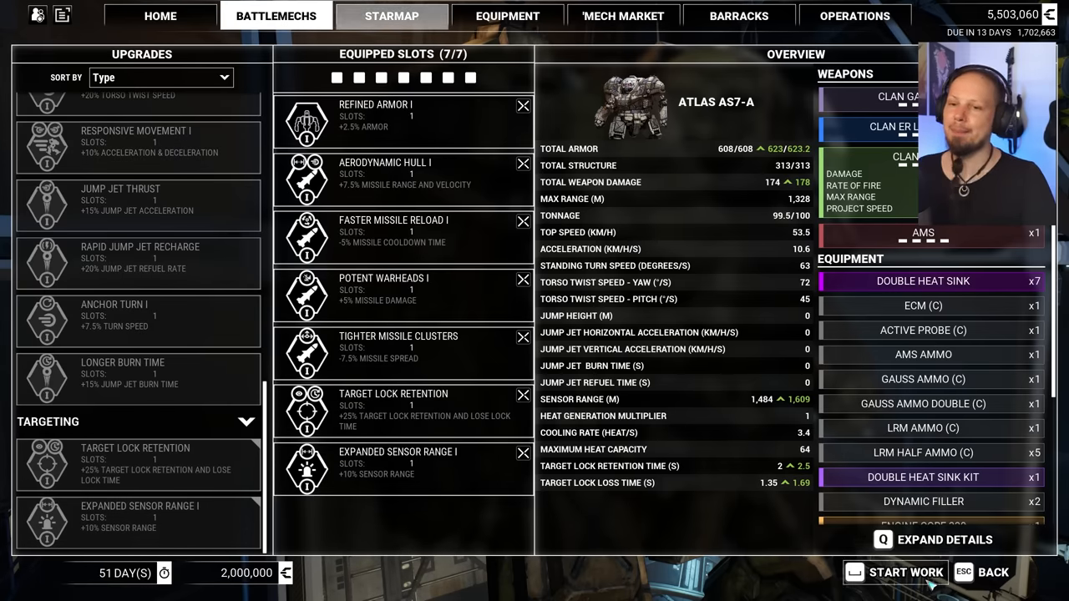
left_click(905, 571)
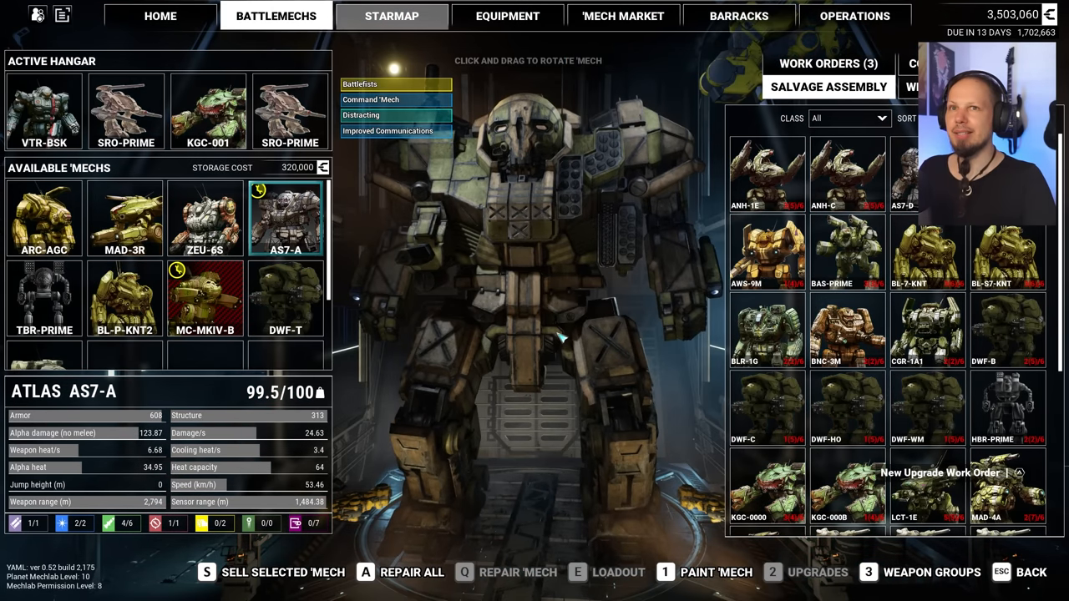
Apply the Davion blue, white and red paint scheme to the Atlas AS7-A
left_click(715, 571)
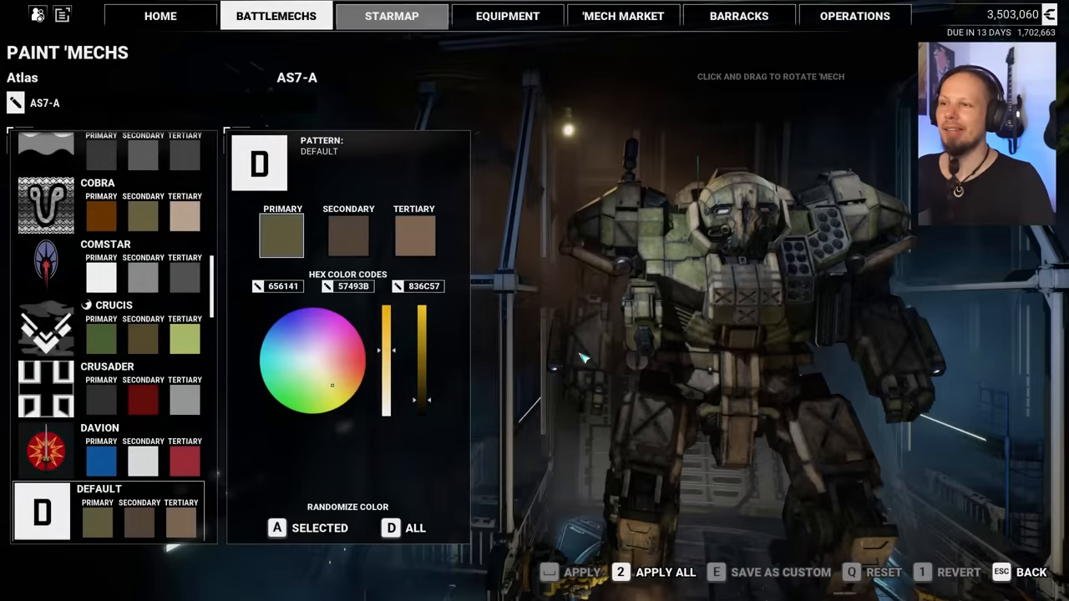
scroll("down", 3)
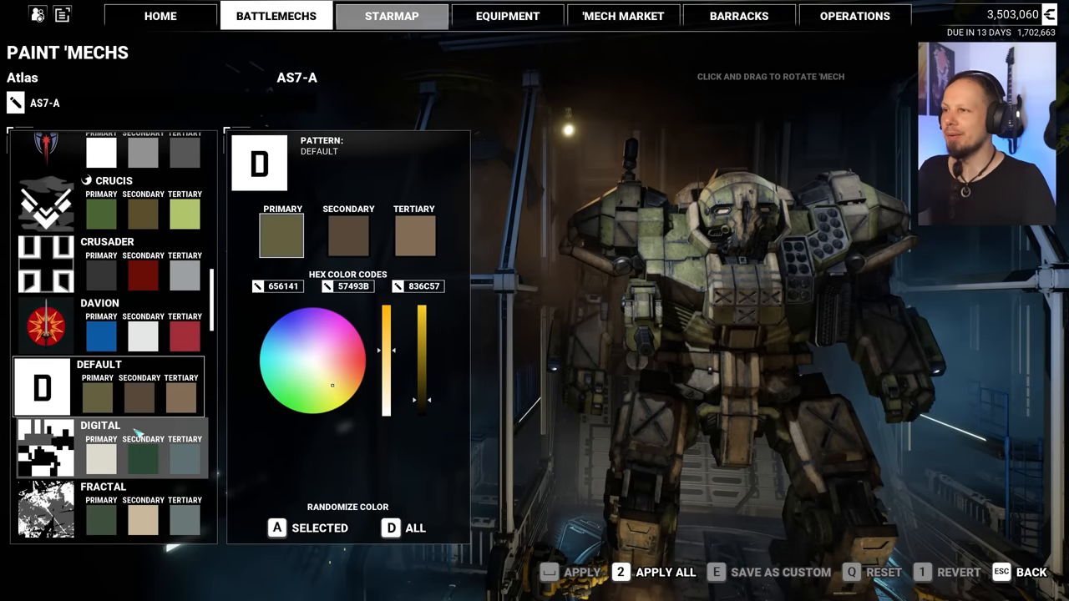
left_click(47, 325)
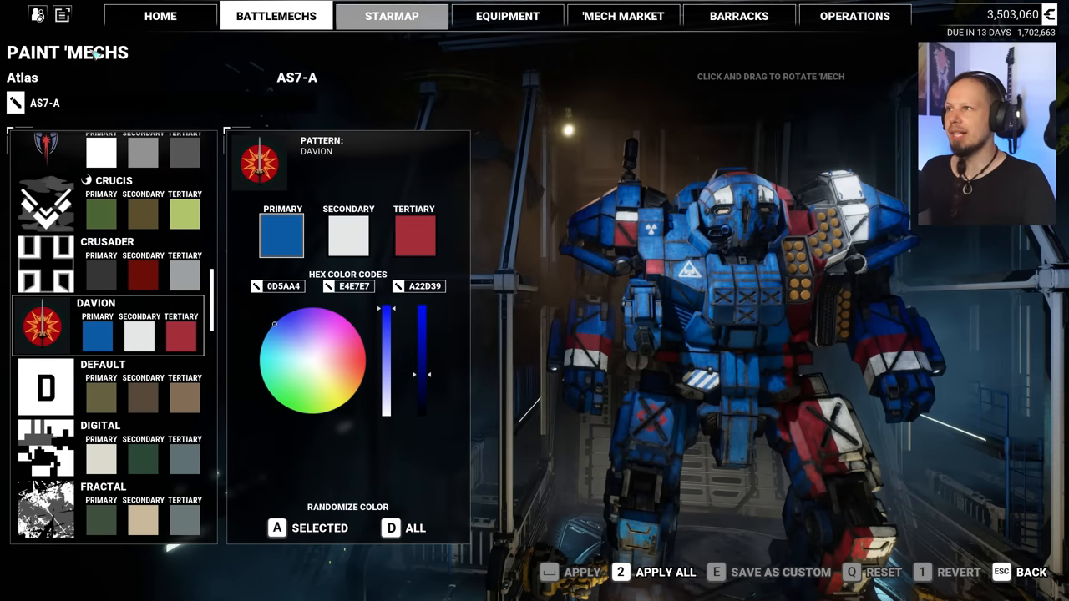
left_click(43, 103)
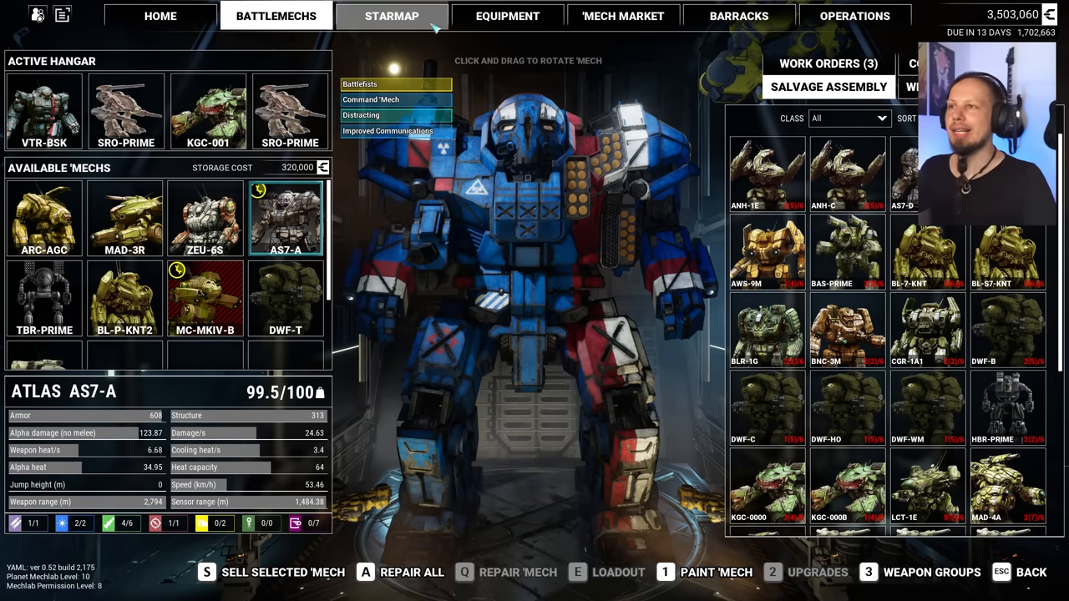
Return home and list available contracts, showing House Steiner's Headhunting mission
left_click(390, 17)
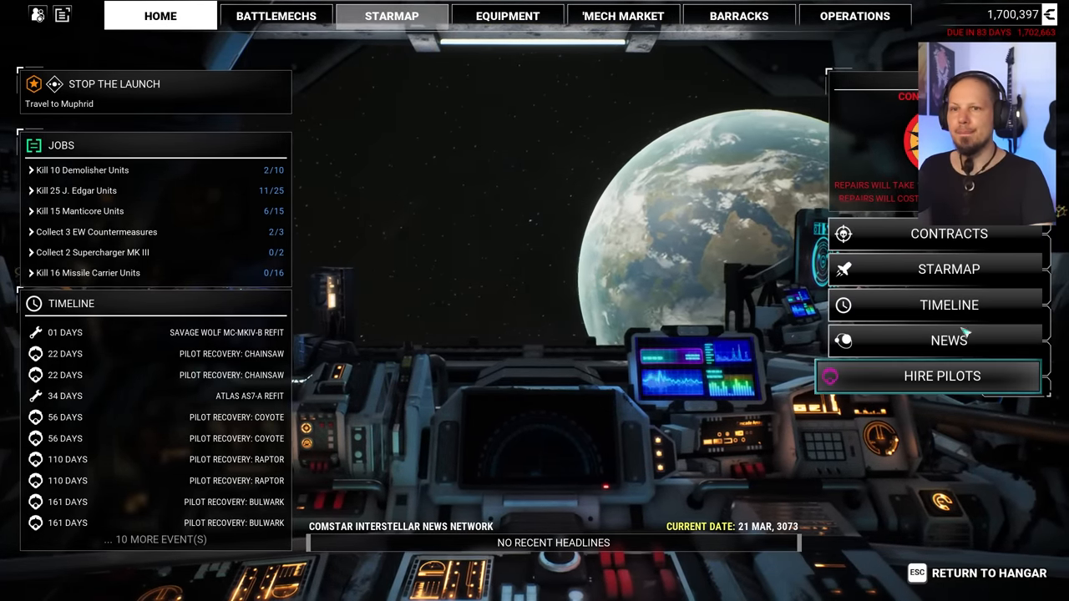
left_click(949, 234)
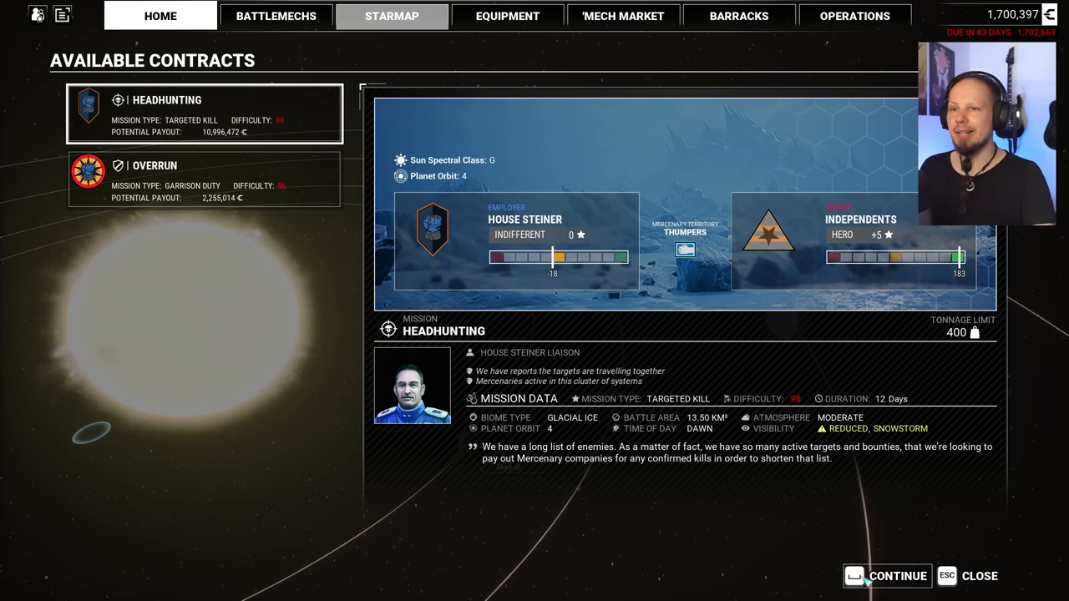
Spend negotiation points on salvage shares for the Headhunting contract and confirm the terms
left_click(899, 576)
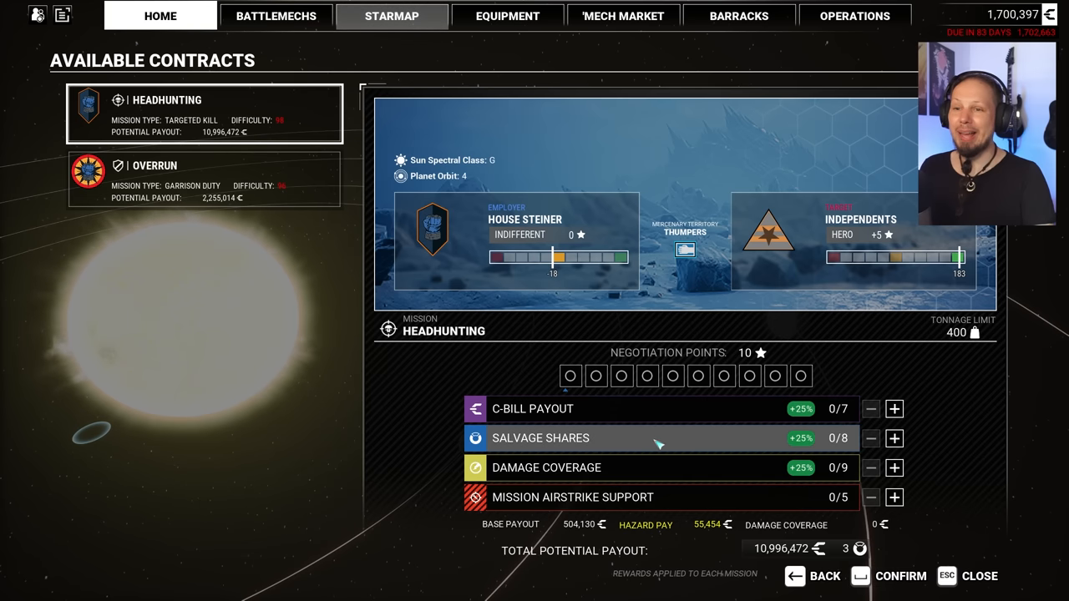
left_click(893, 438)
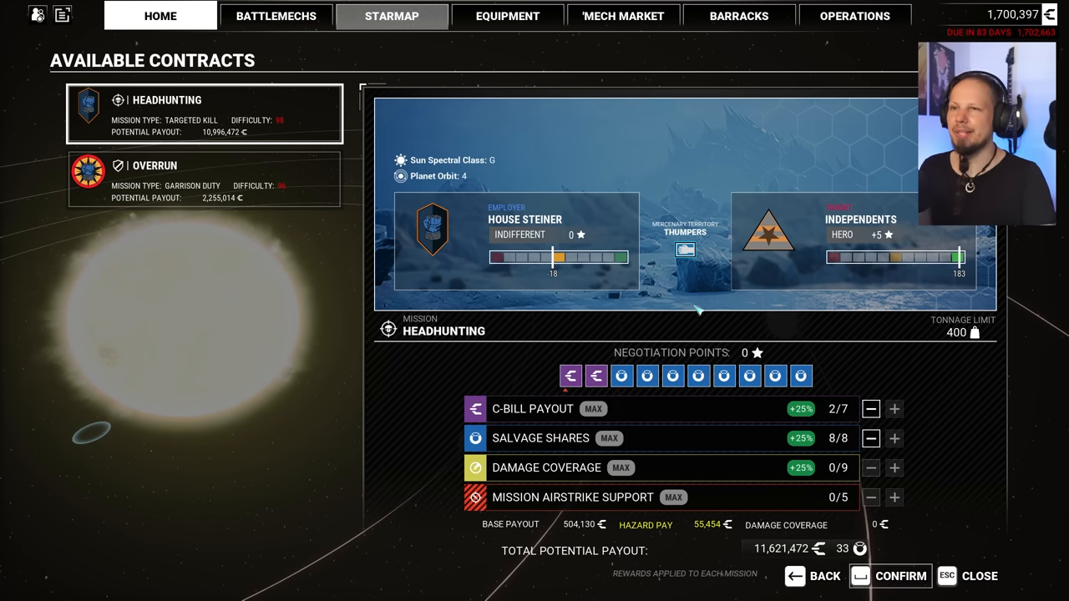
left_click(889, 577)
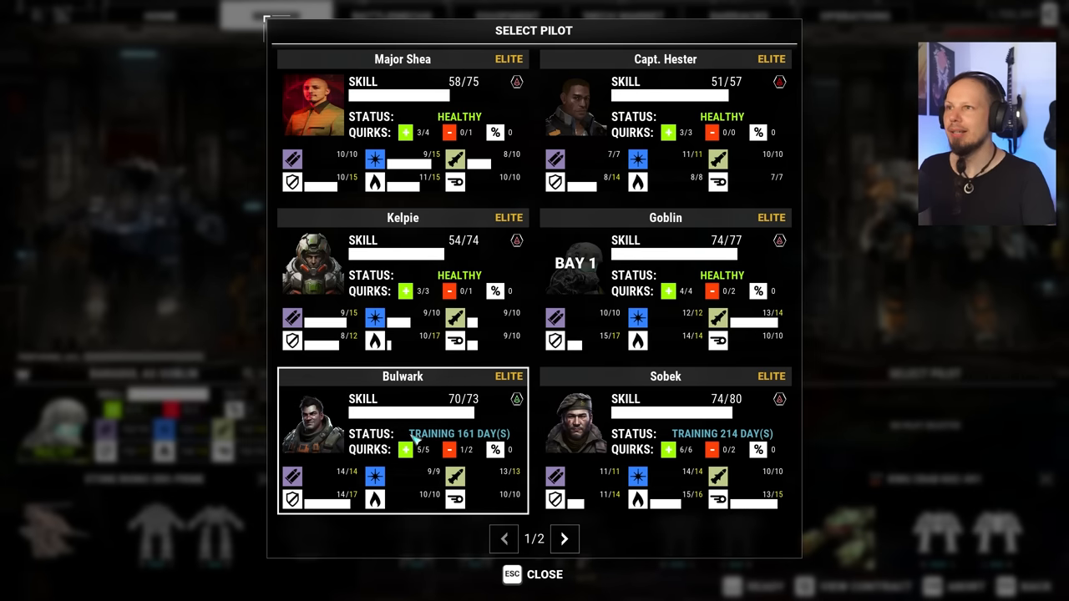
Assign Goblin, Major Shea, Capt. Hester and Kelpie to the lance bays at 380/400 tons
left_click(665, 421)
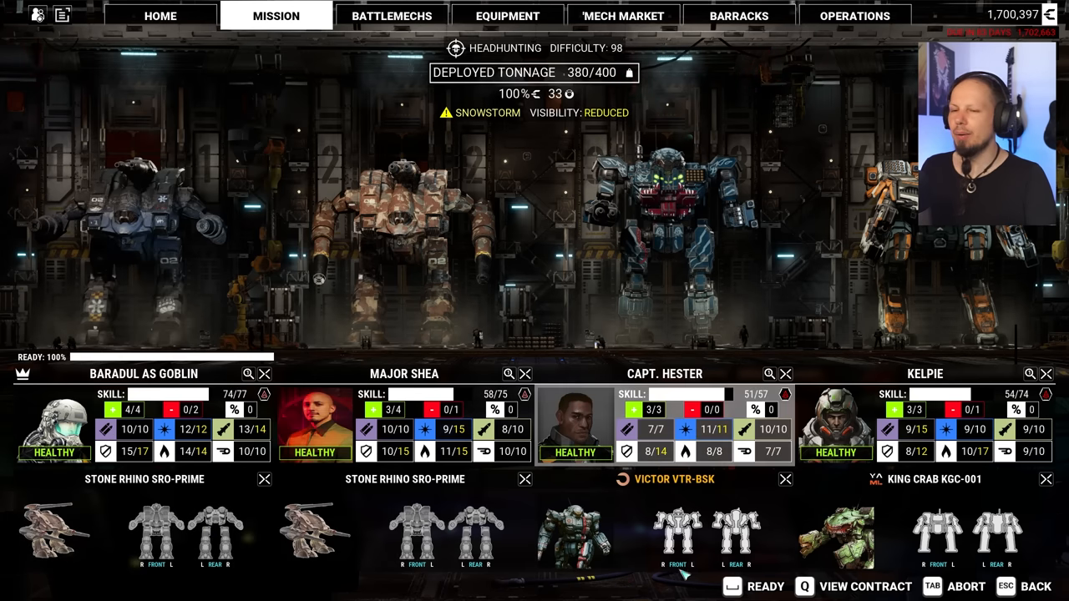
Ready the assembled lance and launch the Headhunting mission into the snowy mountains
left_click(753, 585)
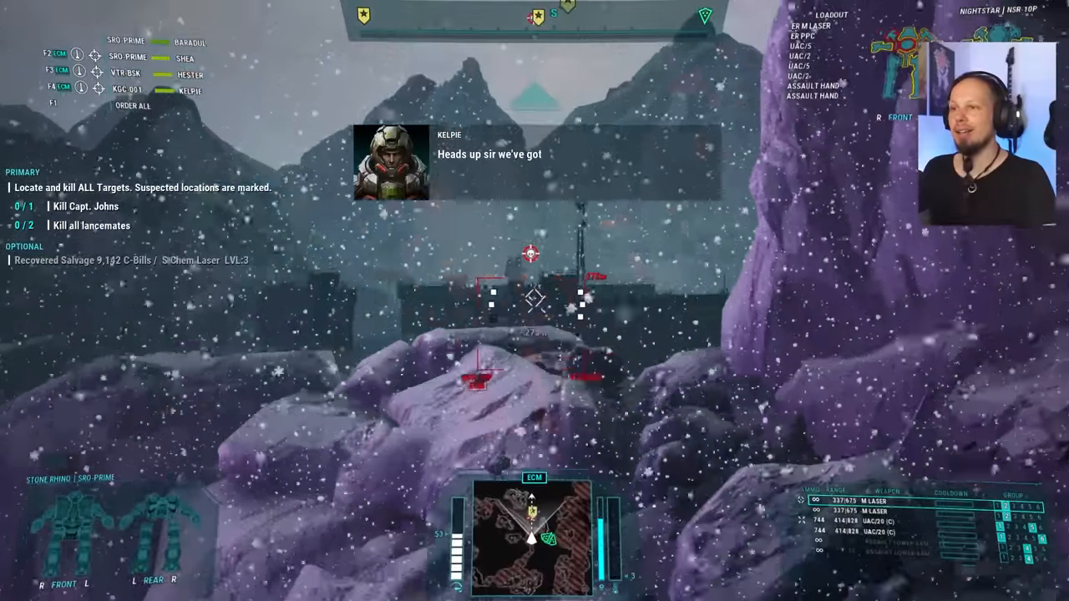
Continue past the Rival Intel rewards to the Salvage screen with 33 shares remaining
left_click(534, 300)
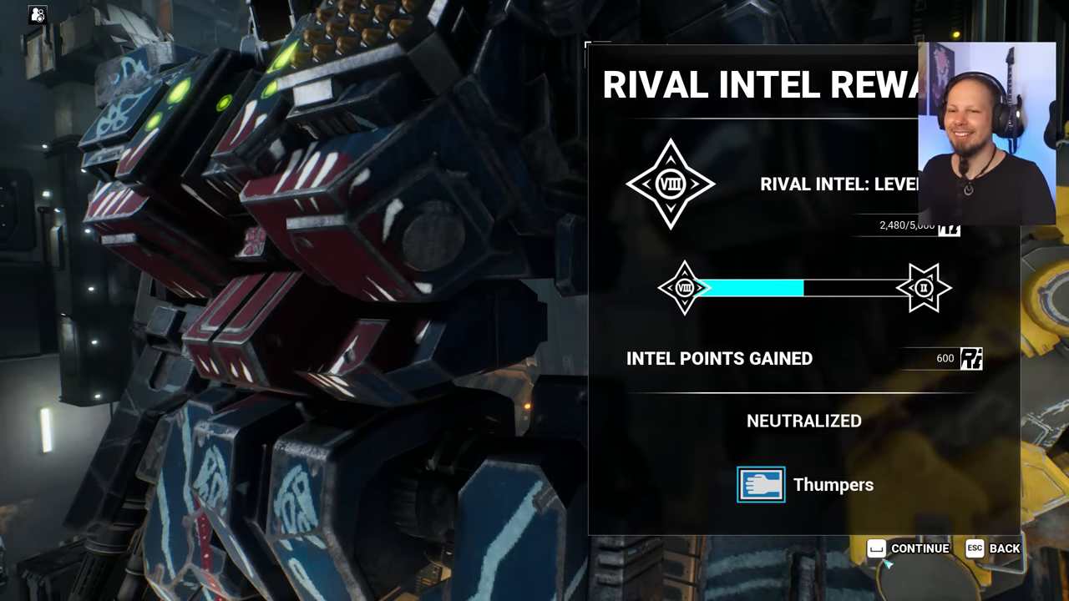
left_click(922, 547)
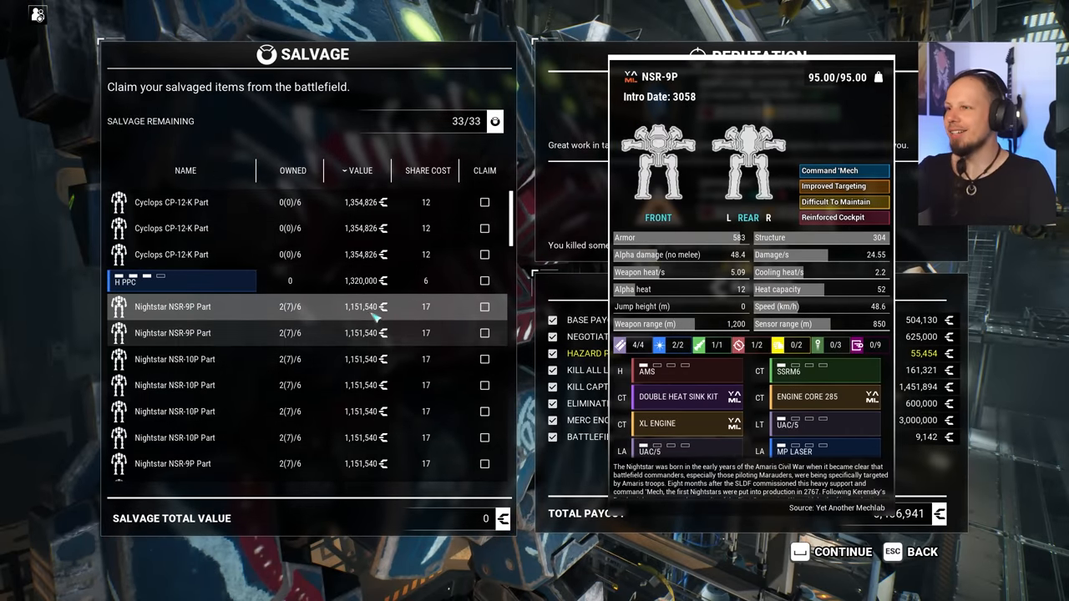
Claim battlefield salvage until 0/33 shares remain, then continue to the mission scoreboard
left_click(484, 307)
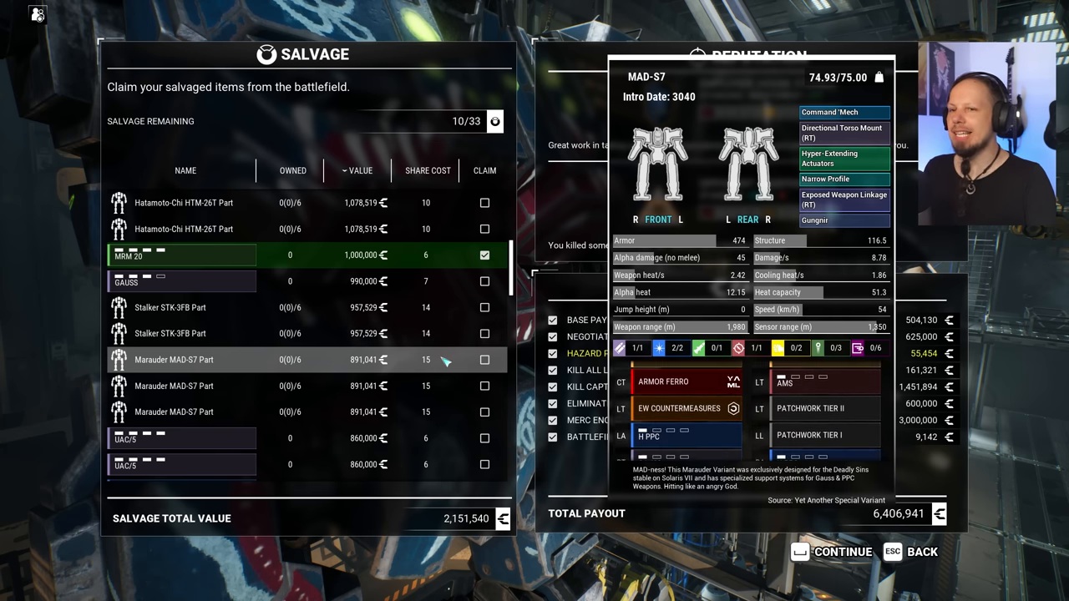
scroll("down", 3)
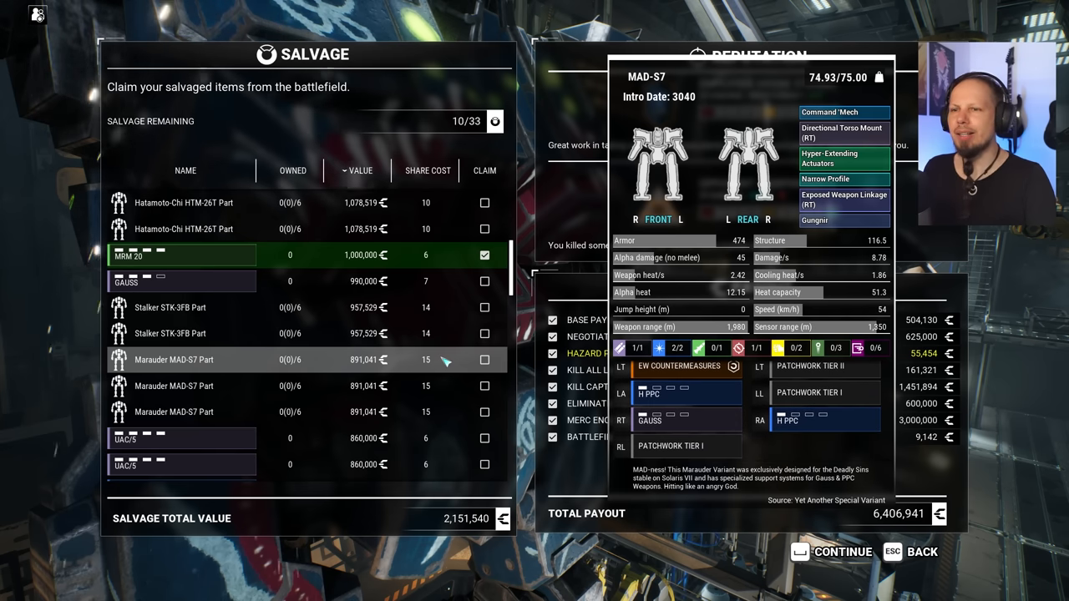
scroll("down", 3)
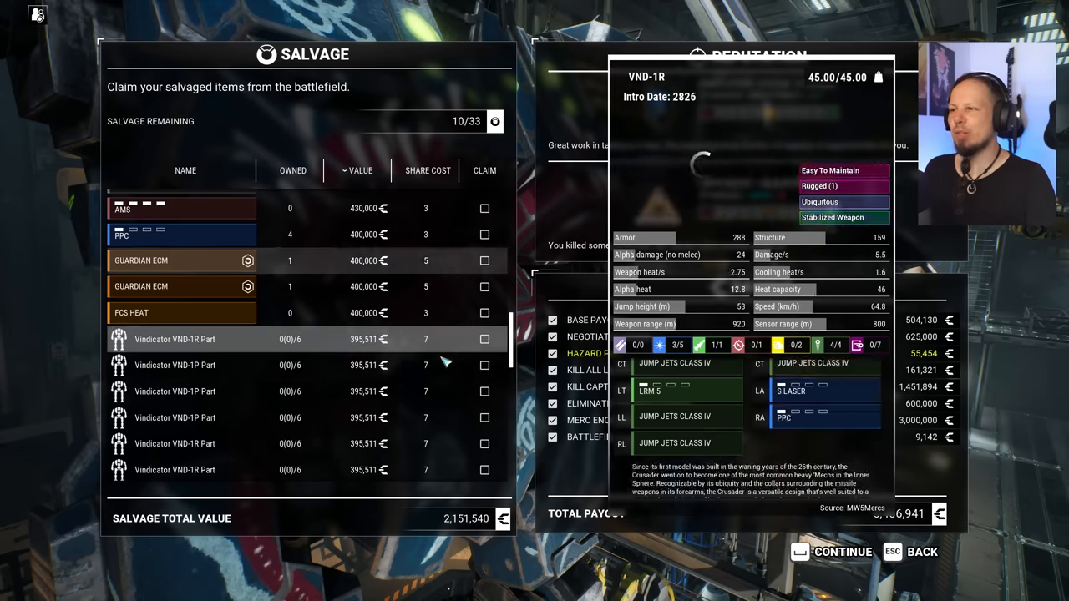
left_click(173, 364)
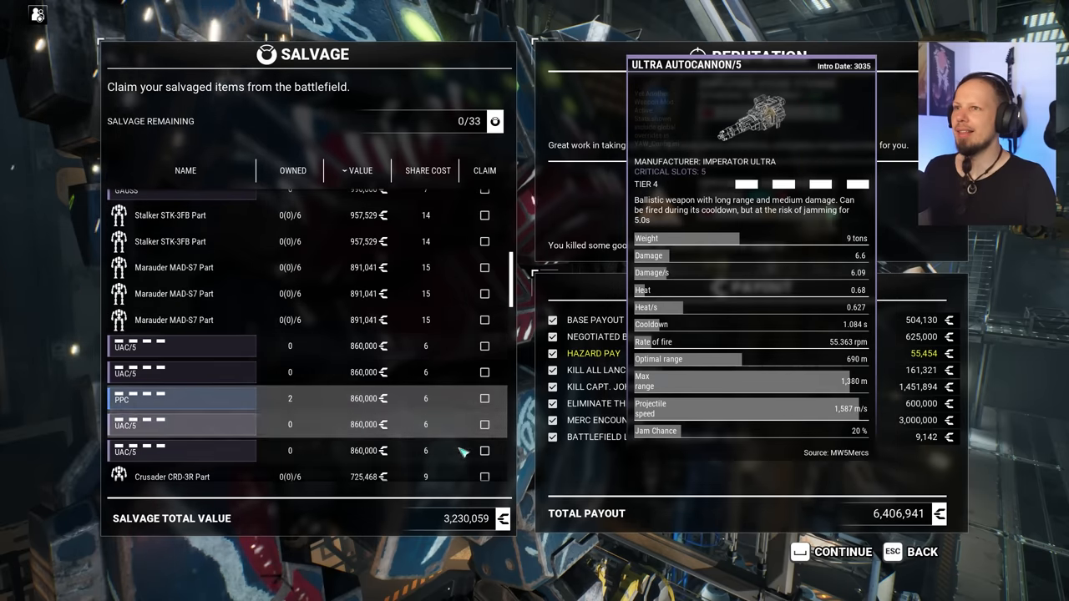
left_click(922, 551)
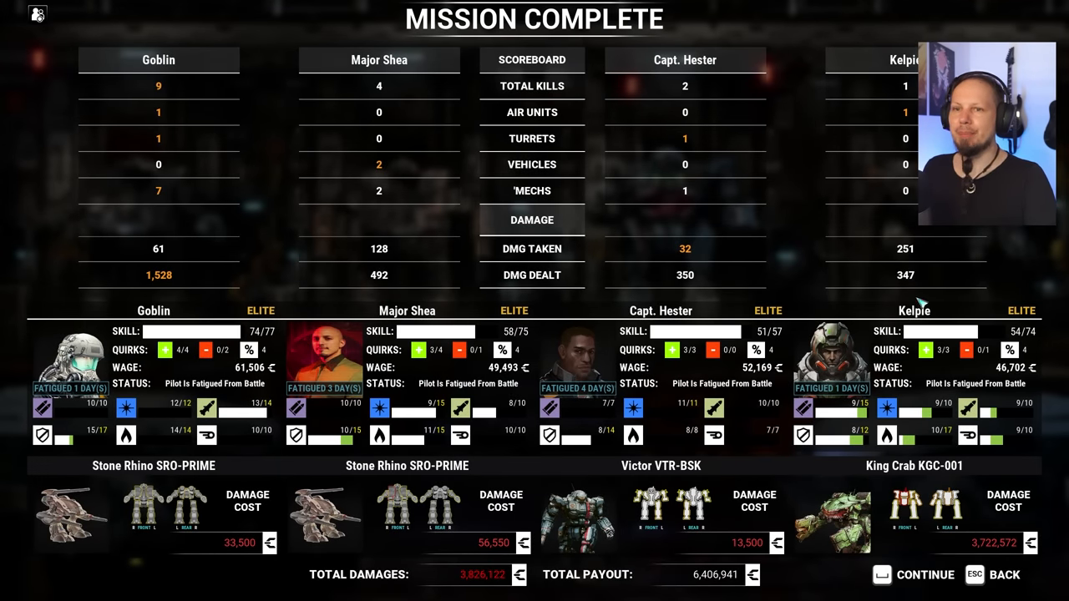
mouse_move(922, 518)
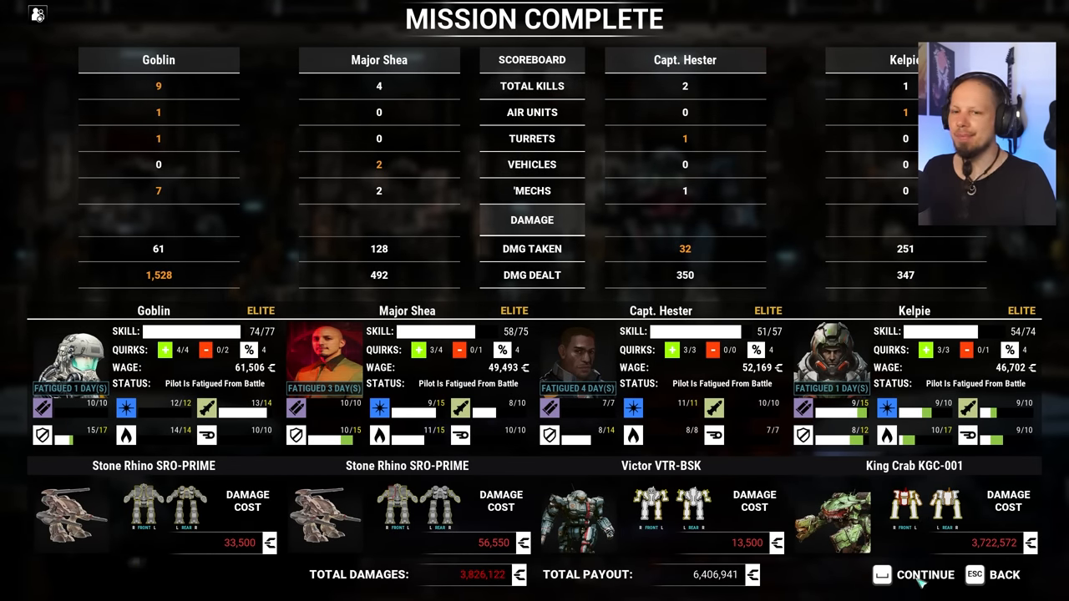
Continue from the Mission Complete scoreboard back to the ship's Home tab
left_click(925, 575)
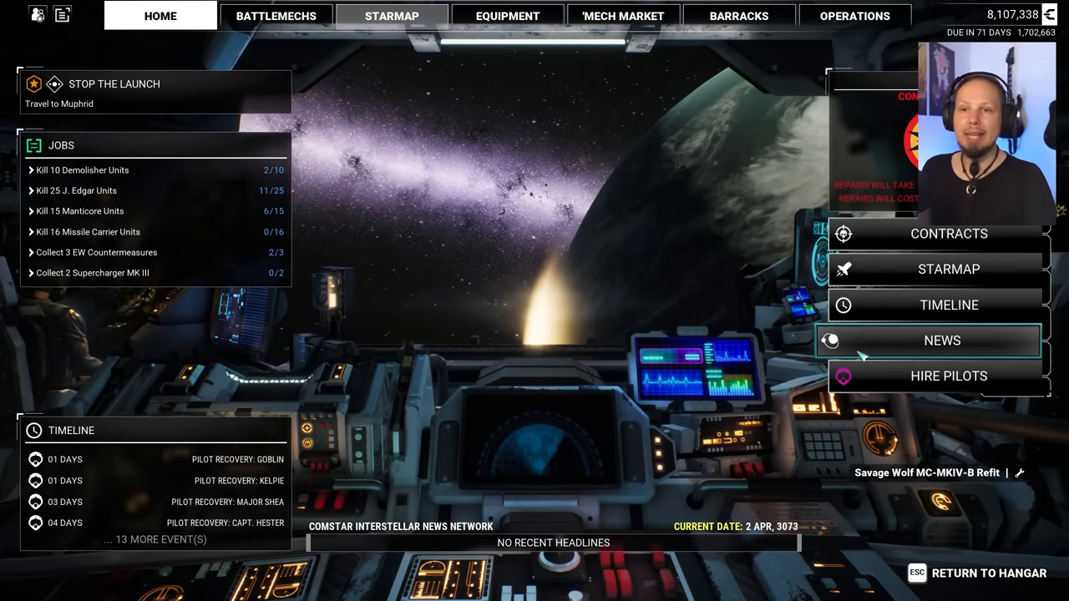
Sell the Savage Wolf MC-MKIV-B from the BattleMechs roster, raising funds to 14,066,729 credits
left_click(275, 15)
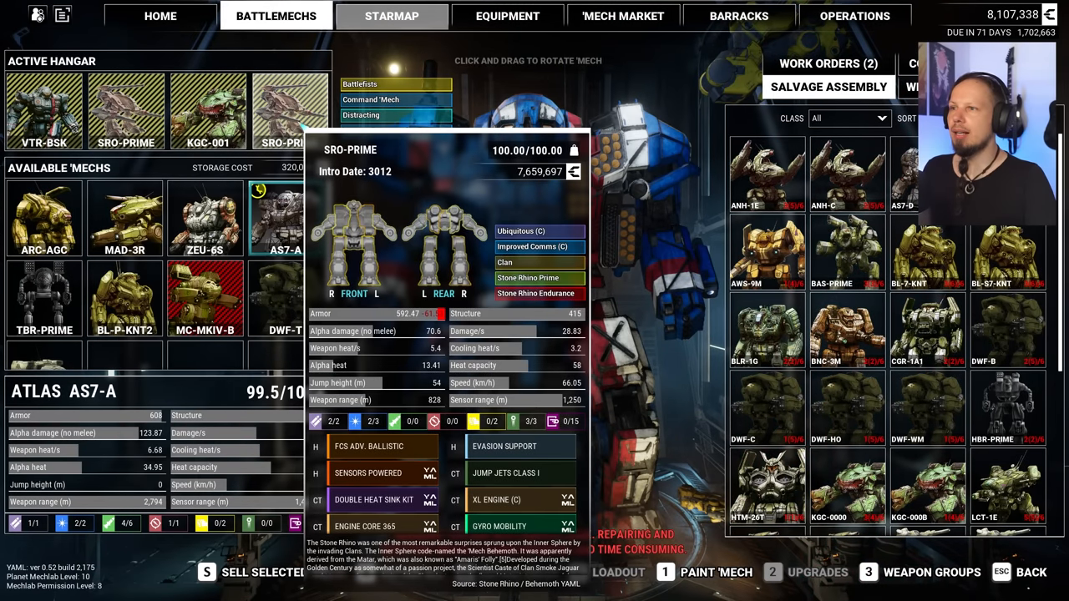
left_click(287, 109)
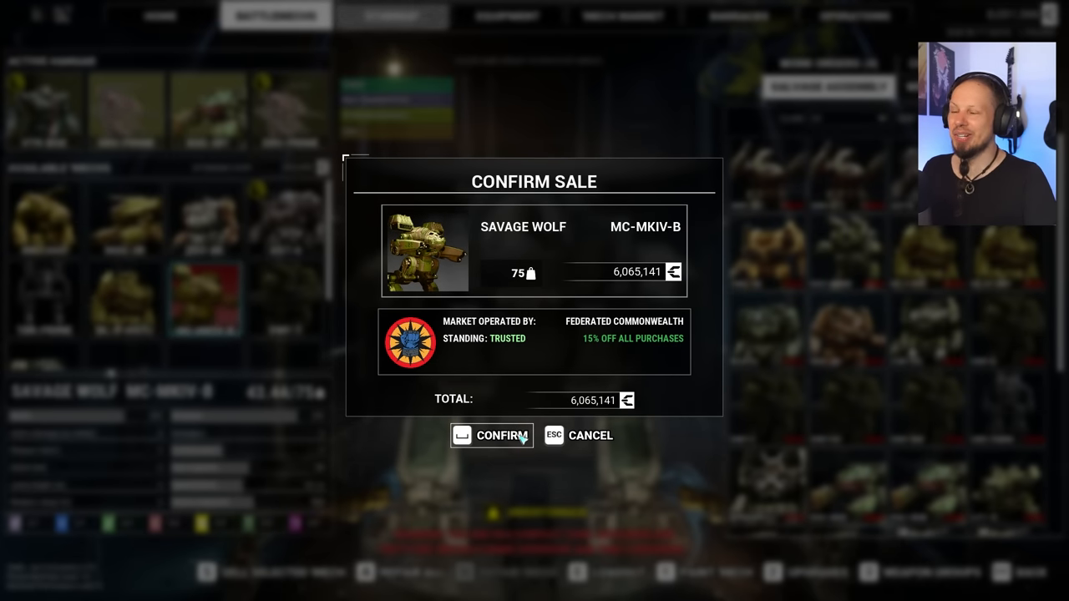
left_click(491, 434)
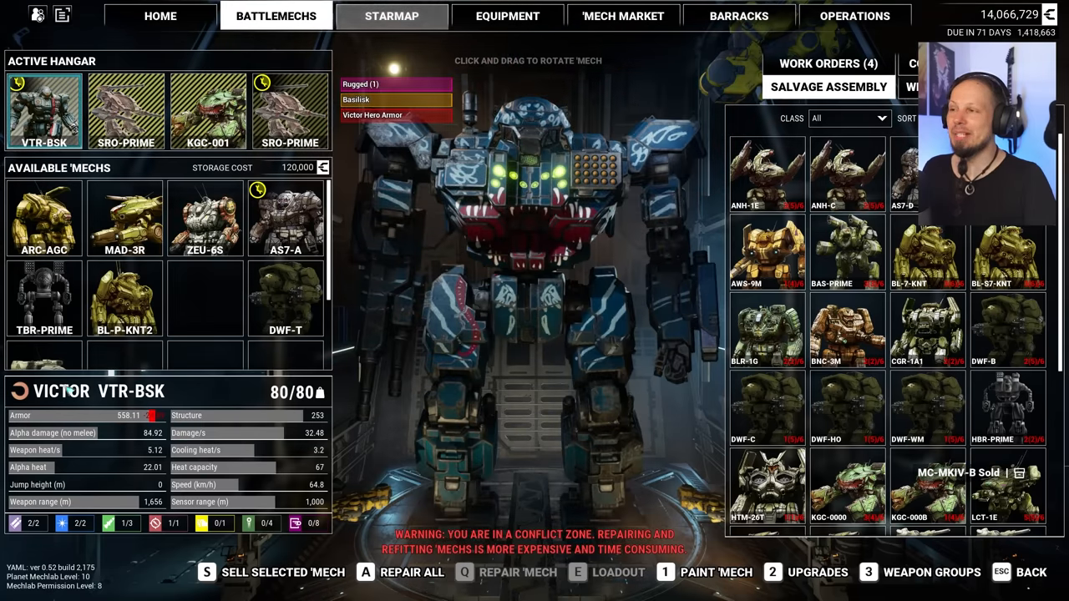
left_click(203, 297)
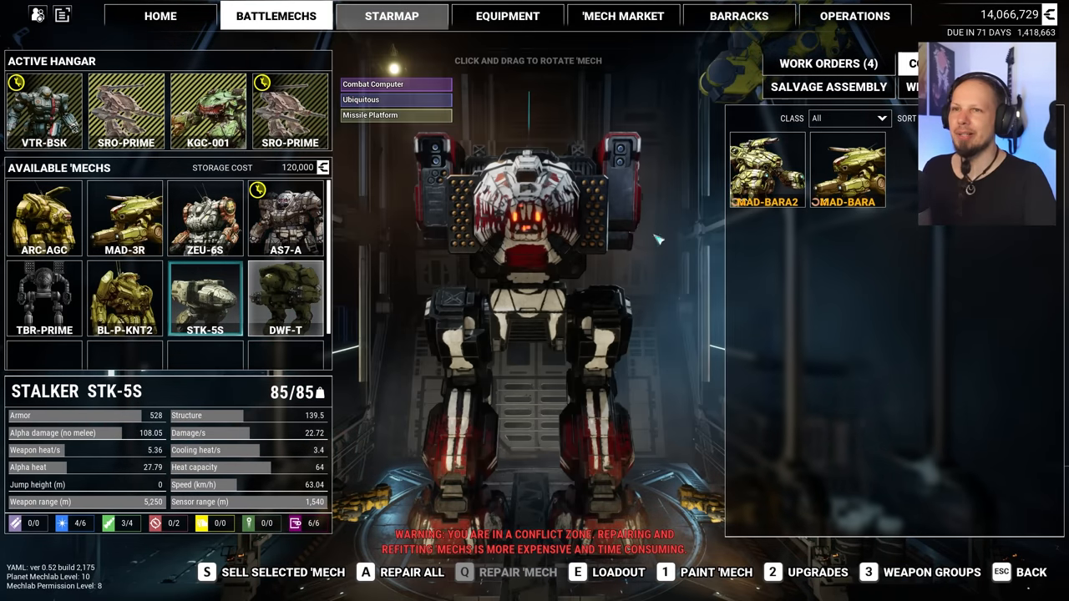
left_click(391, 17)
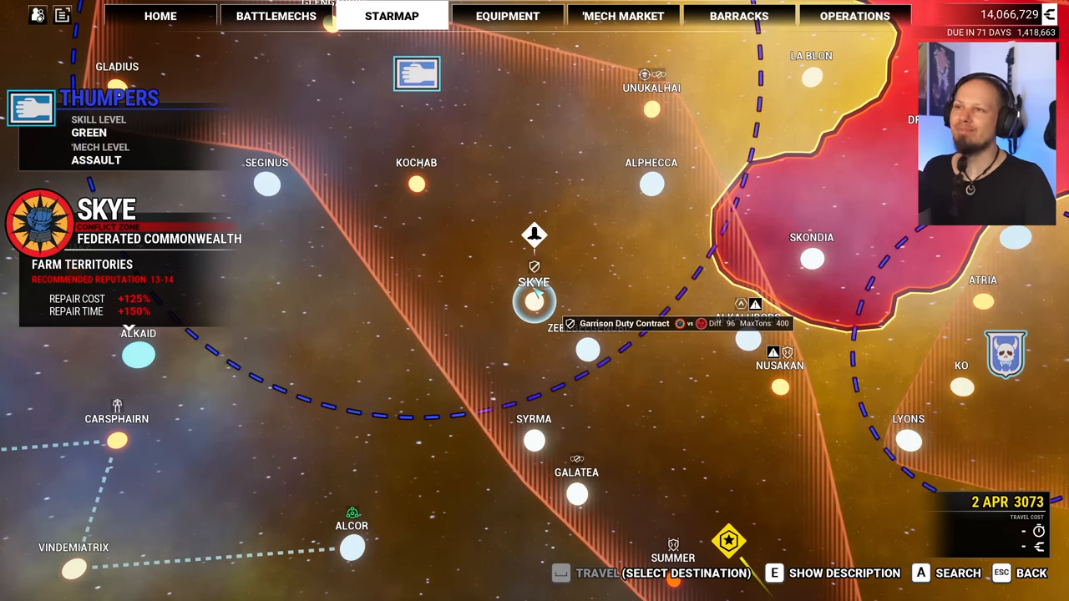
mouse_move(655, 108)
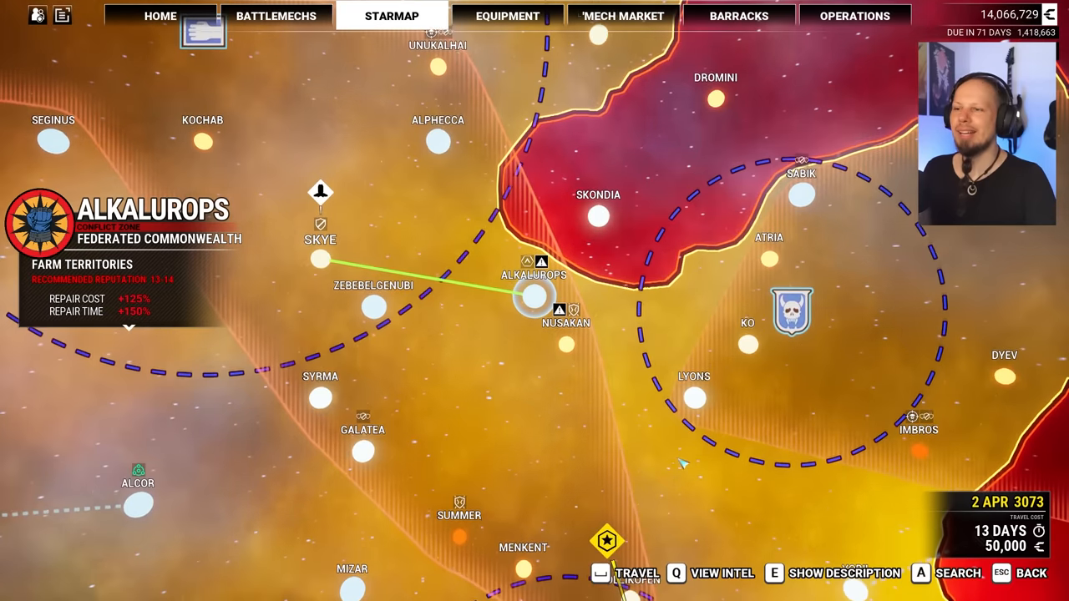
Travel from Skye to Alkalurops, a 13-day journey arriving 15 Apr 3073
left_click(627, 573)
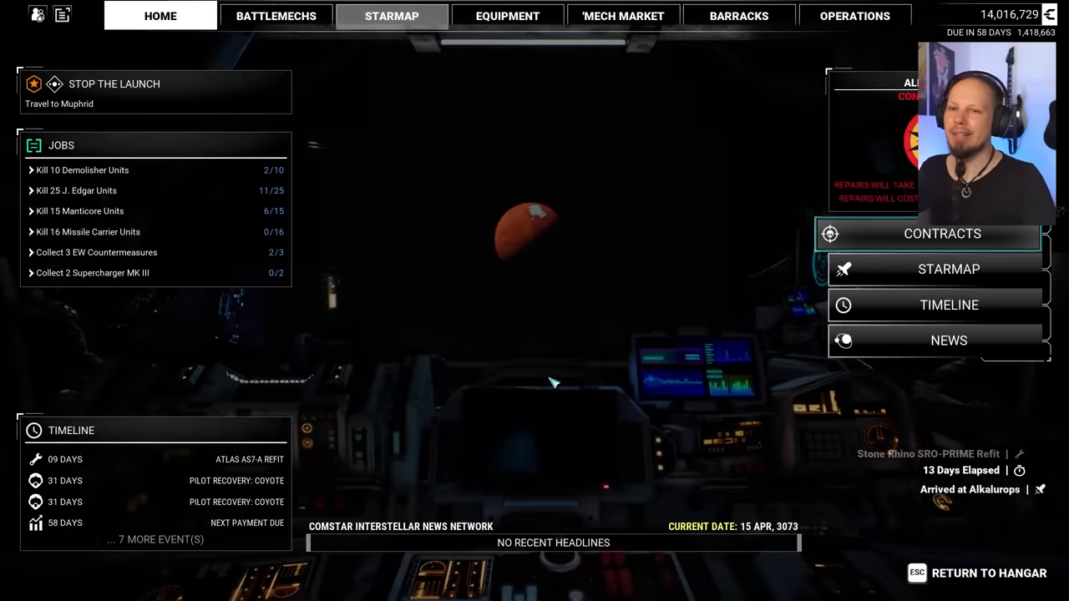
Accept the House Marik Patrol contract from the Contracts list
left_click(942, 234)
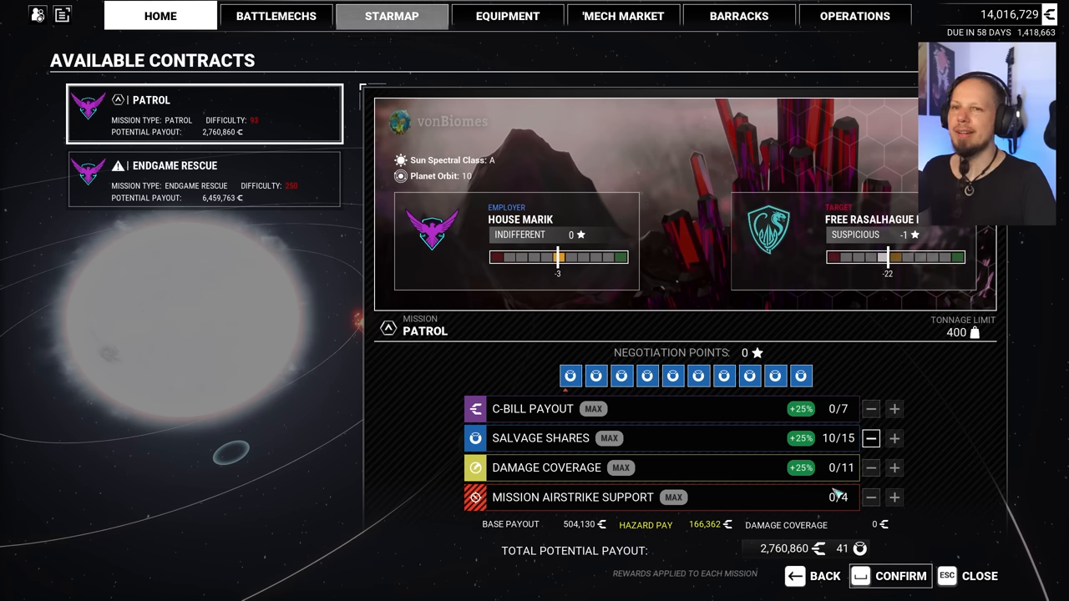
left_click(888, 576)
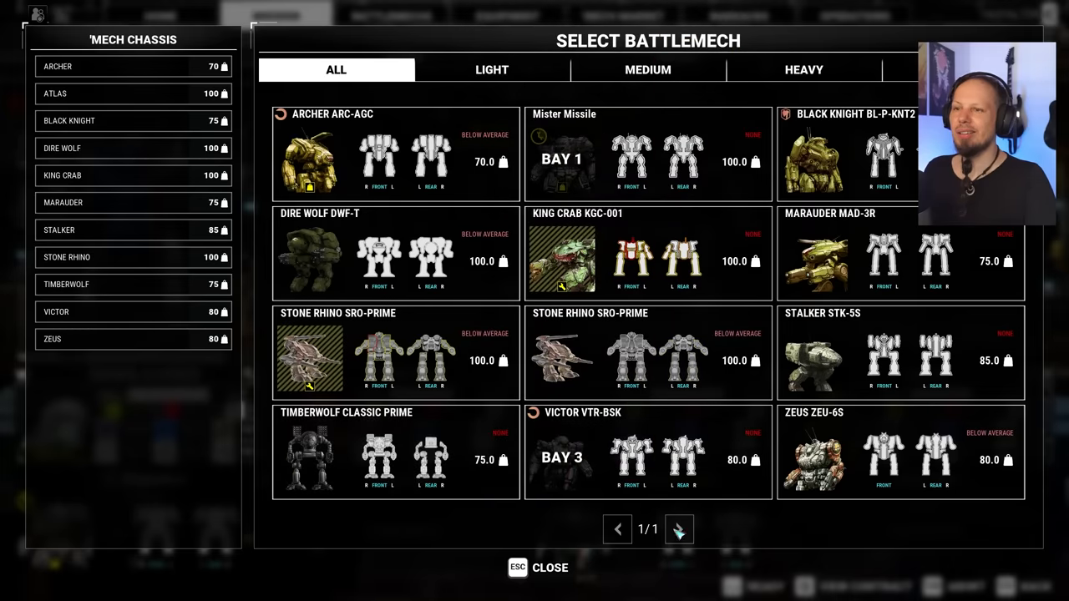
Add the Timberwolf TBR-PRIME to the empty bay and launch the Patrol at 340/400 tons
left_click(550, 567)
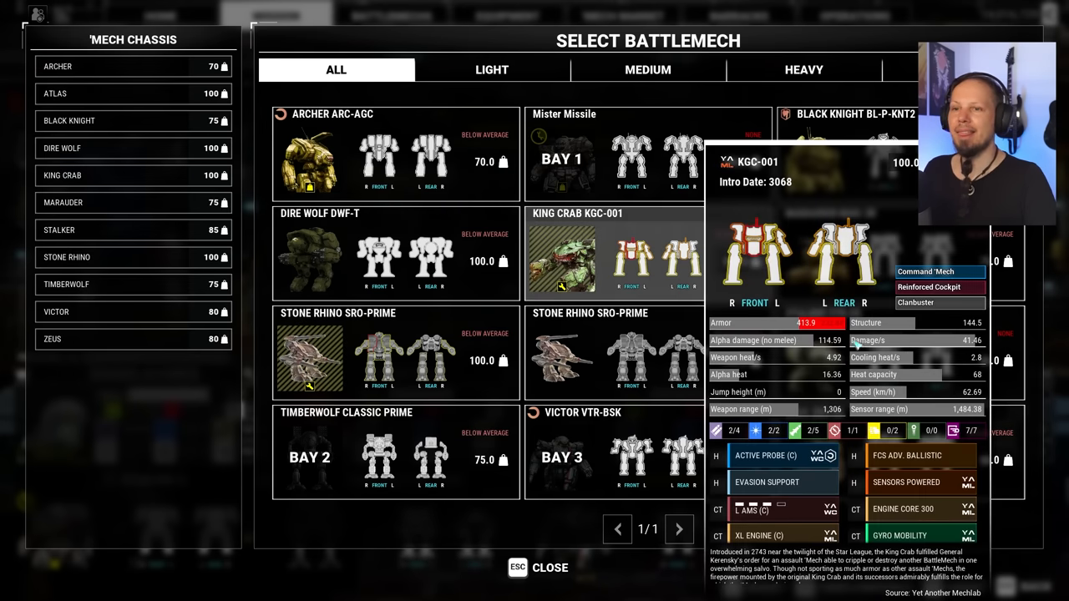
left_click(537, 567)
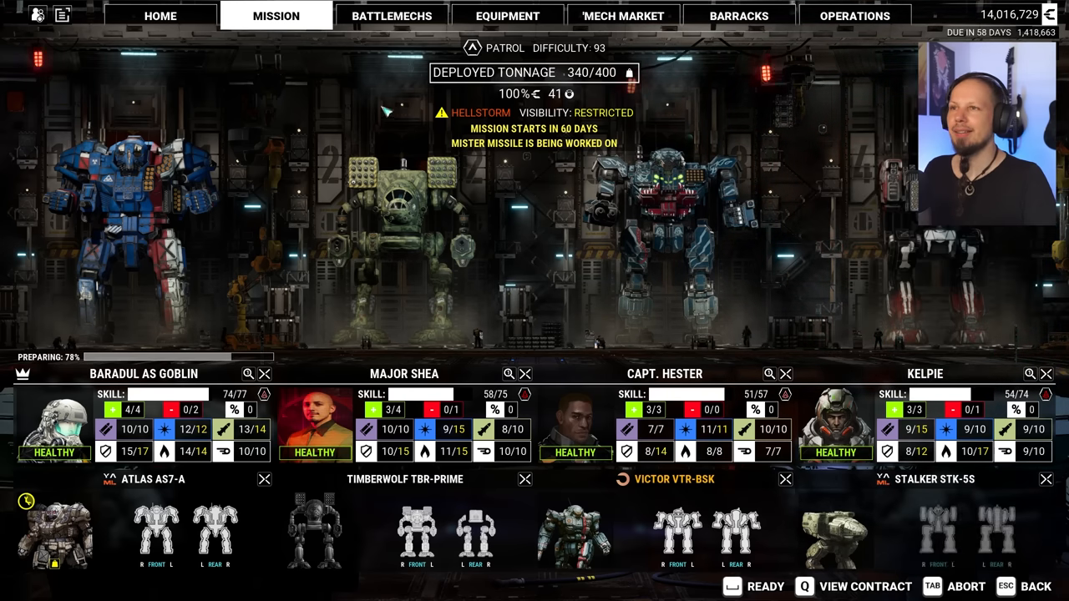
mouse_move(626, 350)
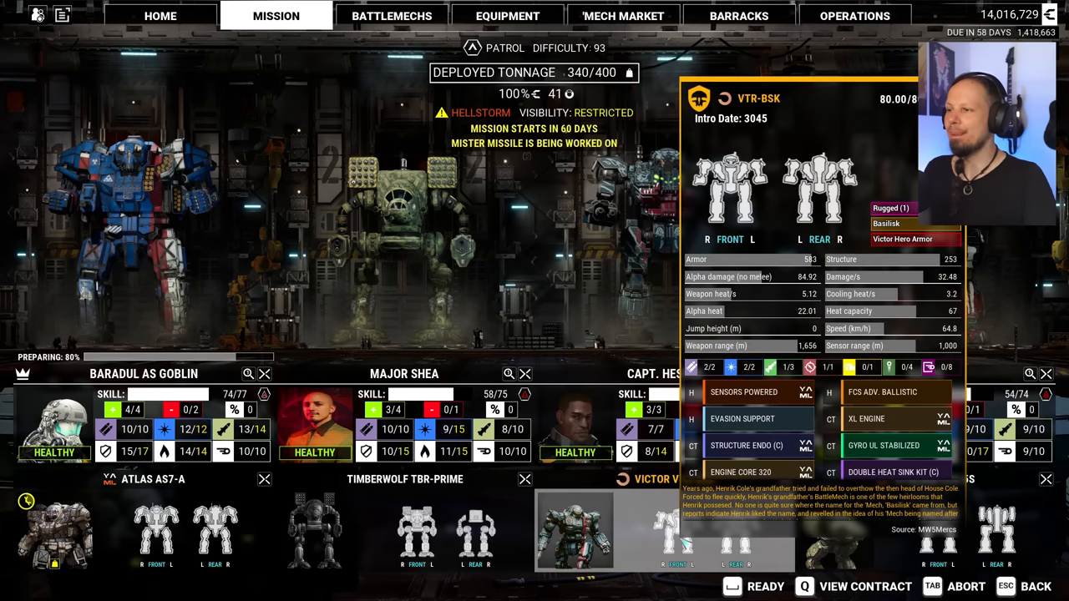
left_click(755, 586)
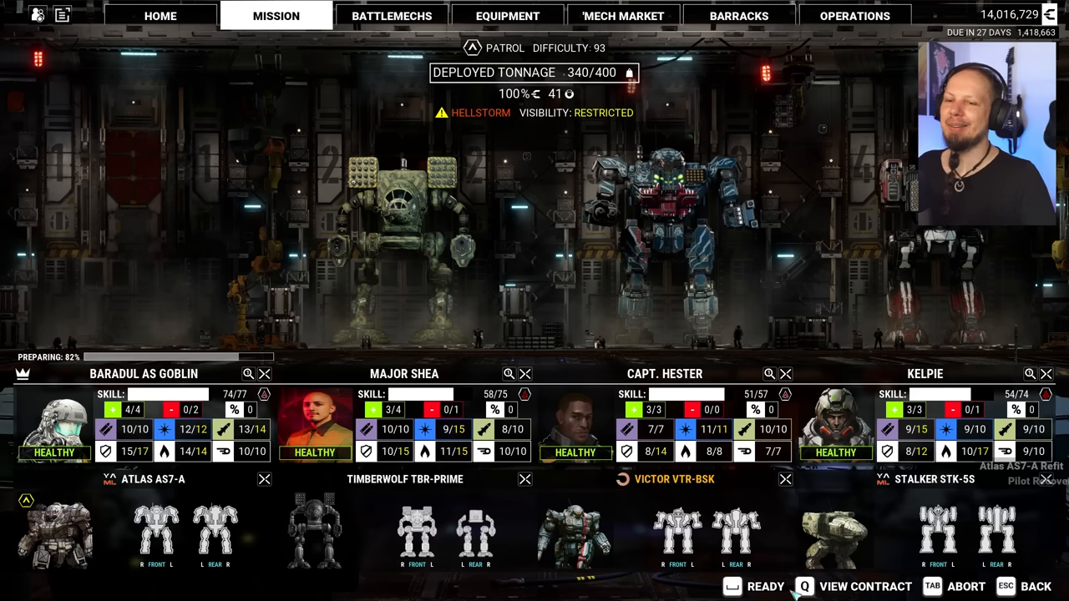
left_click(765, 586)
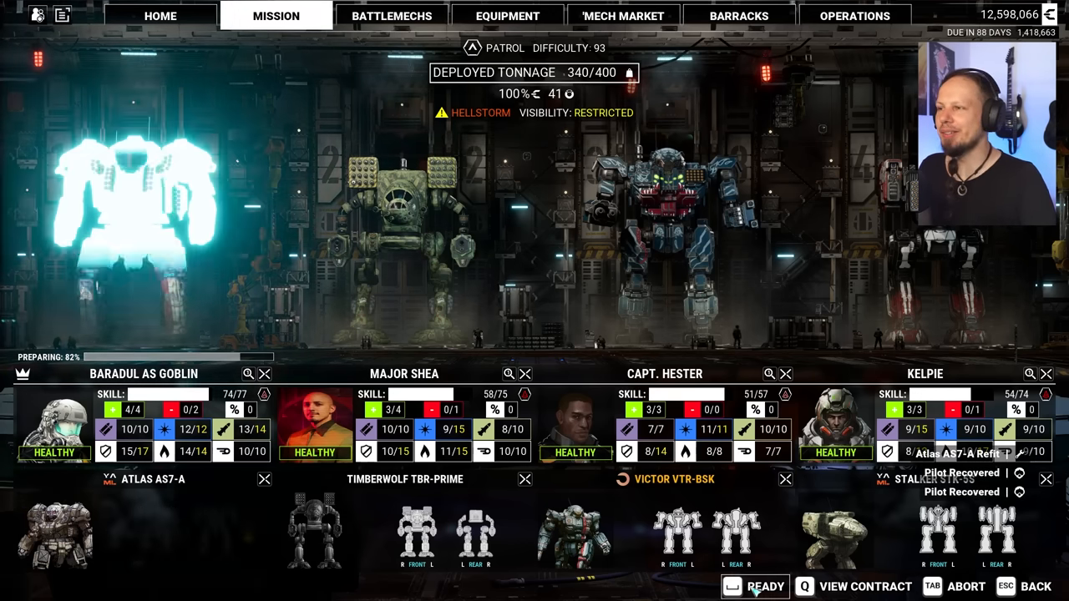
left_click(765, 586)
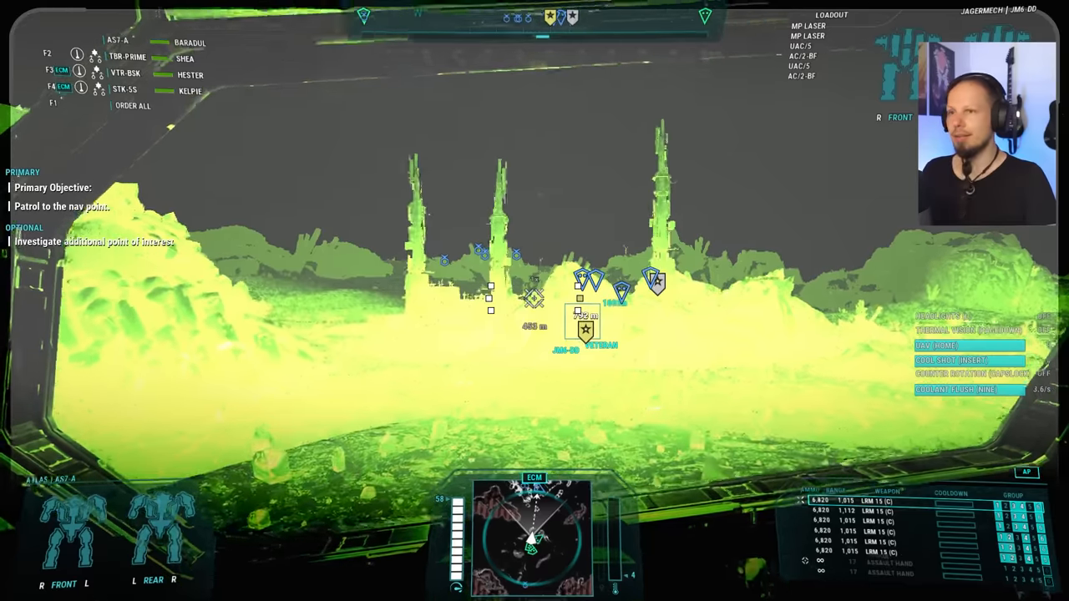
Advance the lance toward the nav point and complete the Patrol mission
key("pagedown")
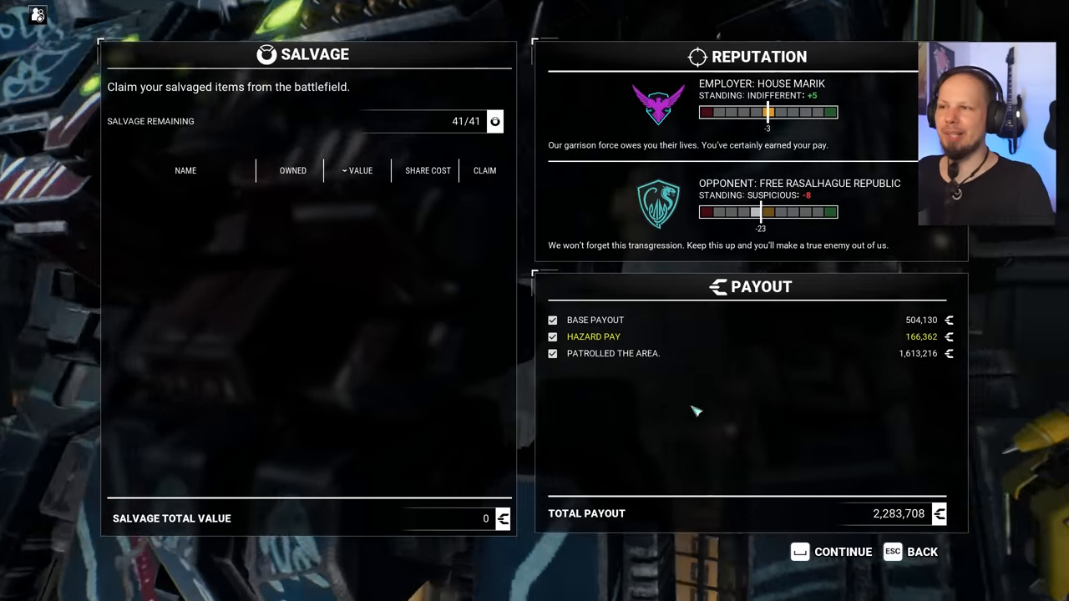
Leave the Patrol mission results and set the ship travelling to Muphrid, arriving 28 Jul 3073
left_click(841, 551)
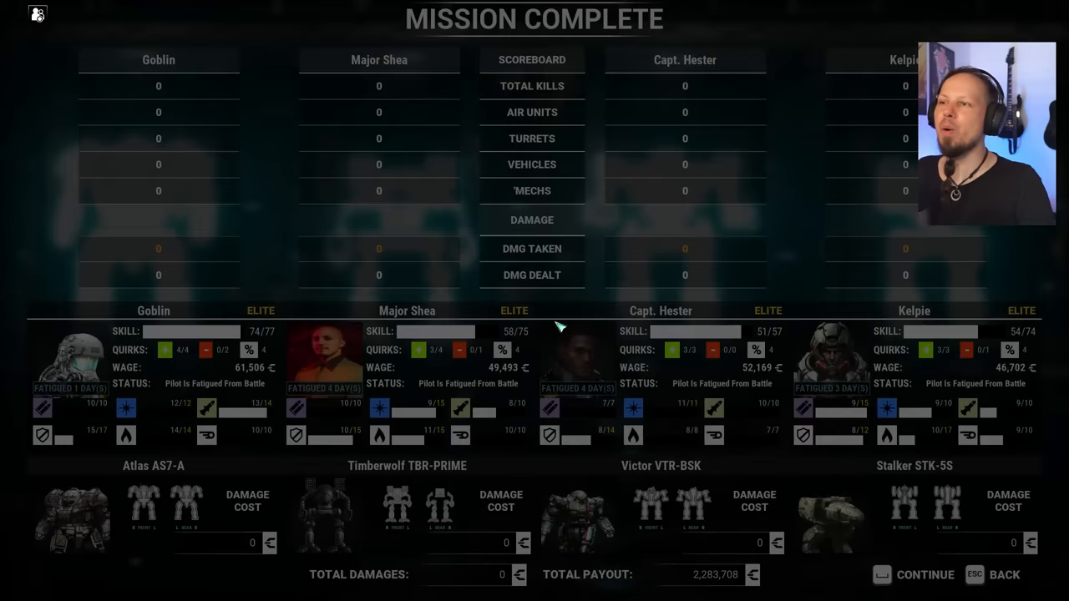
left_click(911, 575)
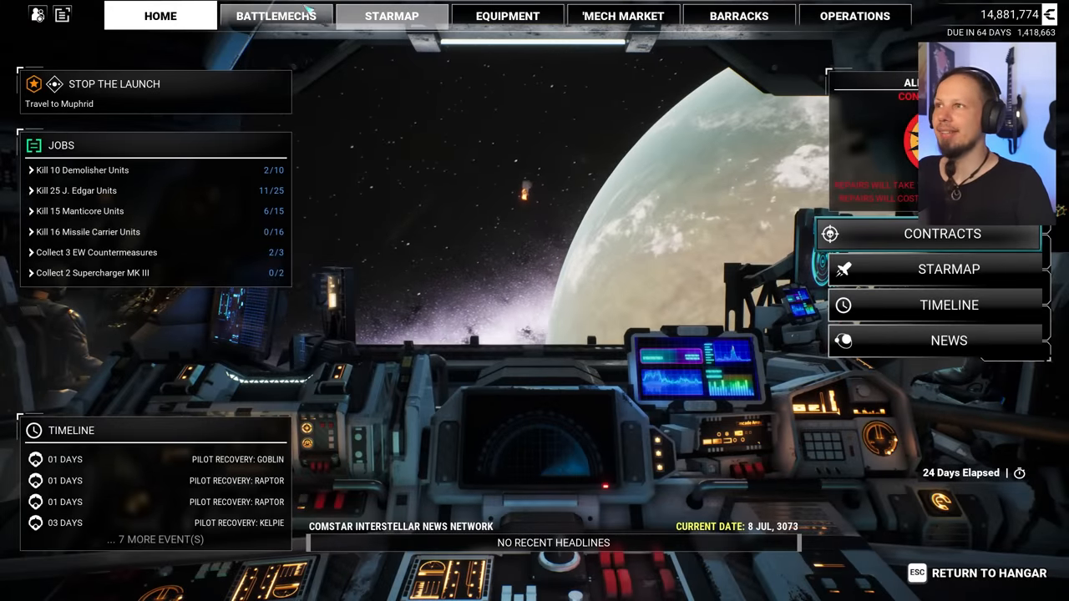
left_click(391, 15)
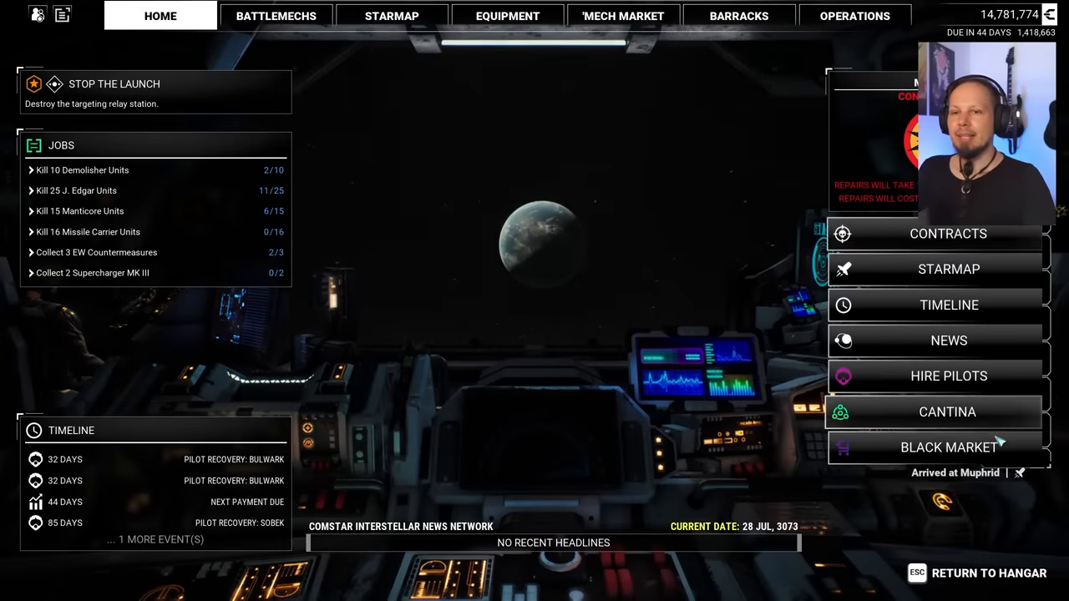
Quick-purchase Long Tom Ammo from the equipment market and browse the list further
left_click(507, 17)
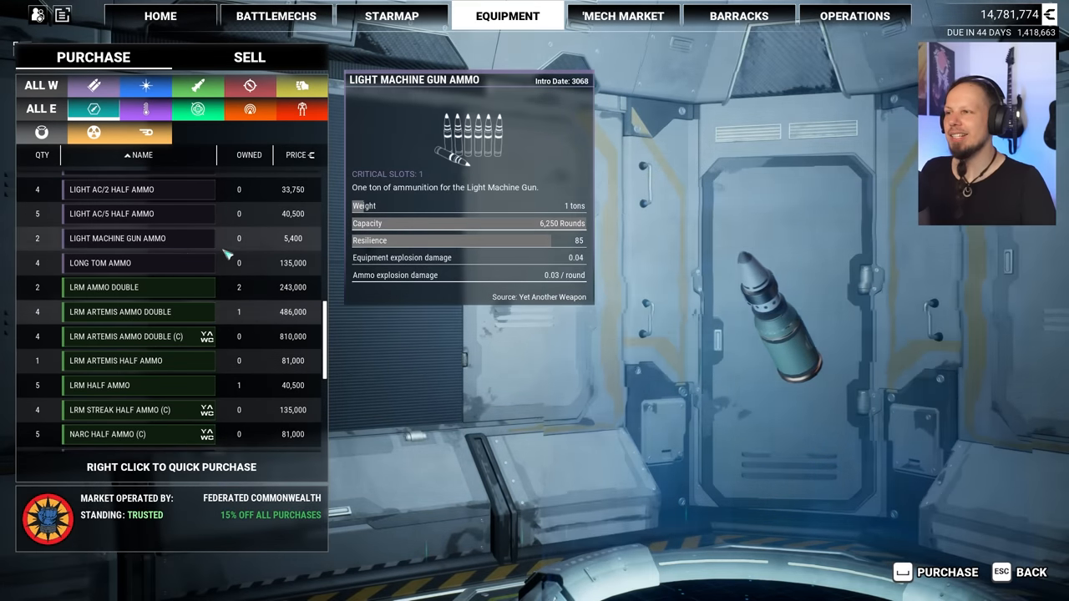
right_click(137, 264)
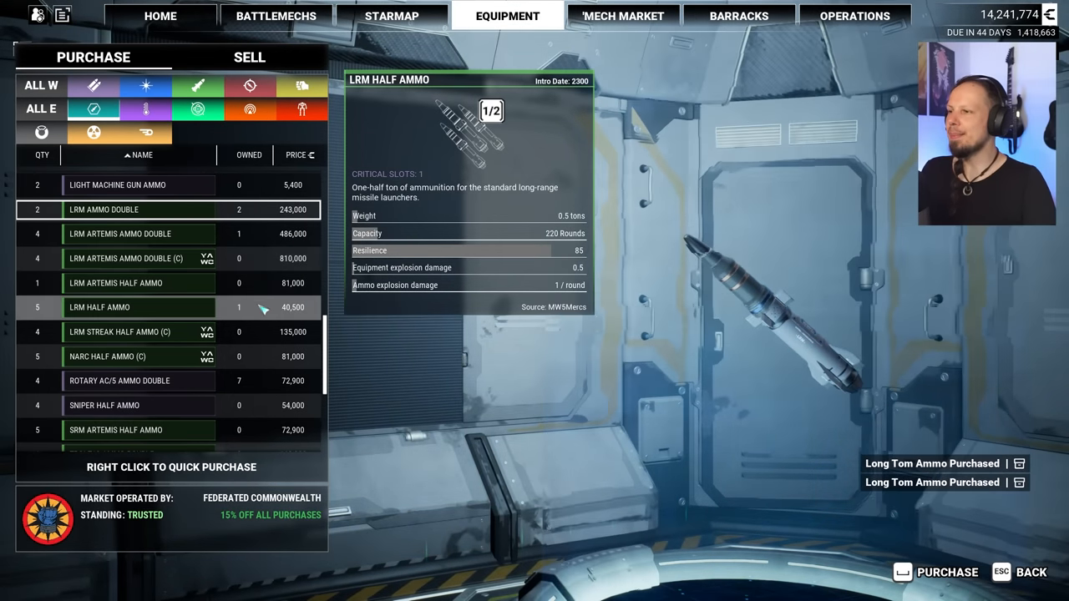
scroll("down", 3)
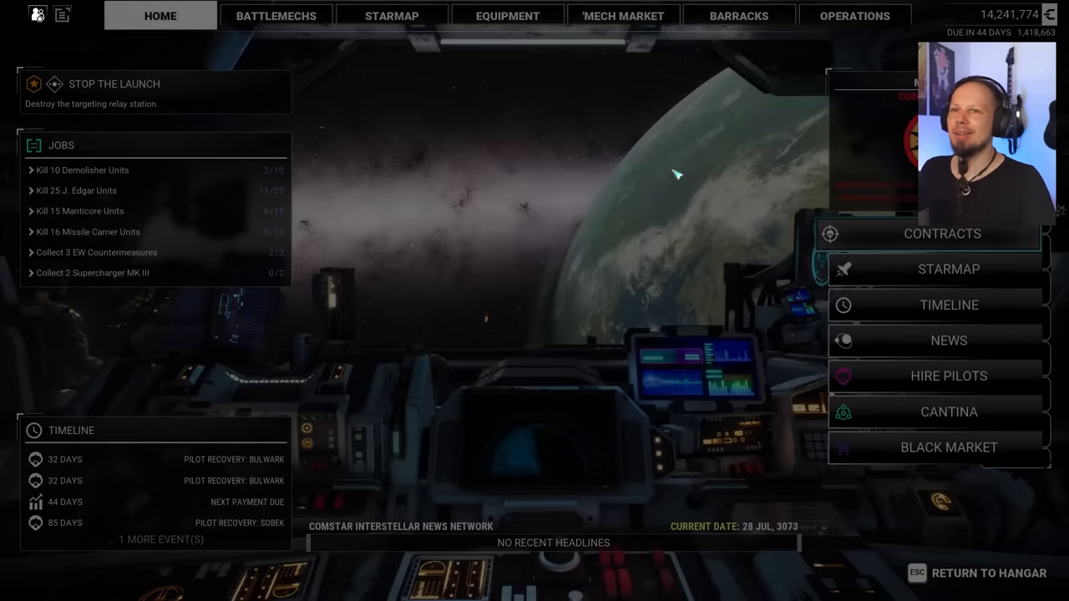
Compare Stop the Launch Pt. 1 with Beachhead Defense and pick Stop the Launch Pt. 1 for negotiation
left_click(942, 234)
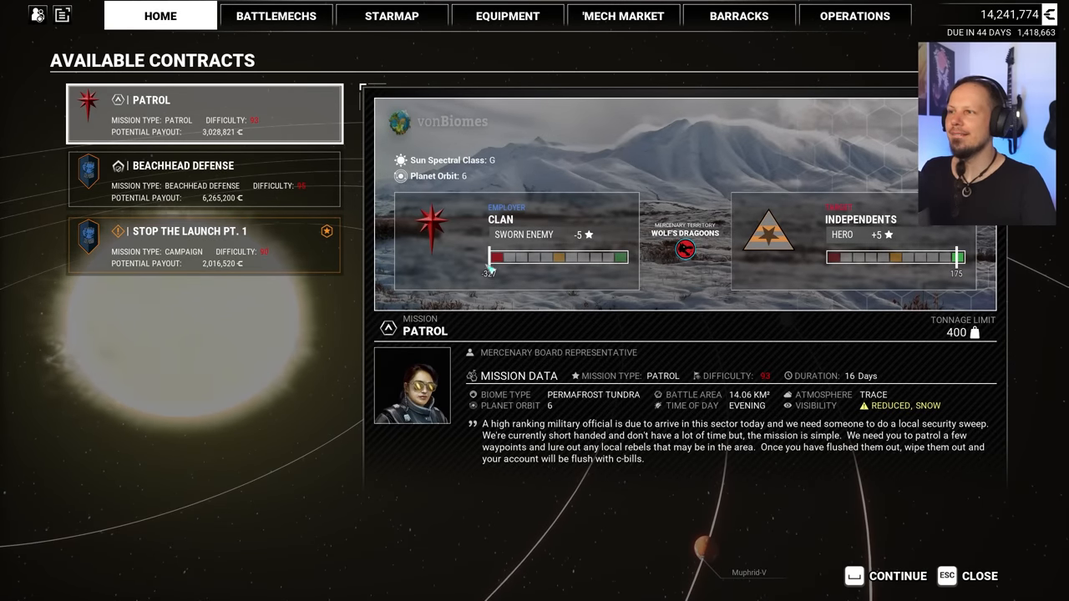
left_click(204, 244)
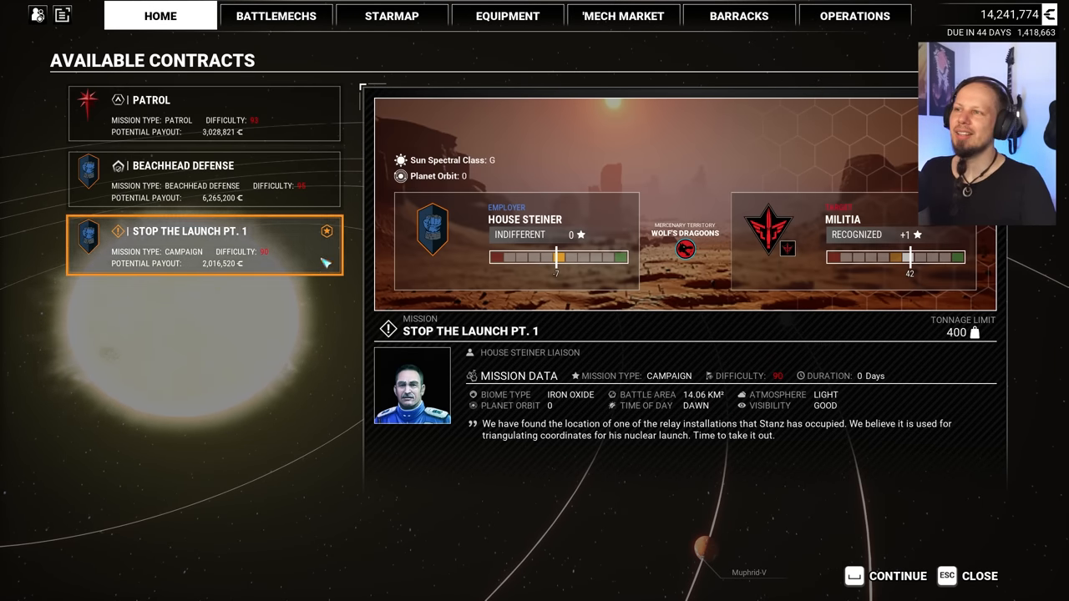
left_click(184, 180)
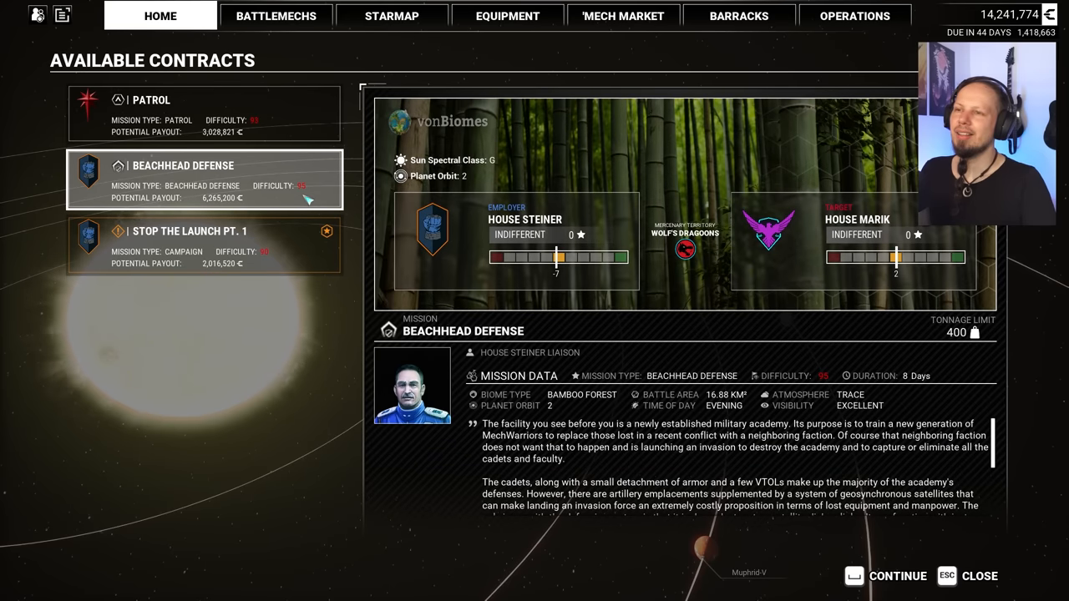
left_click(203, 244)
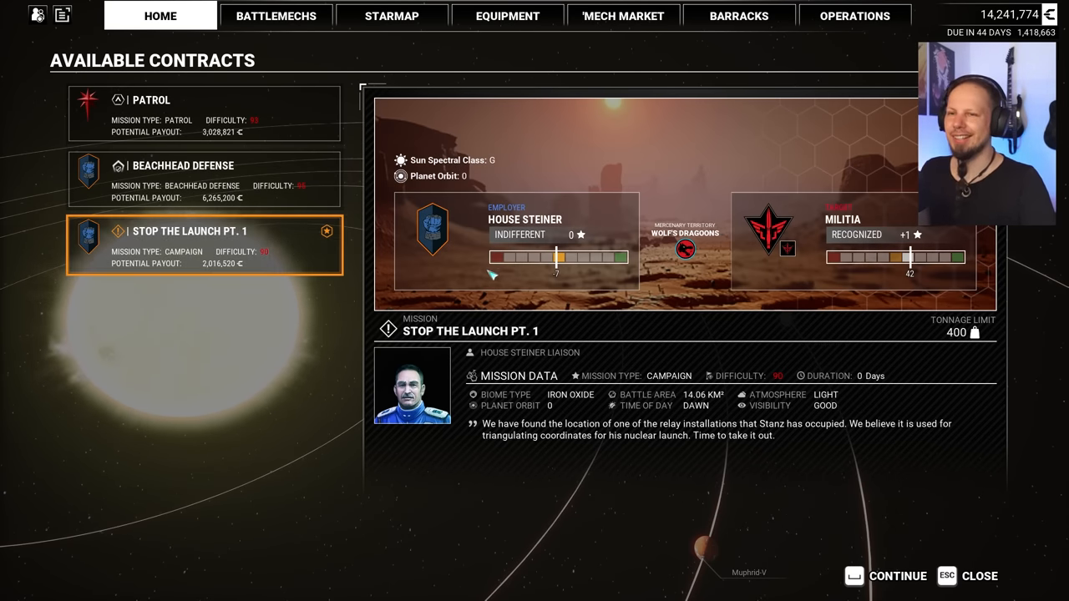
left_click(204, 181)
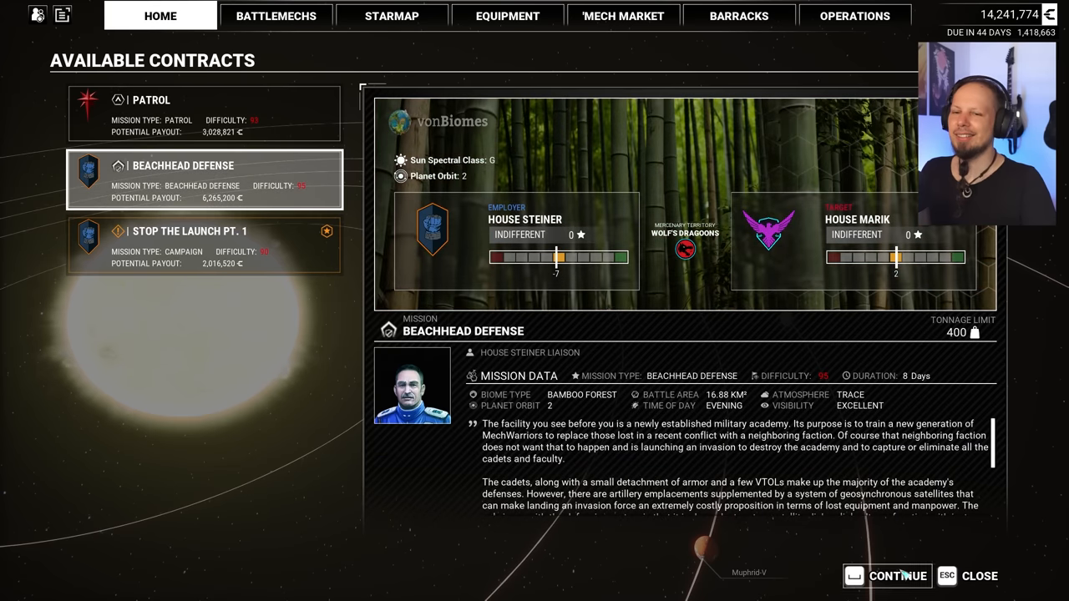
left_click(203, 244)
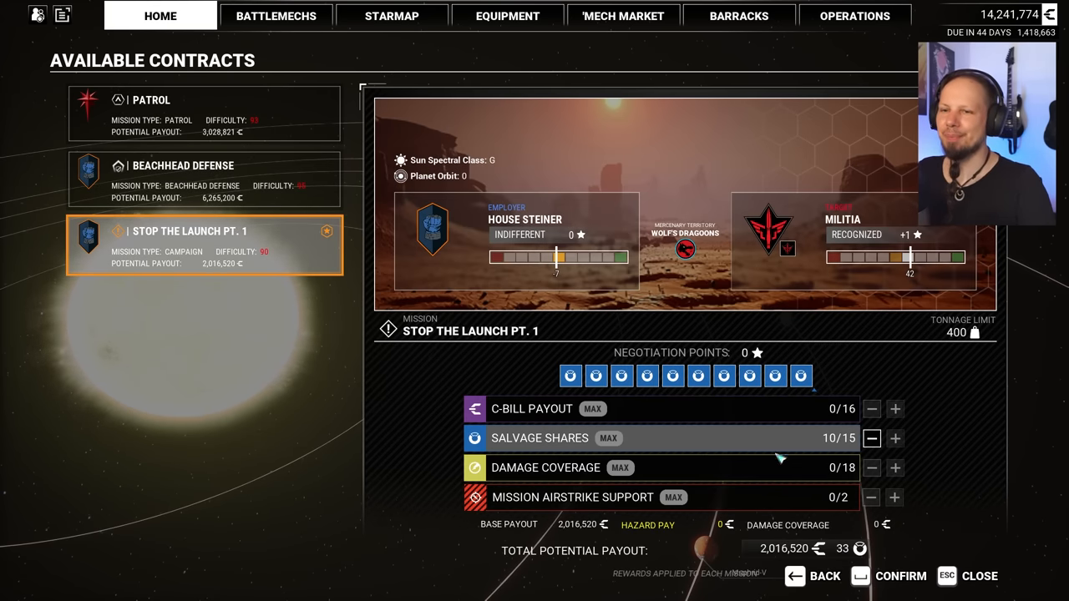
Confirm the negotiated Stop the Launch Pt. 1 terms and launch the four-'Mech lance
left_click(900, 575)
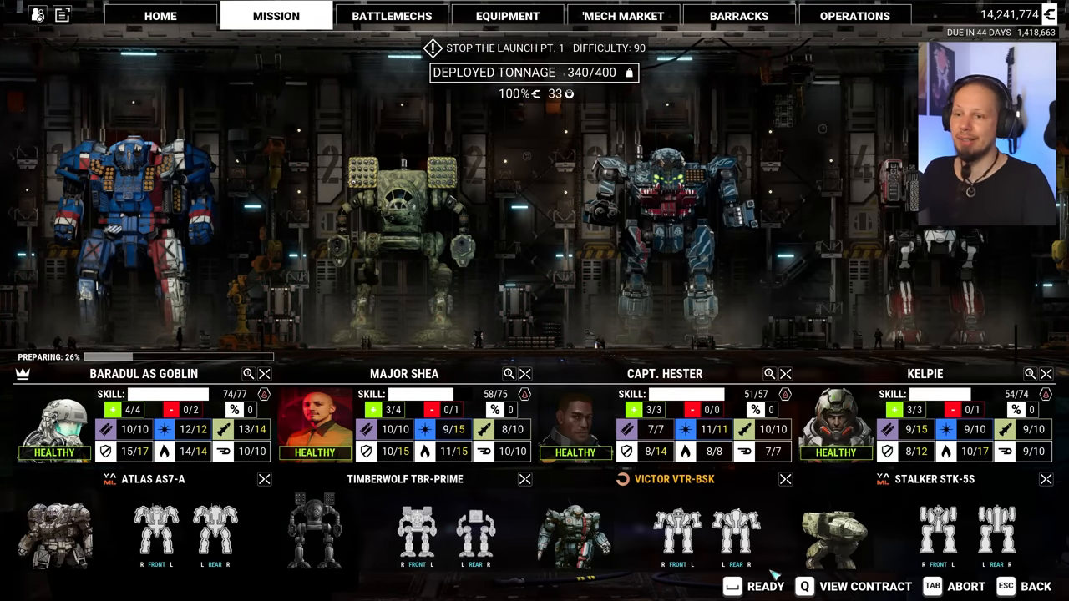
left_click(755, 586)
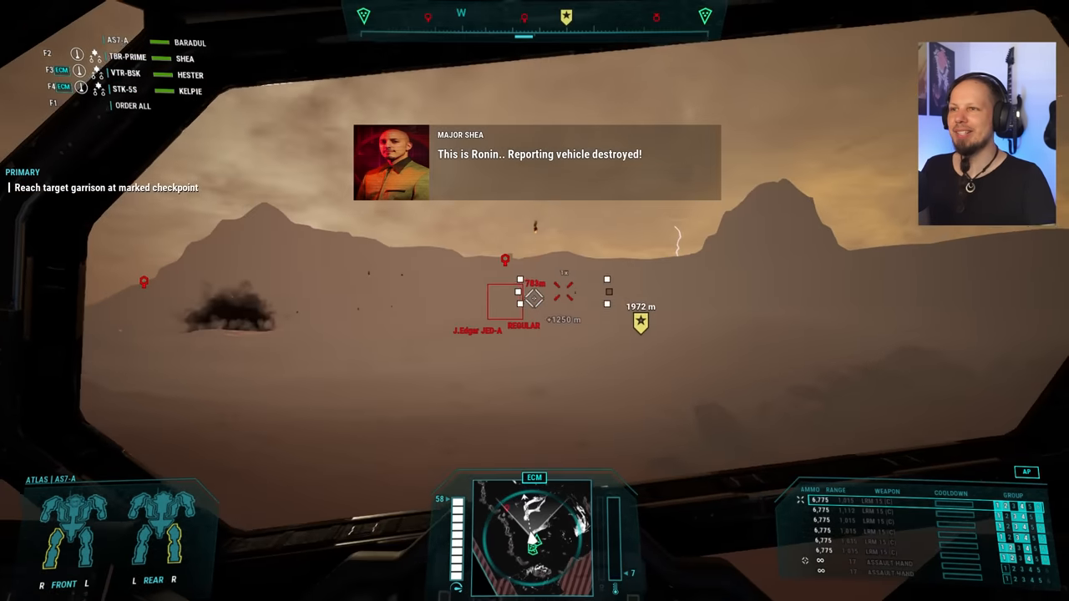
Fire LRMs at the enemy J. Edgar tanks while advancing toward the checkpoint
left_click(534, 300)
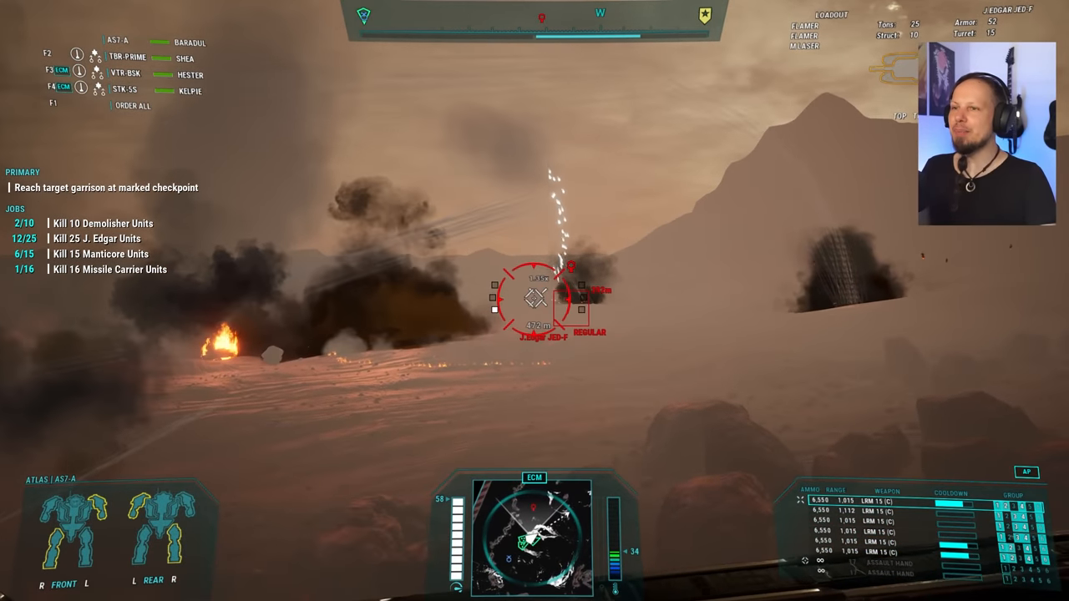
left_click(534, 301)
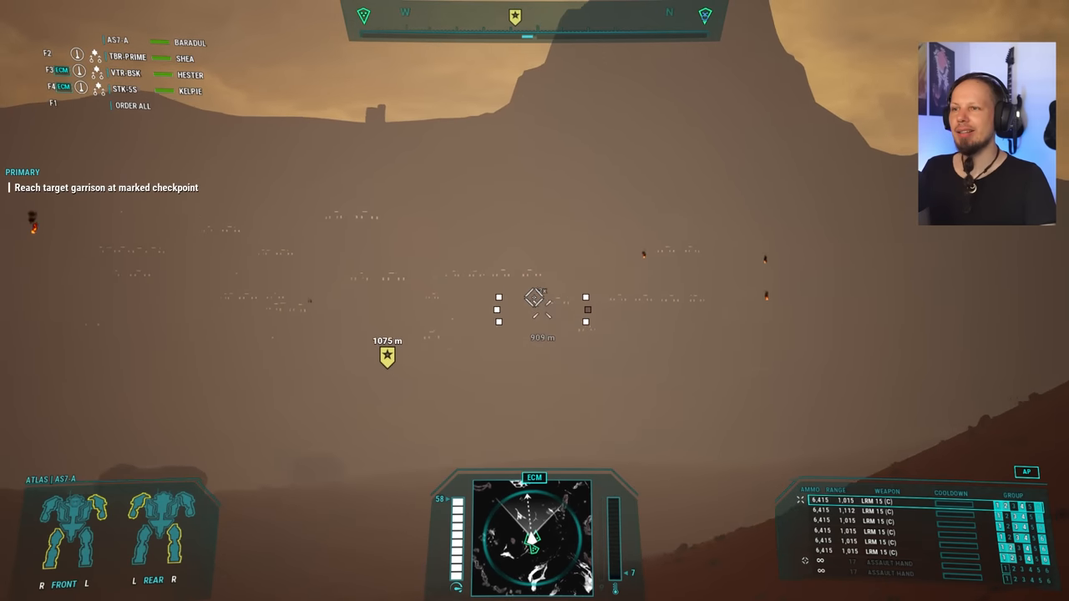
left_click(541, 317)
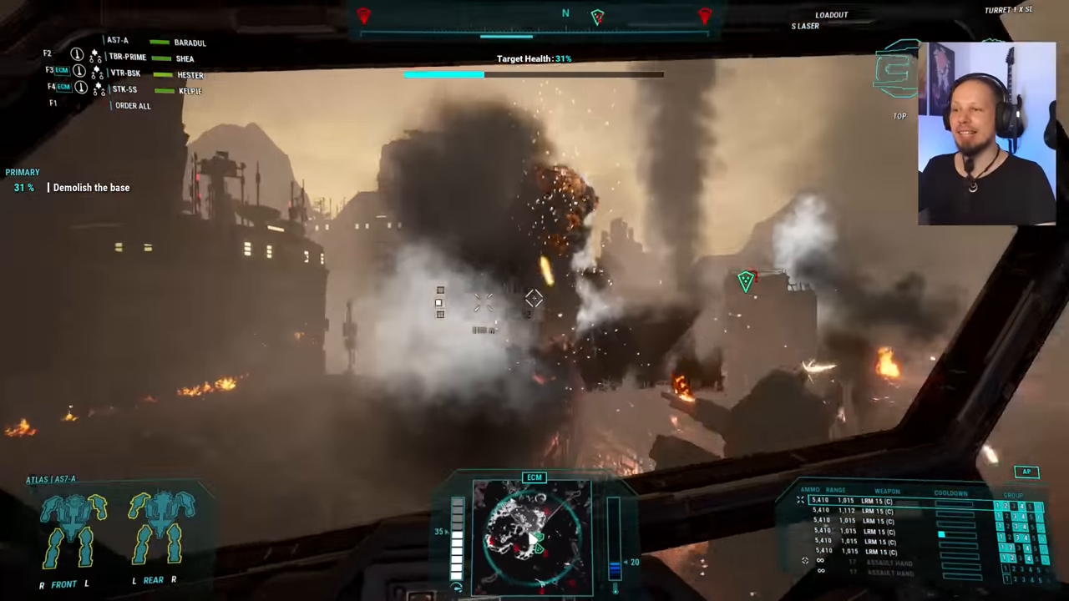
Fire on the base structures and turrets until the Demolish the base objective completes
key("pagedown")
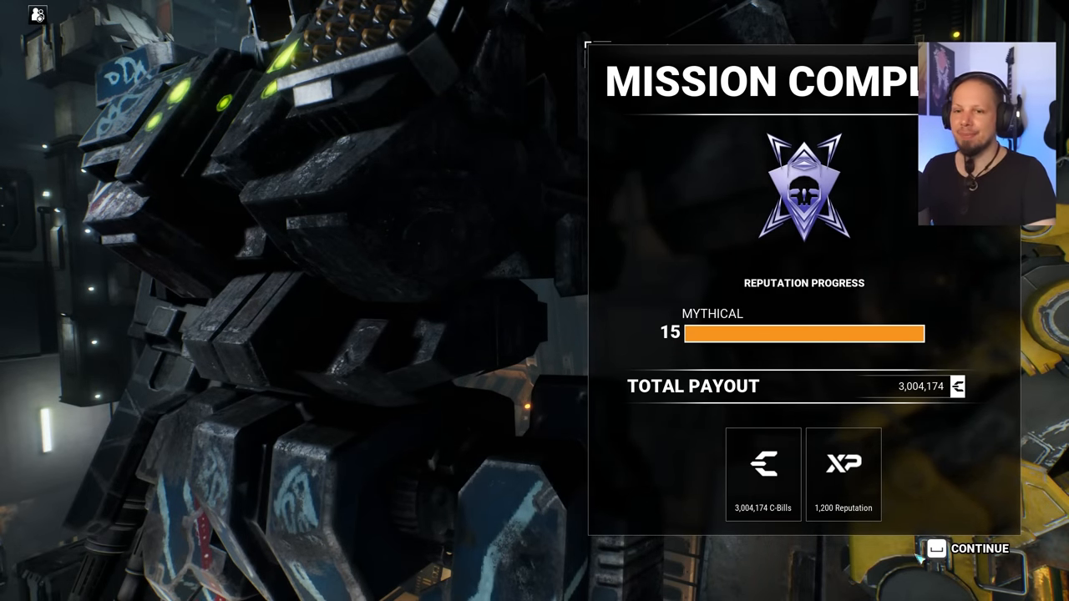
Continue past the 3,004,174-credit payout and reputation summary to the salvage claims
left_click(978, 548)
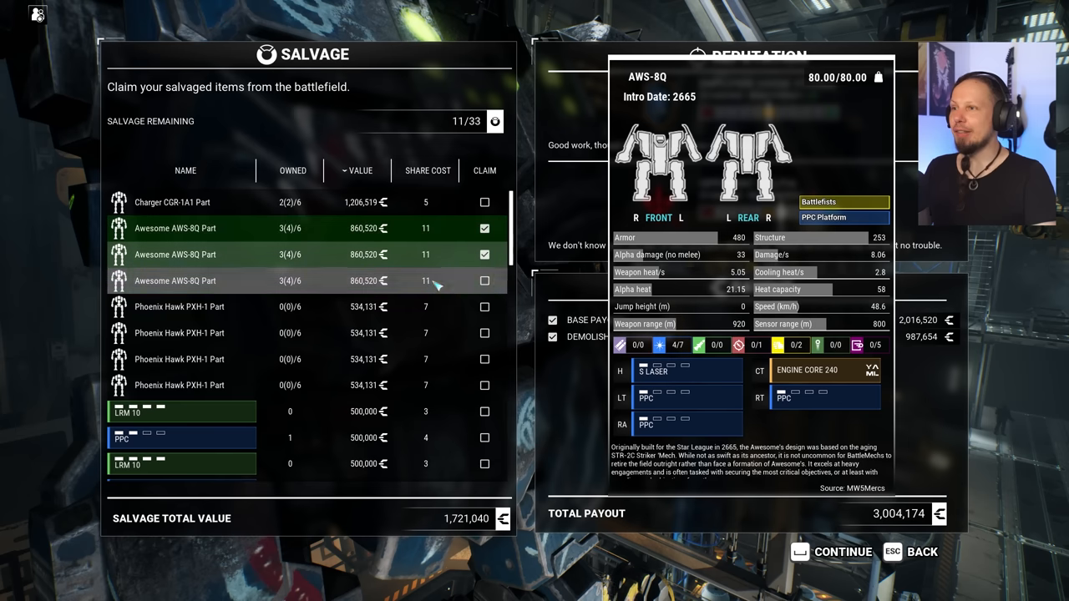
Finish salvage, pass the mission scoreboard and return to the home screen with 17,245,948 credits
left_click(484, 280)
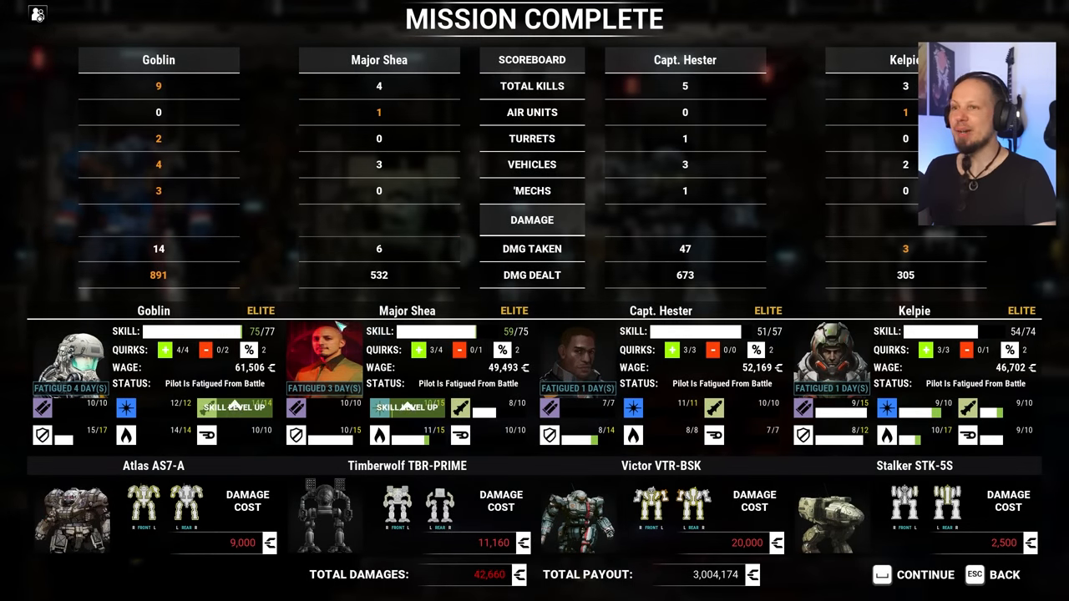
left_click(925, 574)
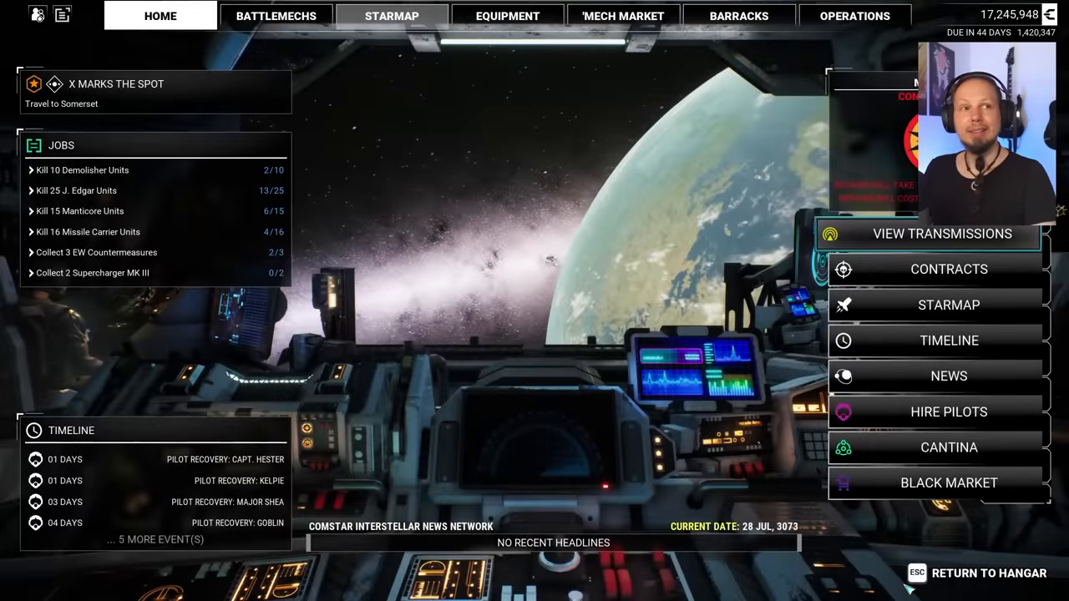
Play the pending transmission, queue work orders for the Timberwolf TBR-Prime and Stalker STK-5S, and return home
left_click(942, 234)
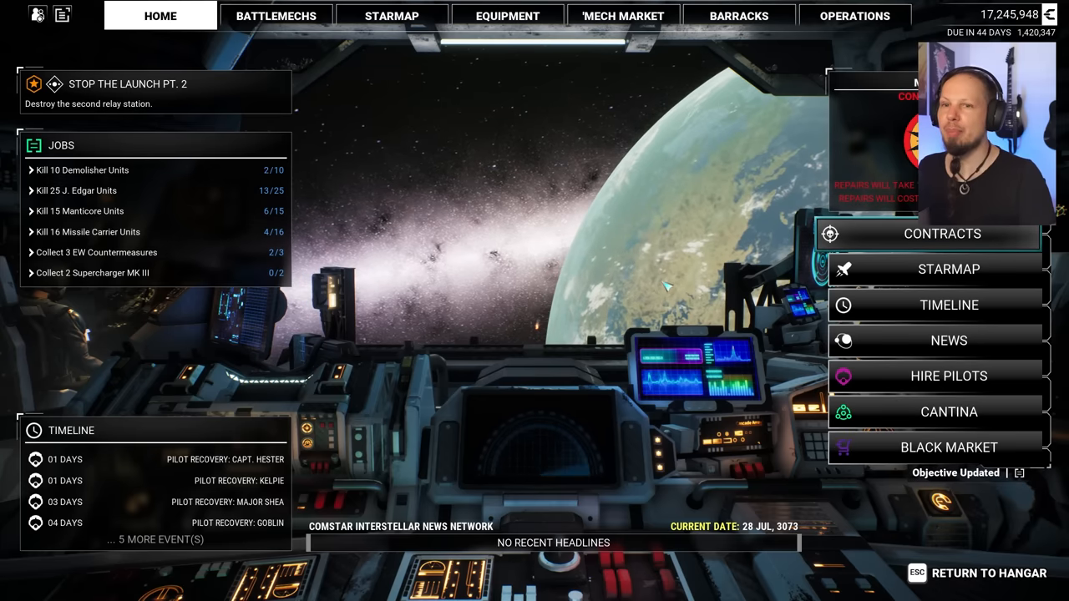
left_click(275, 15)
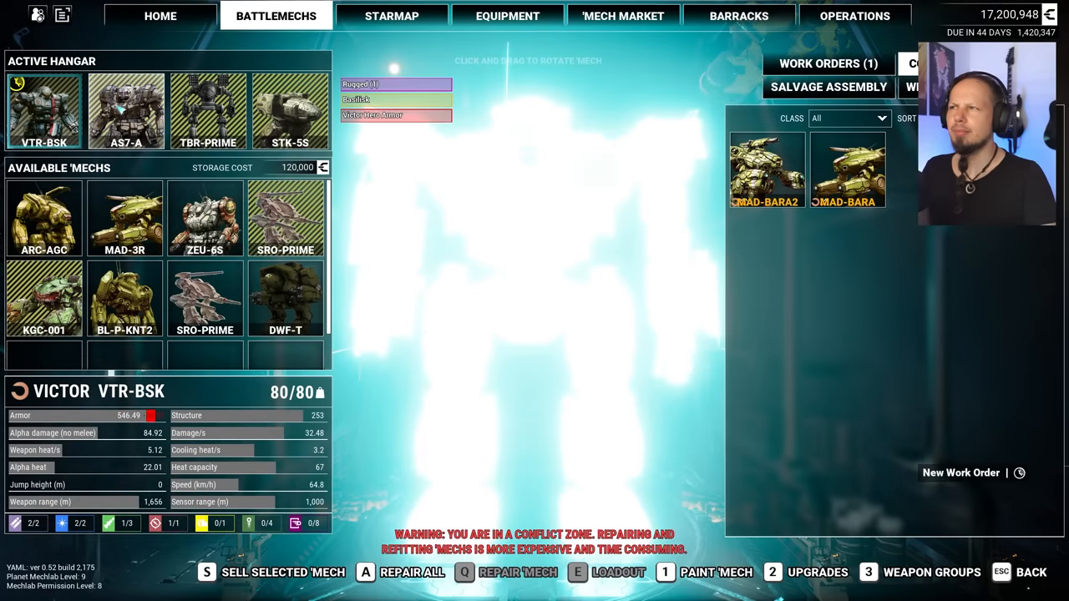
left_click(125, 111)
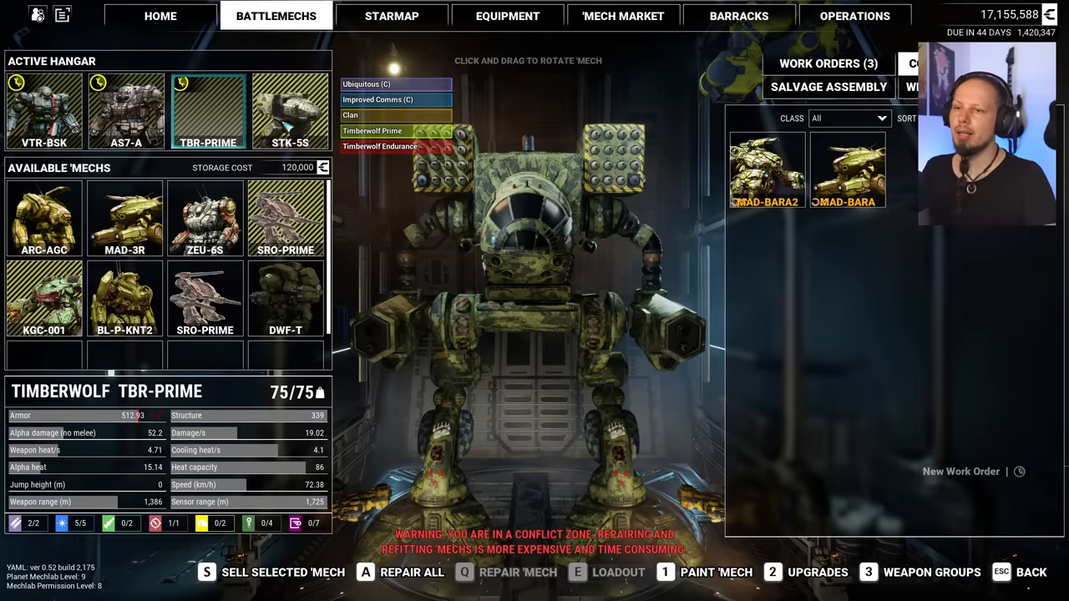
left_click(290, 110)
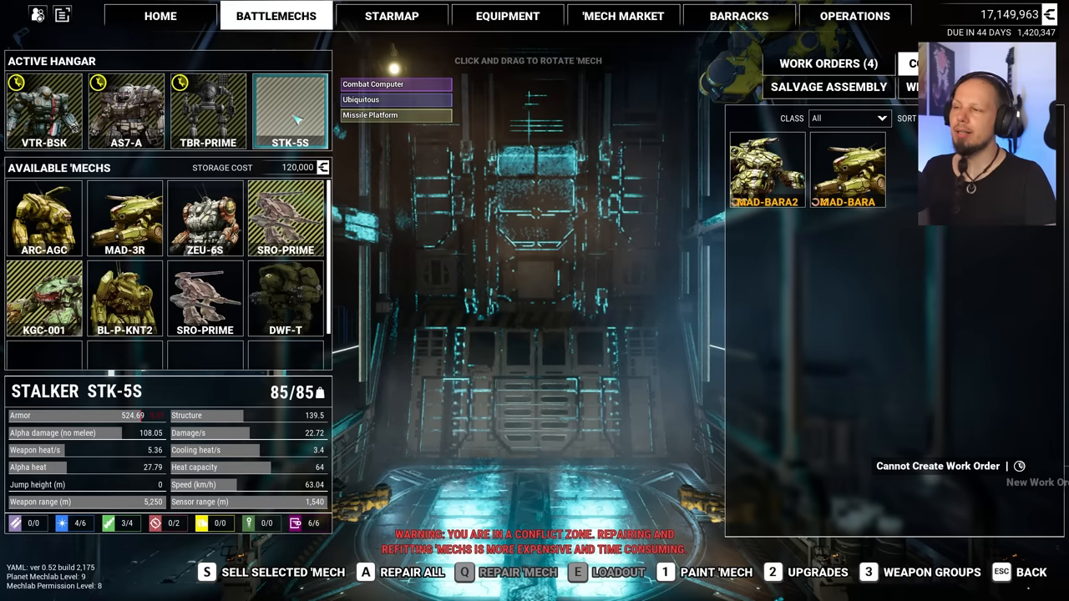
left_click(160, 17)
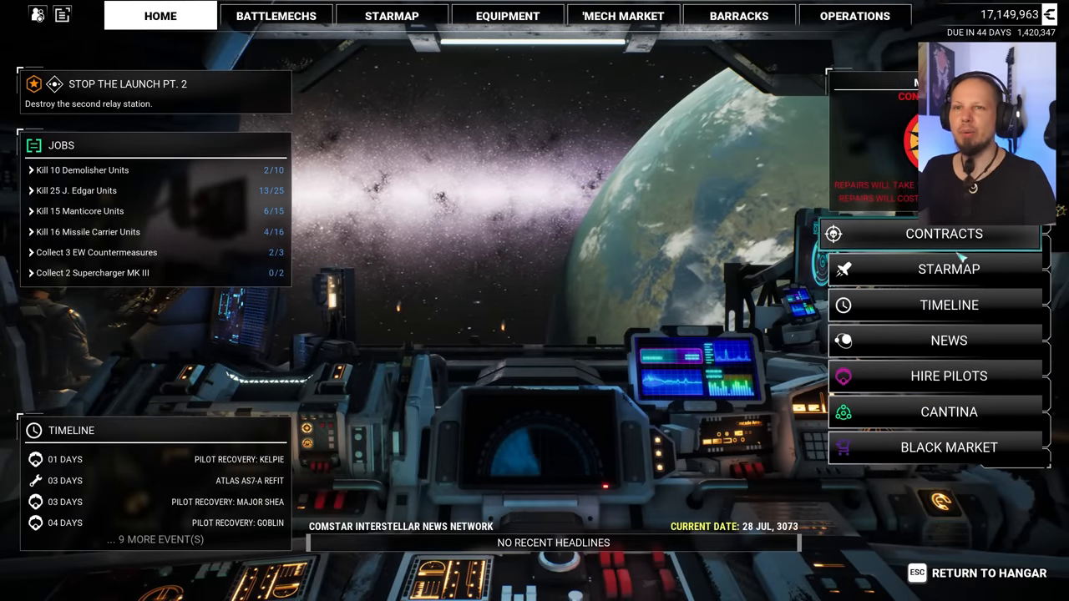
Review Stop the Launch Pt. 2, then accept Beachhead Defense to bring up its lance screen
left_click(943, 234)
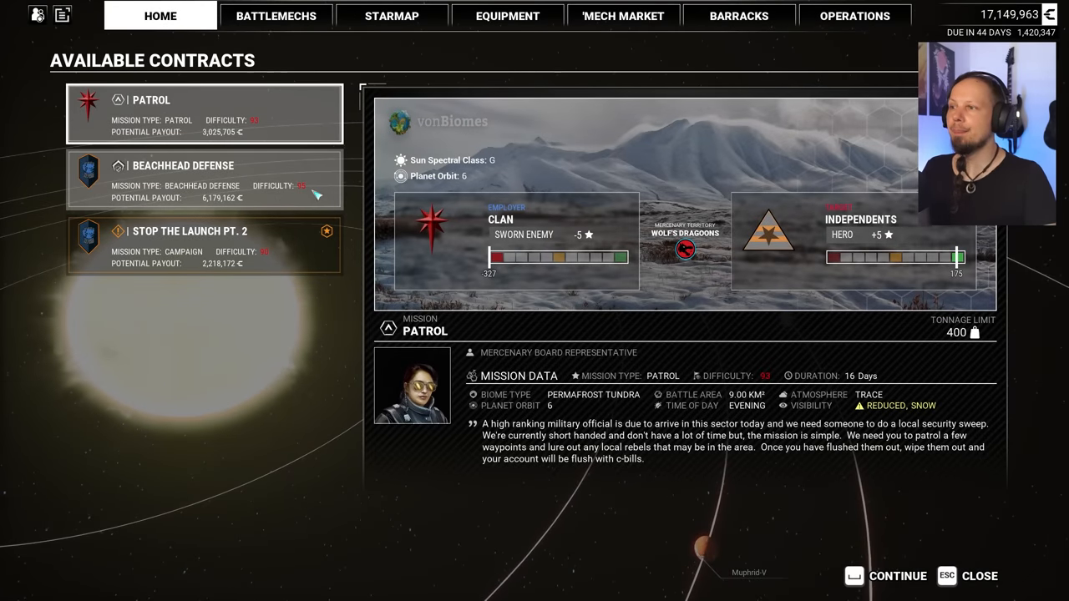
left_click(204, 243)
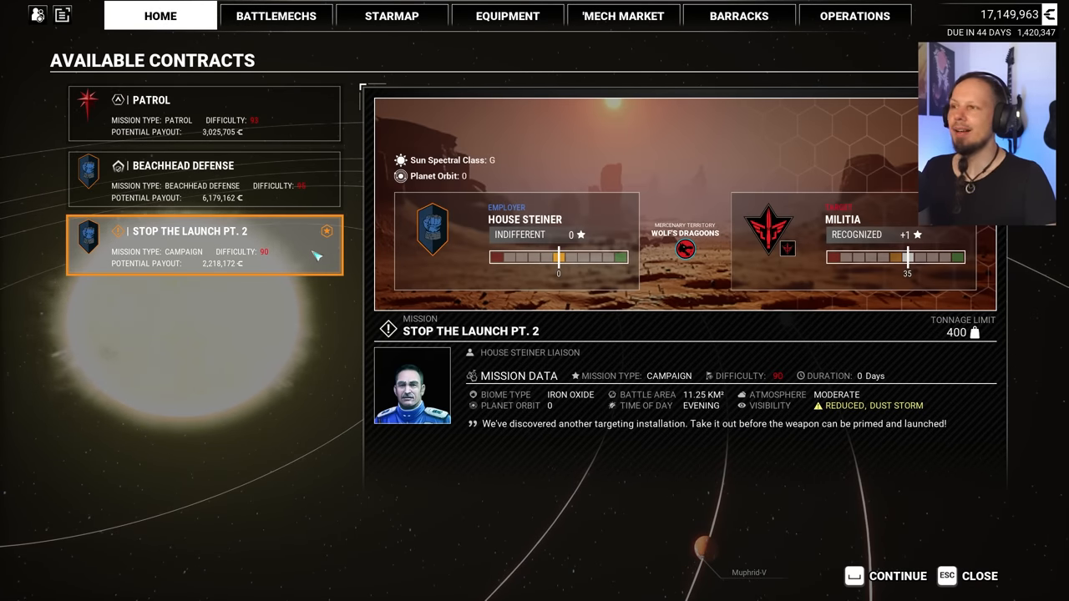
left_click(204, 177)
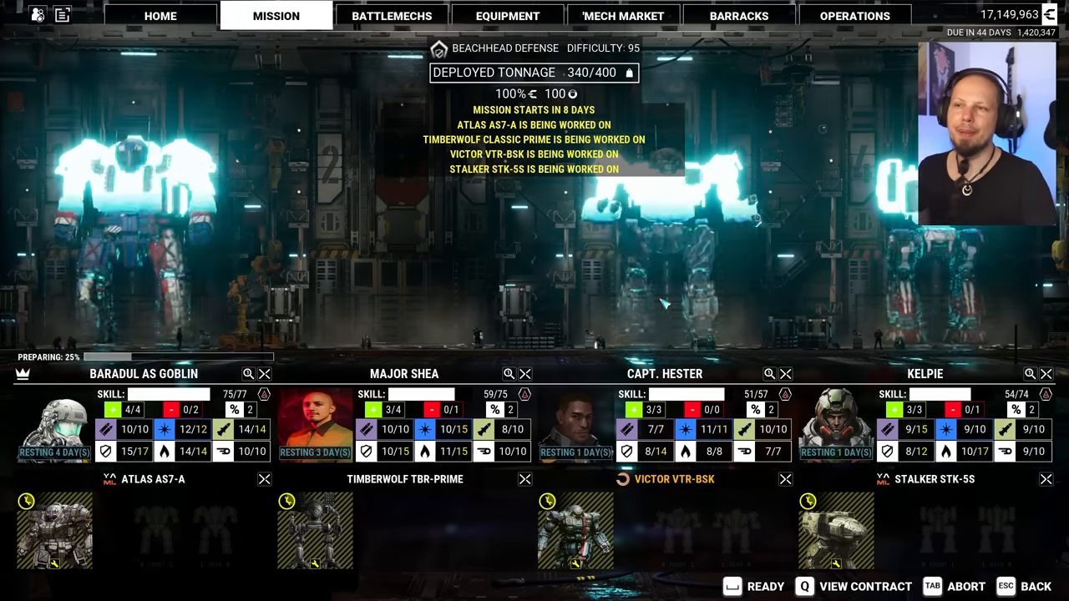
Ready the lance, wait eight days for refits to finish, then ready again to launch Beachhead Defense
left_click(752, 586)
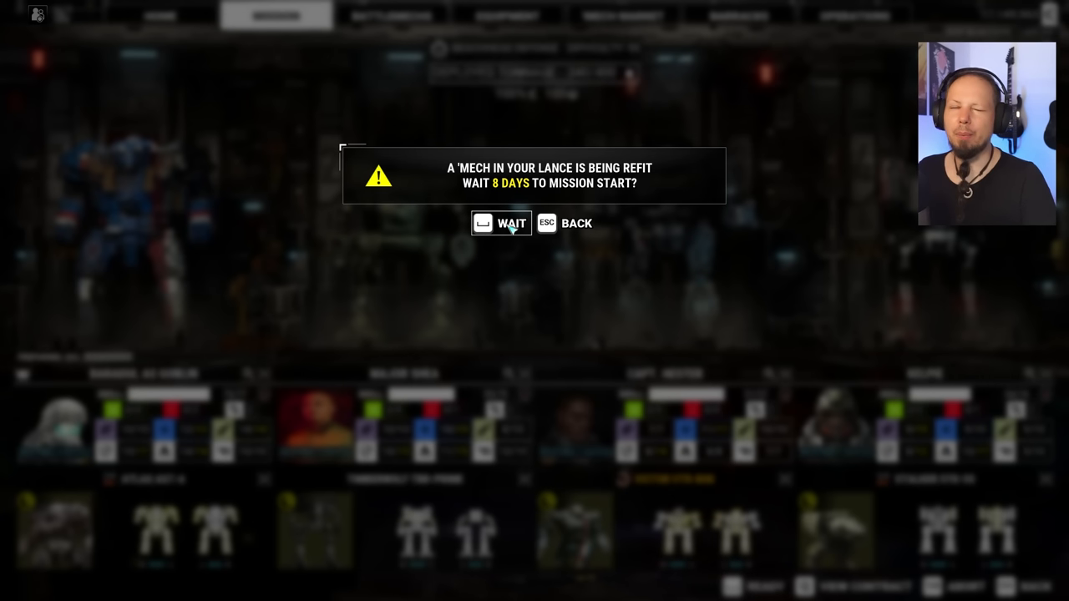
left_click(500, 223)
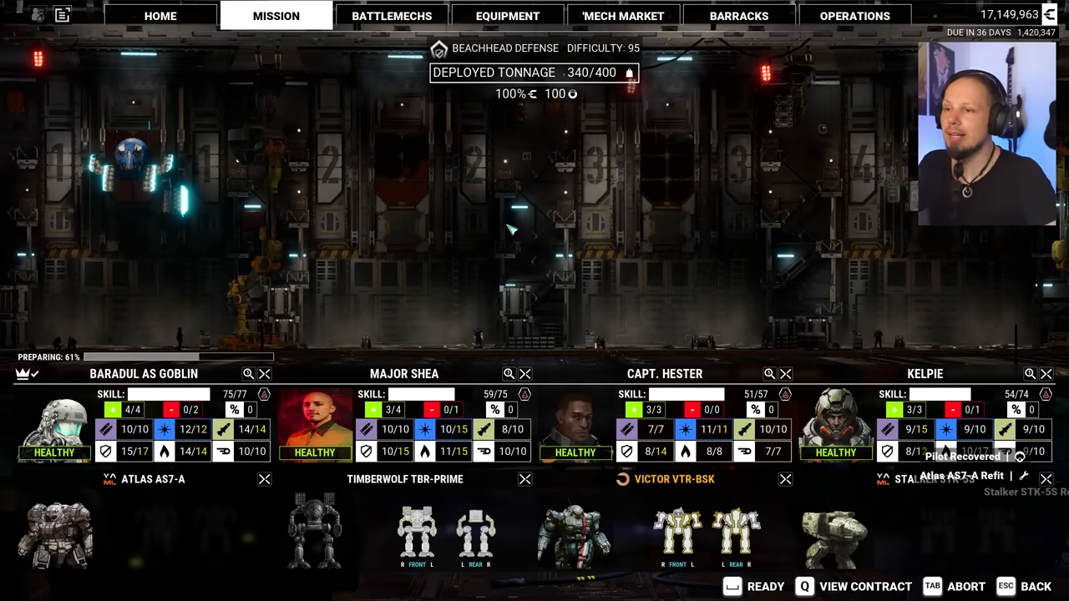
left_click(755, 586)
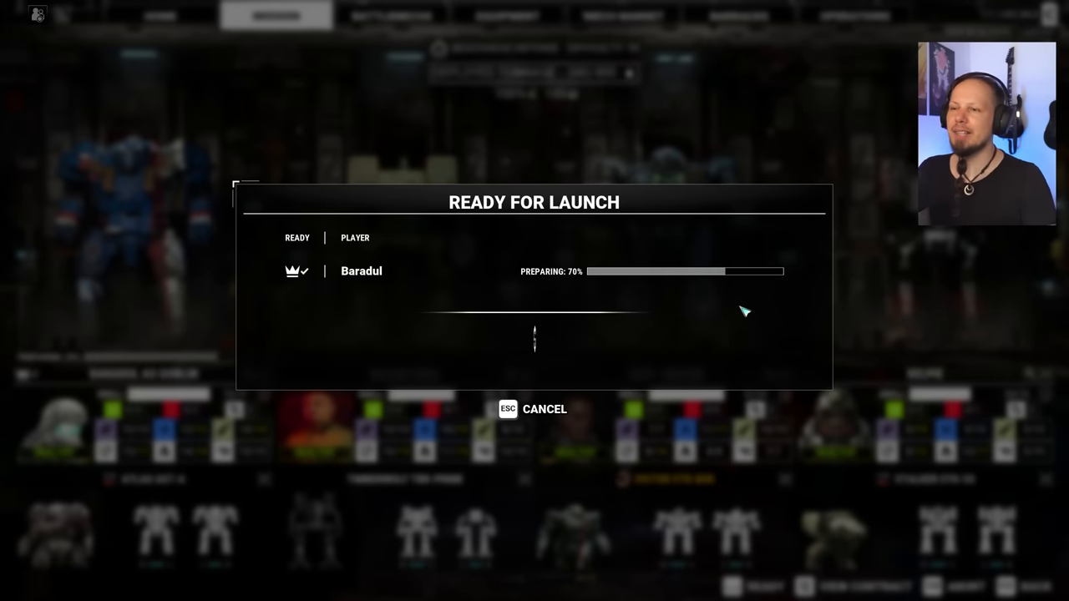
mouse_move(699, 287)
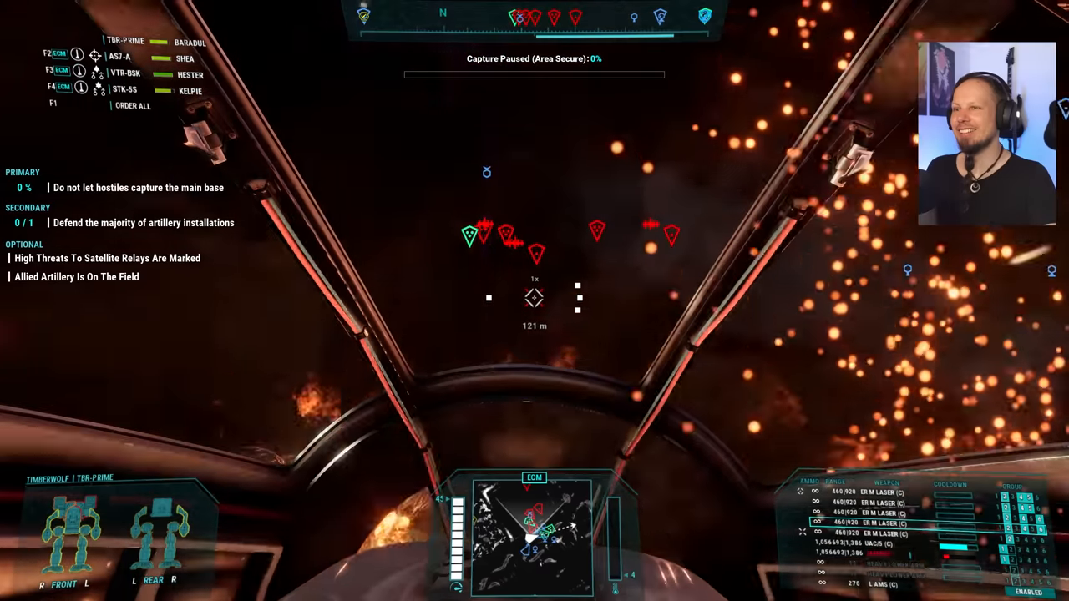
key("pagedown")
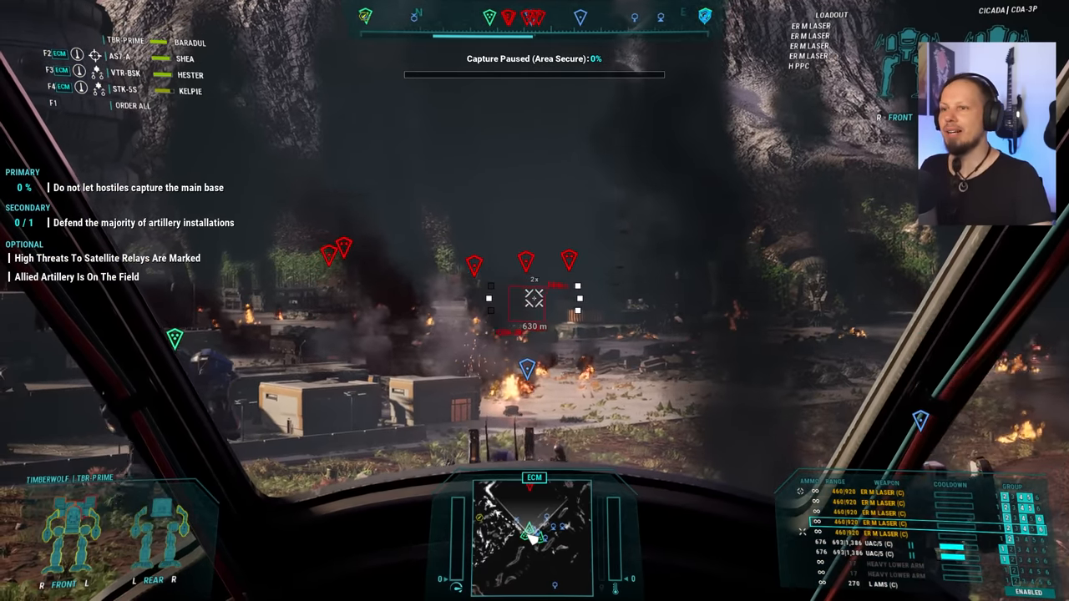
Advance into the burning base and finish off the hostile 'Mechs to complete Beachhead Defense
key("pagedown")
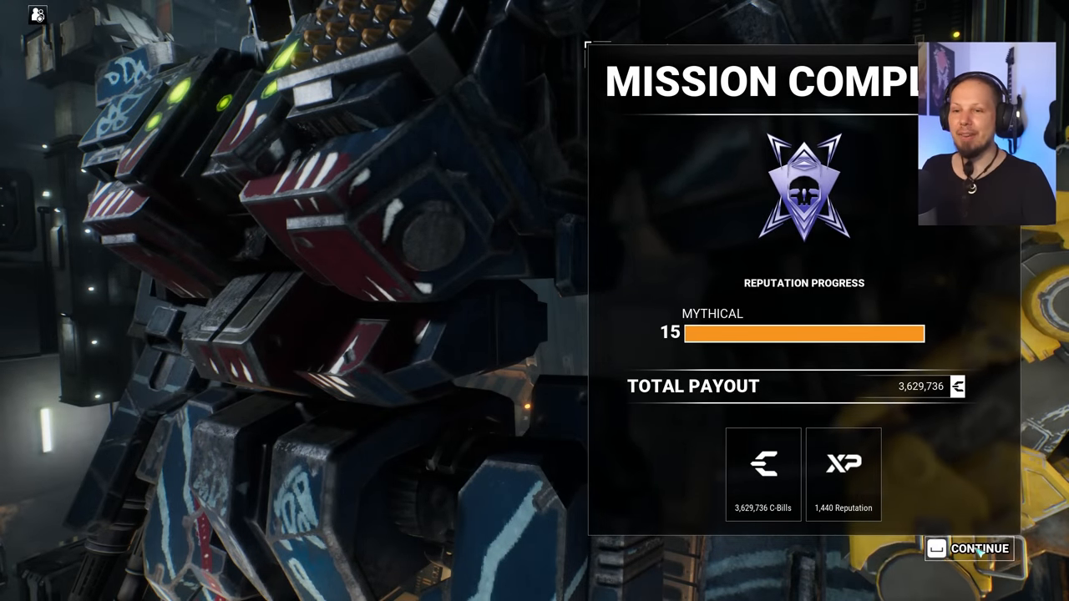
Continue past the Mission Complete summary to the Beachhead Defense salvage screen
left_click(978, 548)
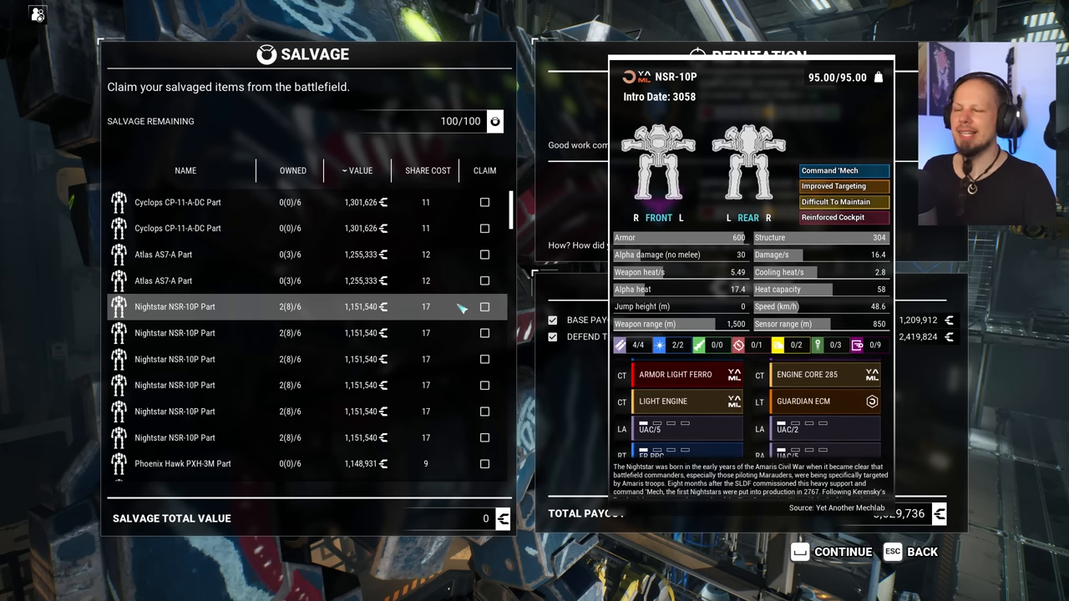
Claim three Nightstar NSR-10P parts from the salvage list
left_click(484, 307)
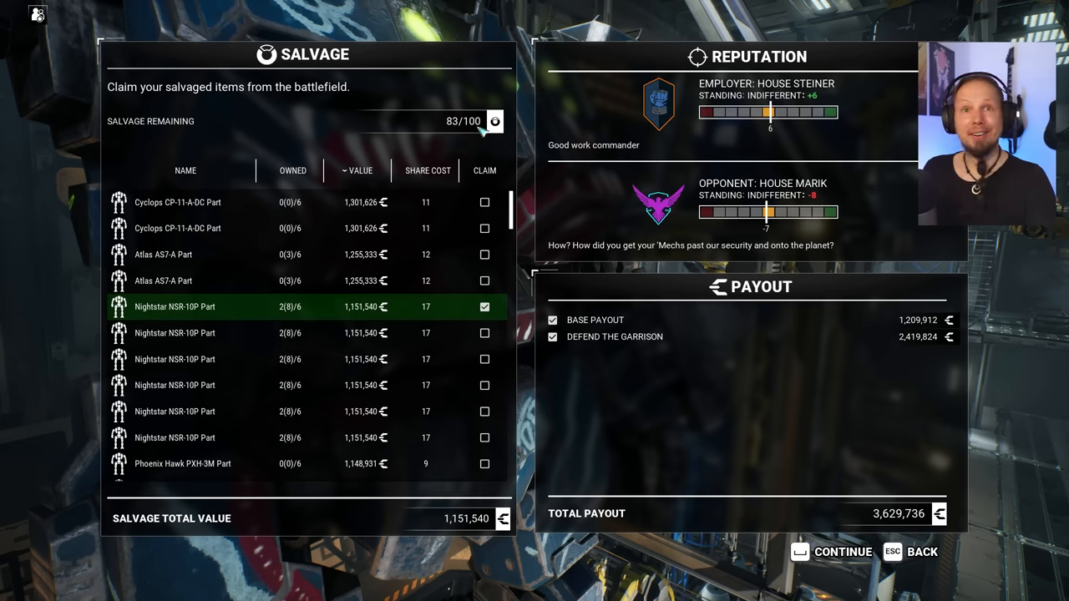
left_click(484, 384)
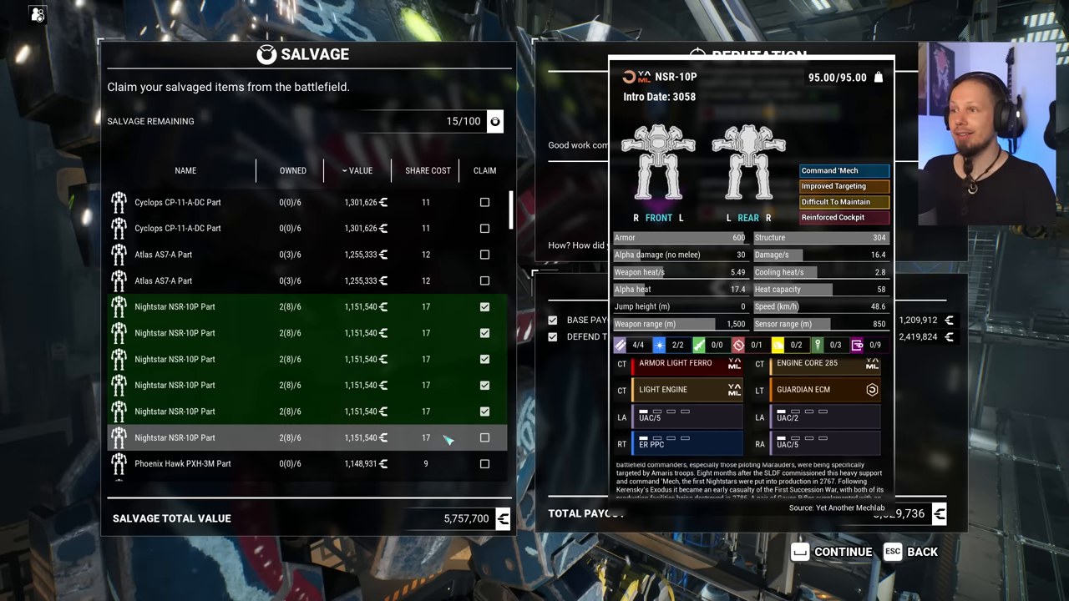
left_click(485, 437)
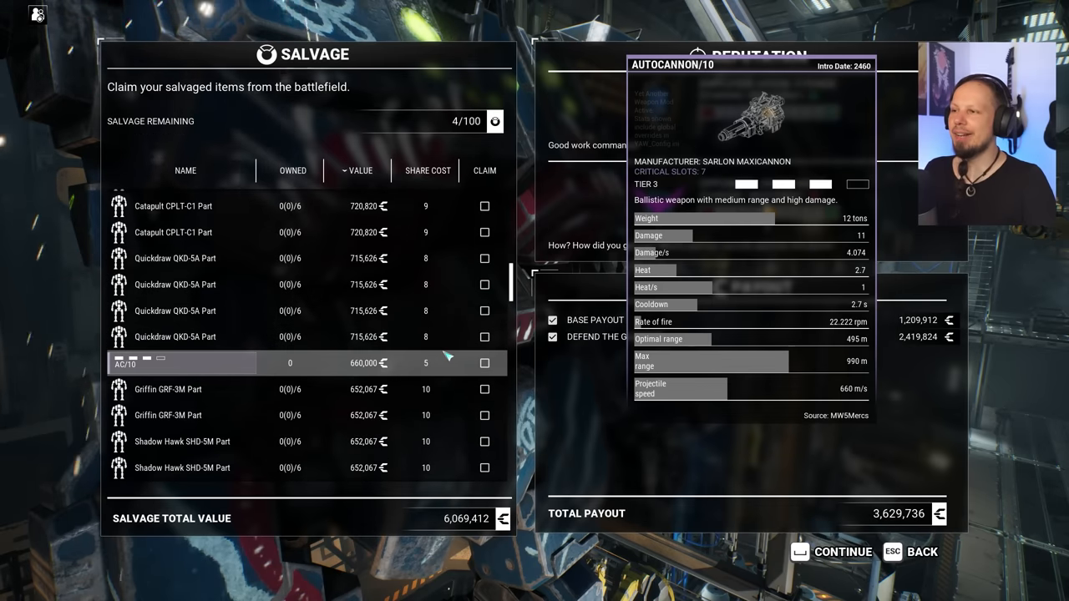
Claim the medium lasers further down the list and continue to the home screen
scroll("down", 3)
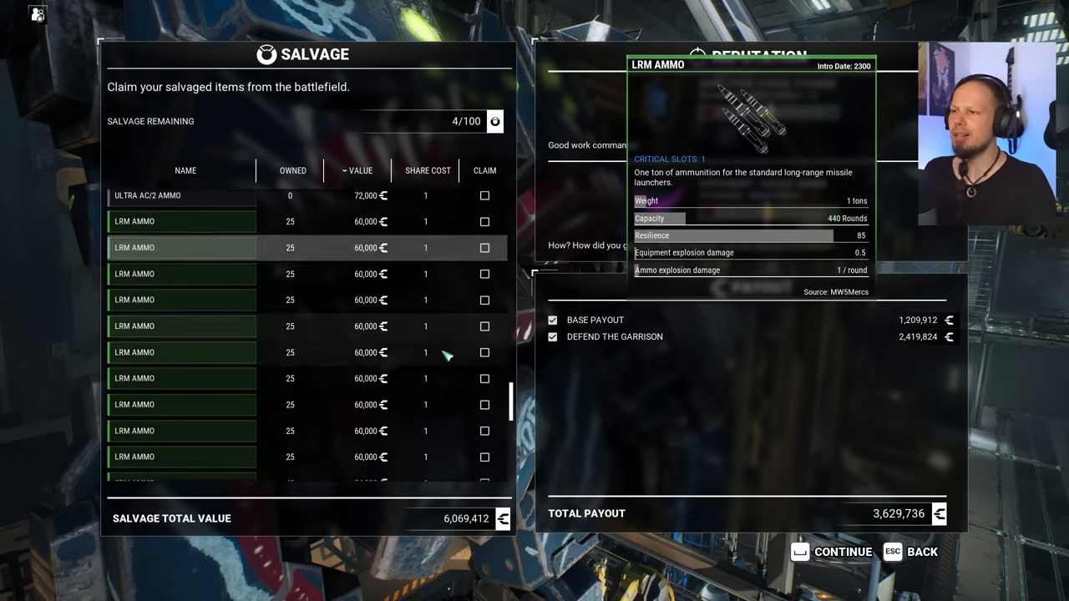
scroll("down", 3)
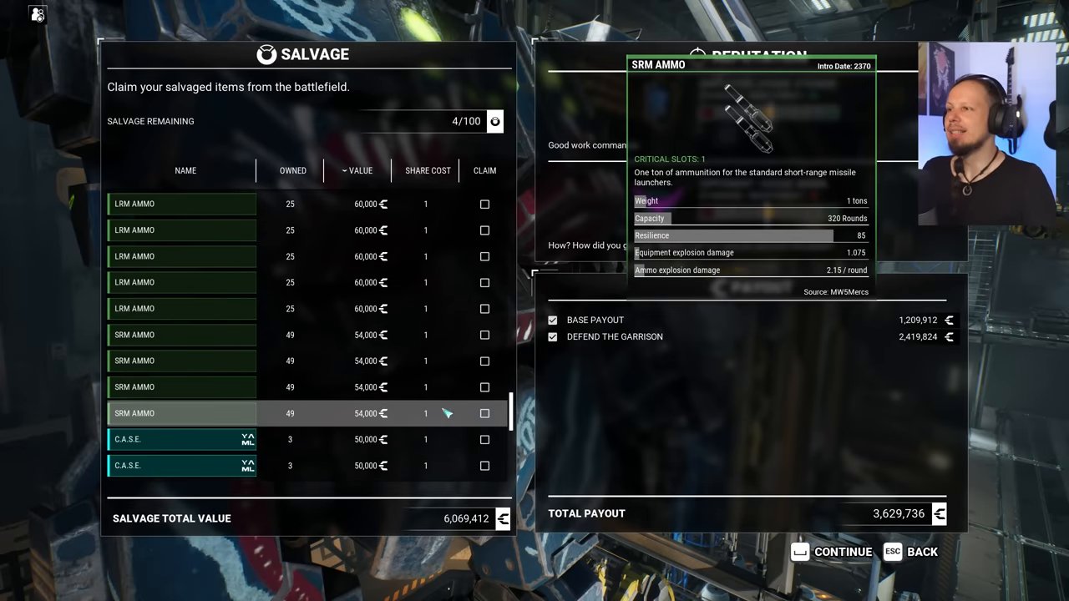
scroll("down", 3)
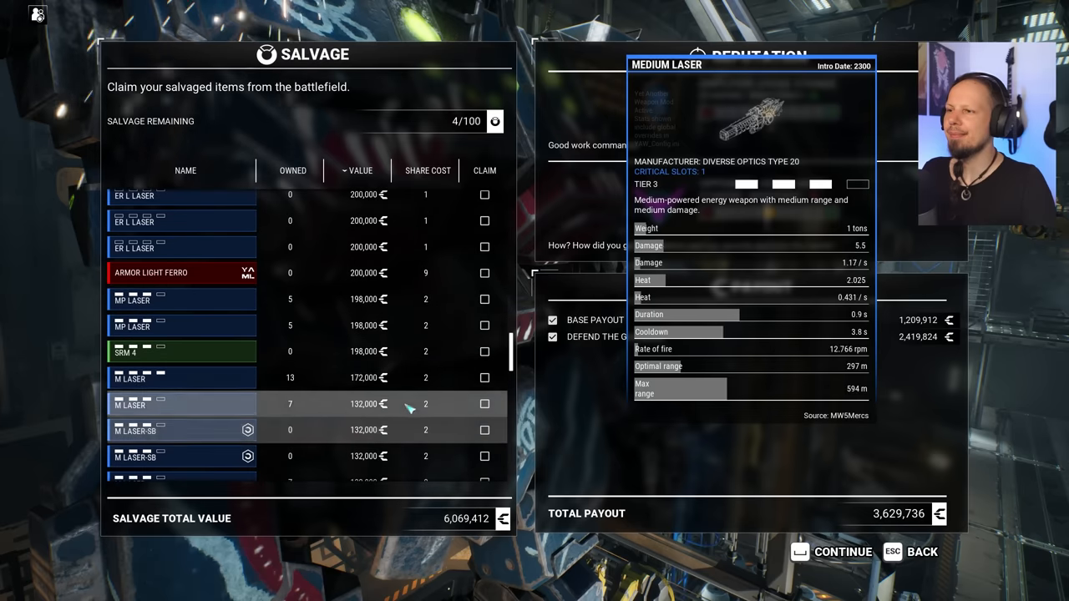
left_click(484, 378)
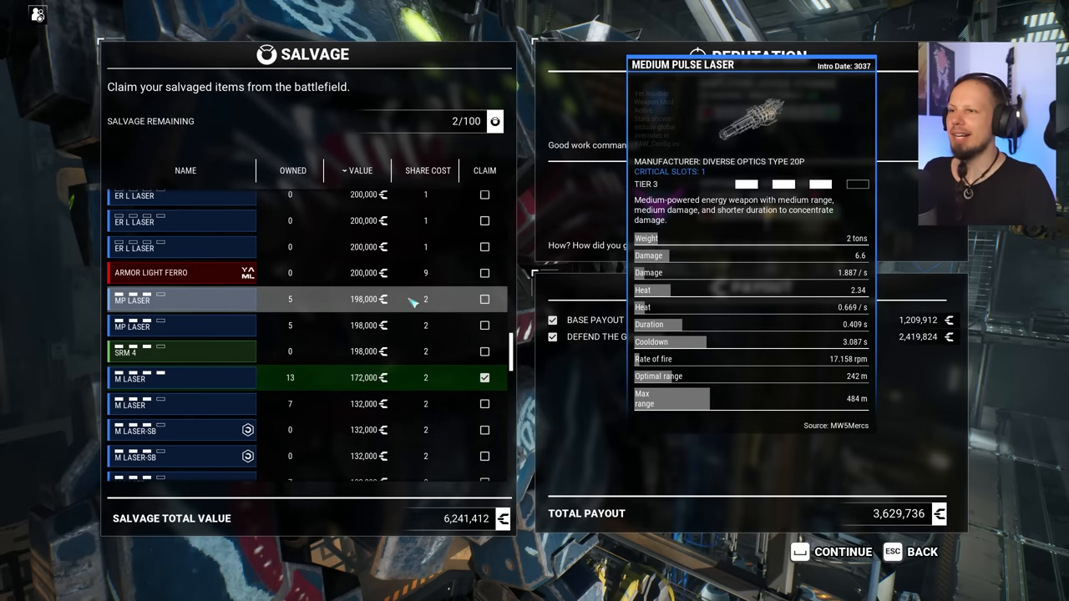
left_click(841, 551)
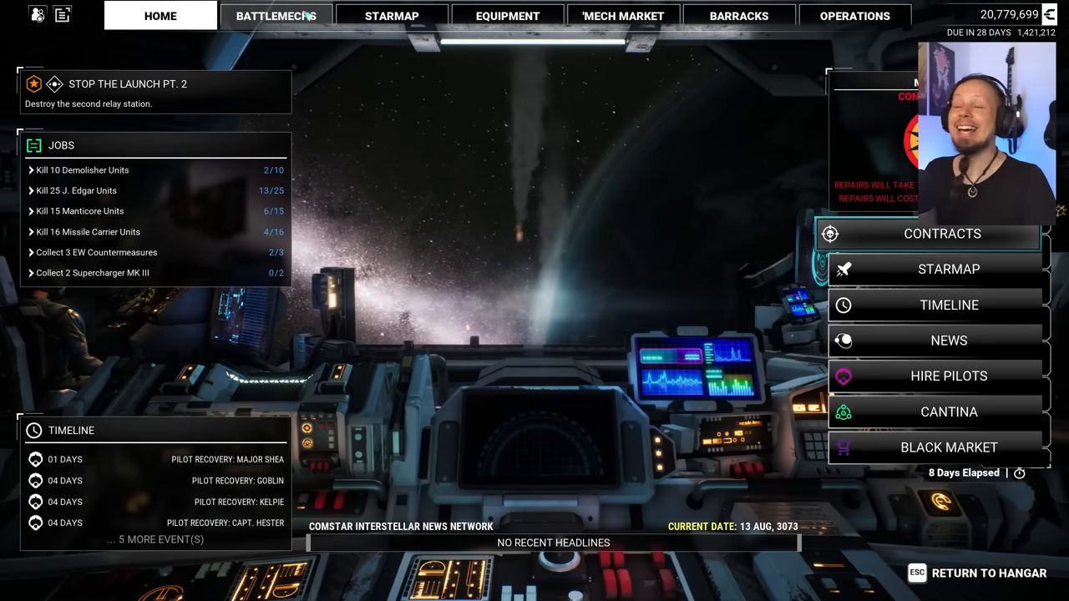
Start Salvage Assembly of the Nightstar NSR-10P from the BattleMechs hangar, costing 690,924 credits
left_click(276, 15)
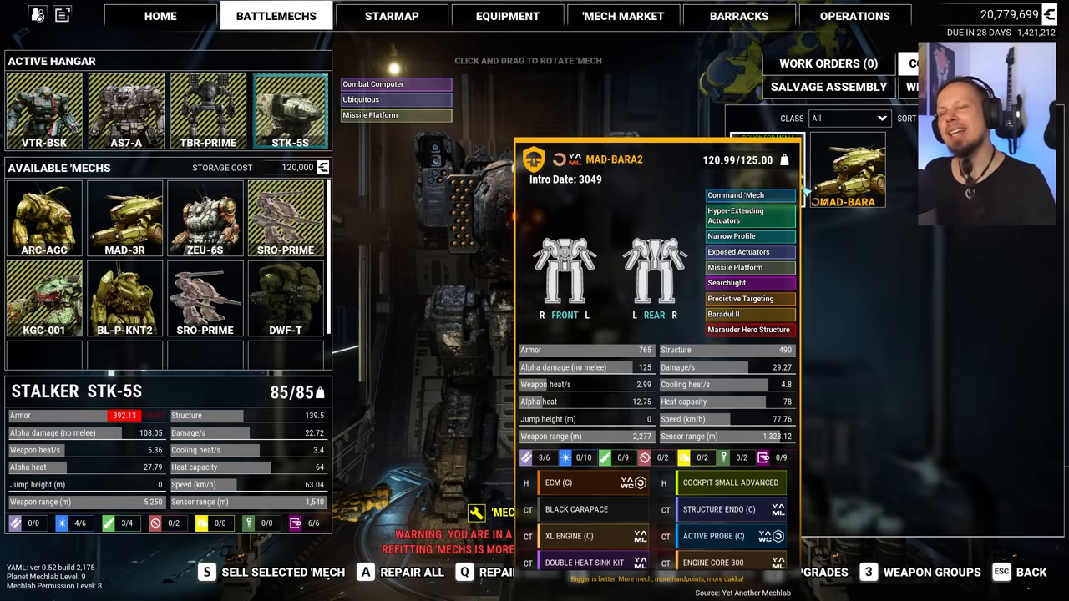
left_click(829, 87)
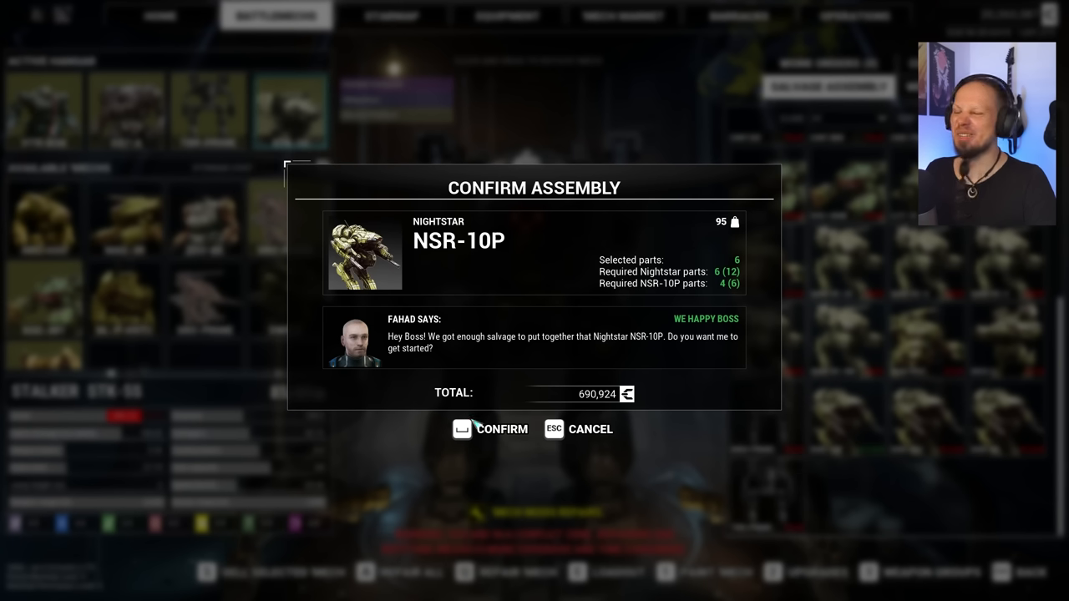
Confirm assembling the Nightstar NSR-10P, leaving funds at 19,572,463 credits
left_click(491, 428)
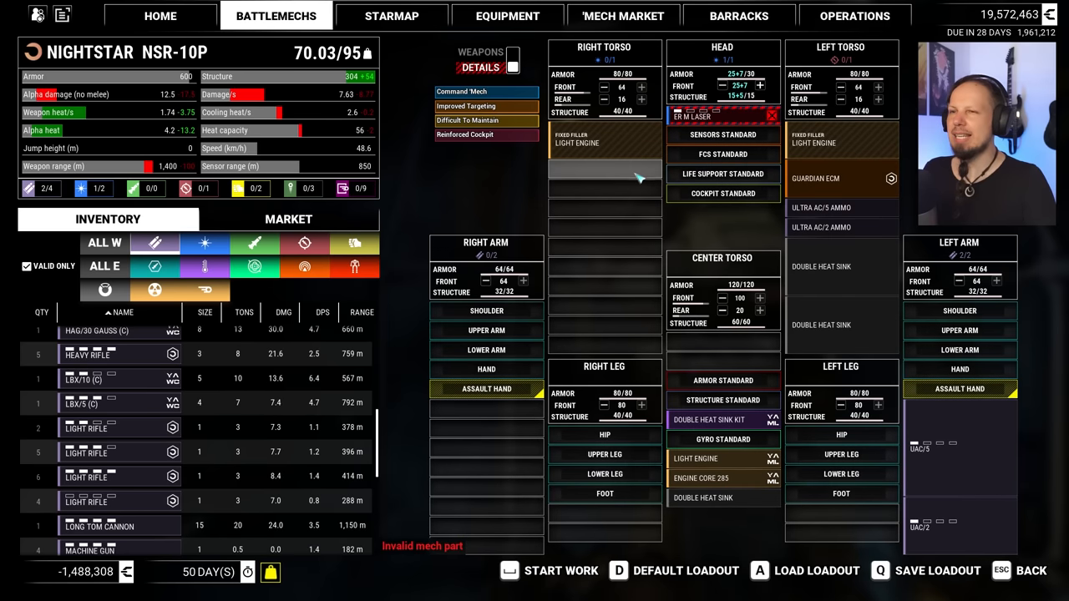
mouse_move(598, 283)
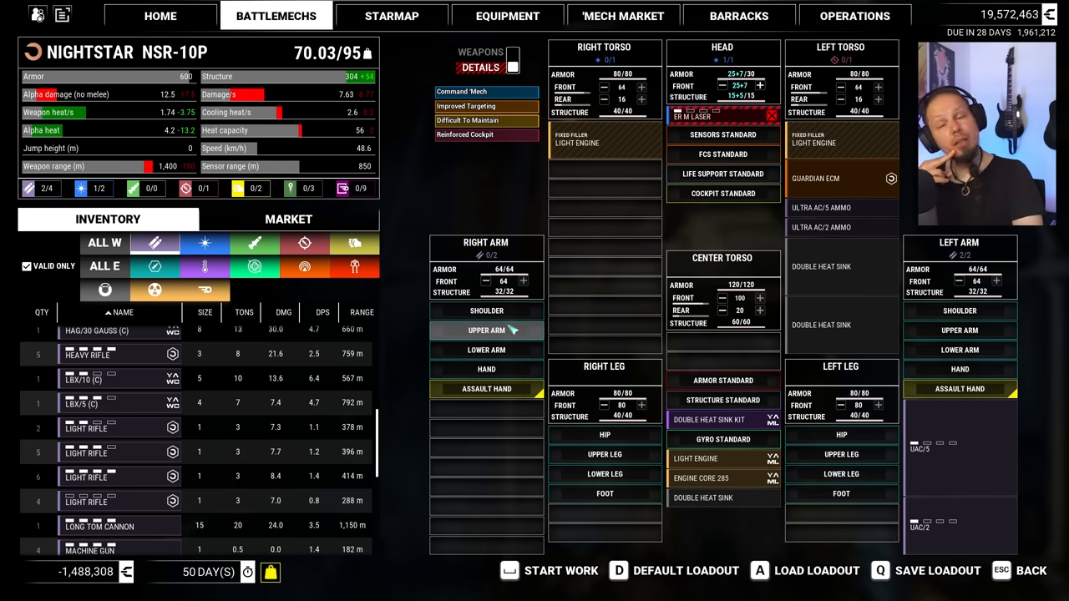
mouse_move(486, 311)
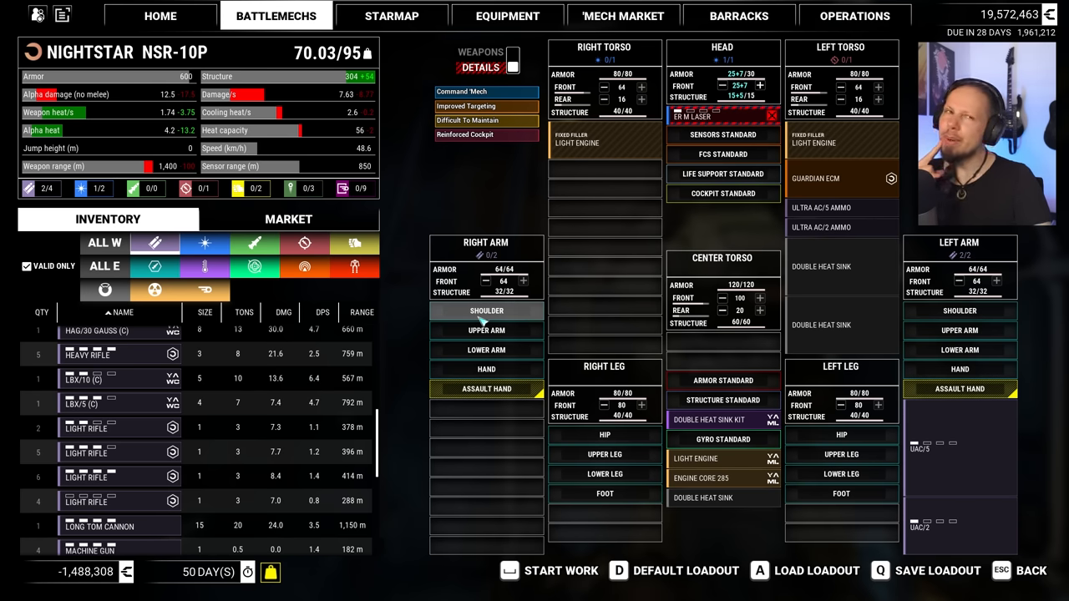
mouse_move(486, 331)
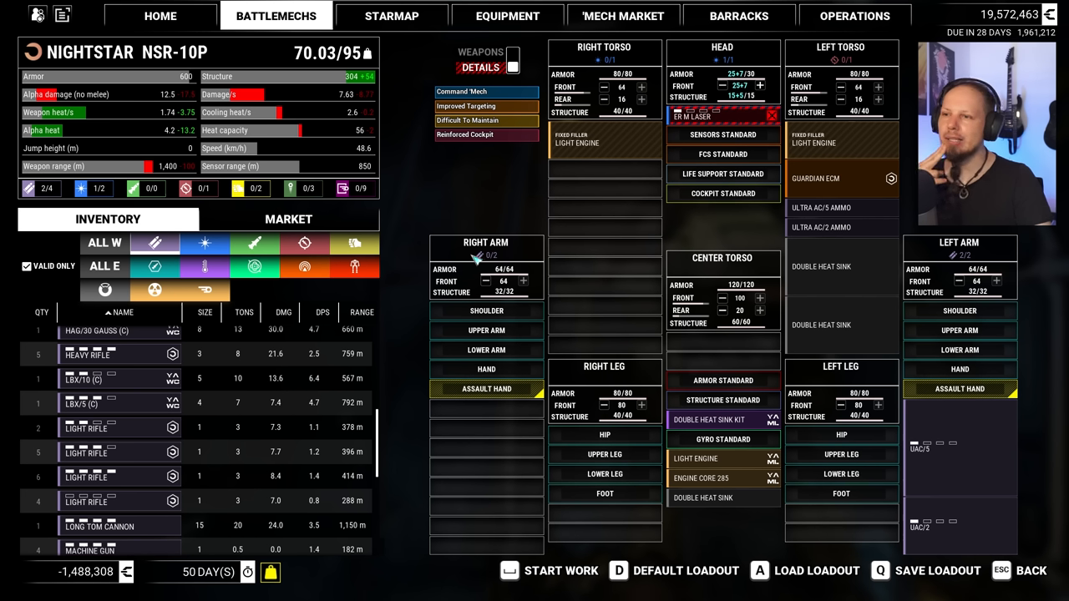
mouse_move(553, 277)
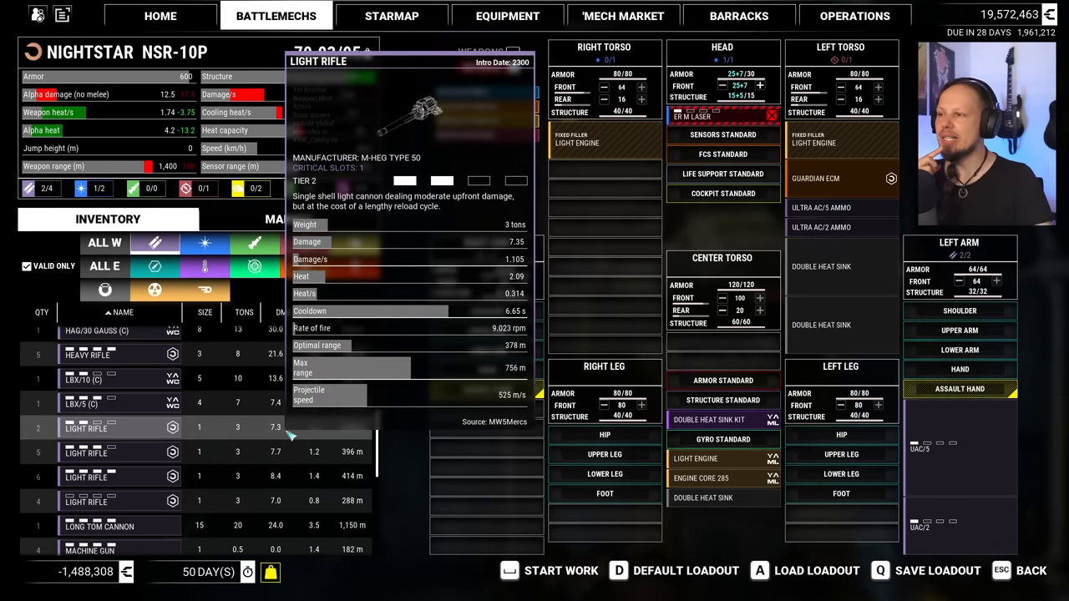
mouse_move(98, 526)
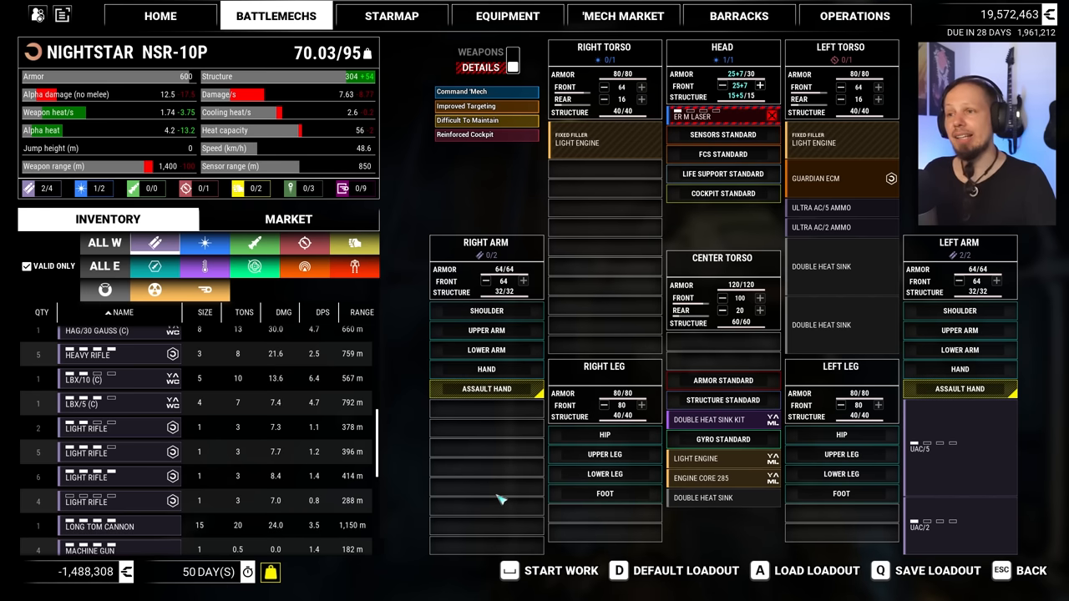
mouse_move(464, 133)
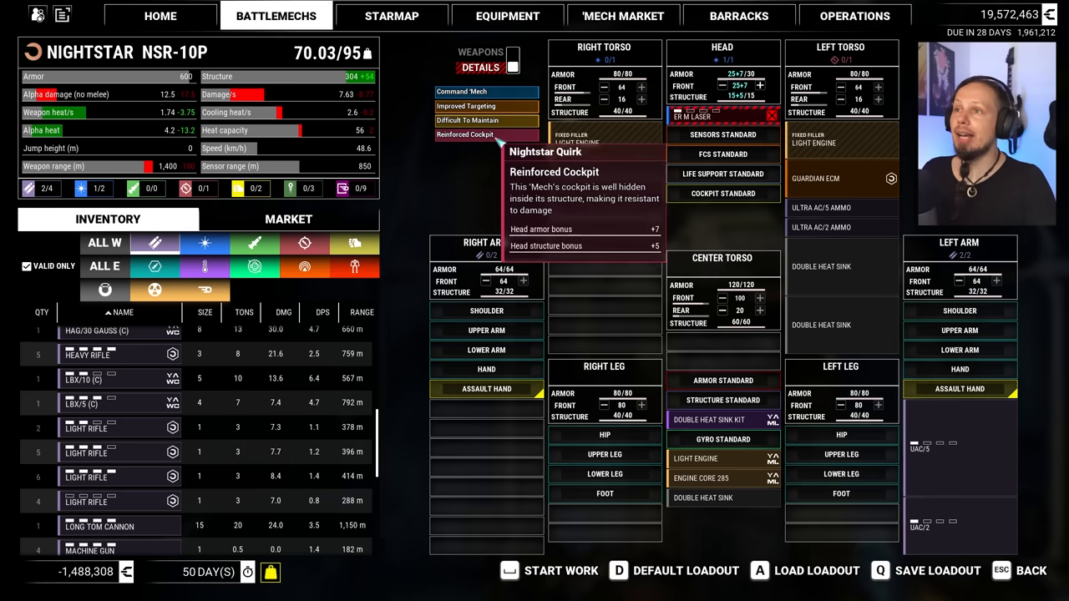
mouse_move(466, 107)
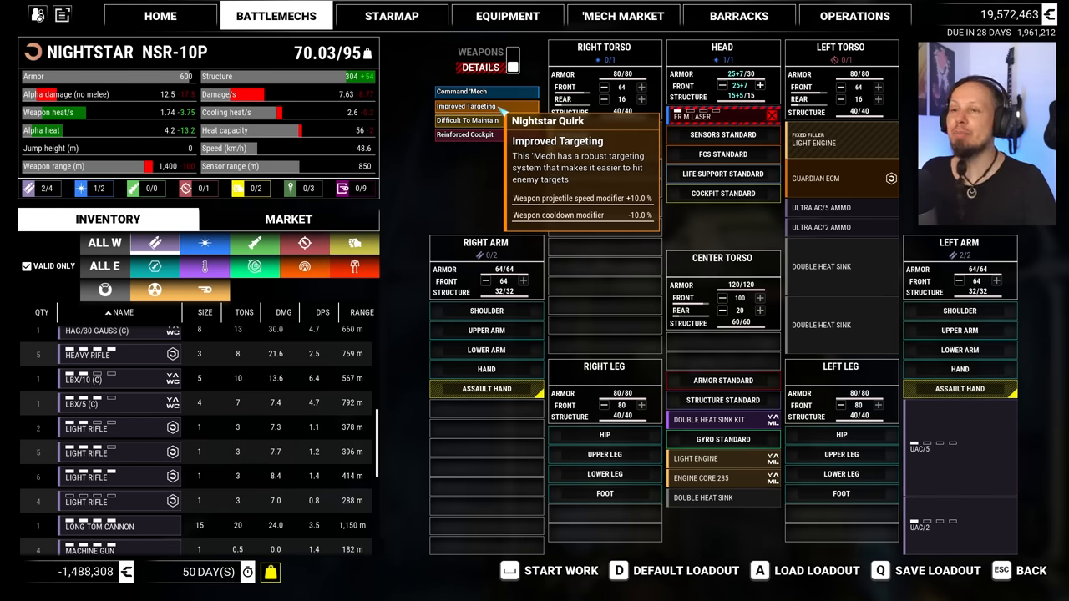
mouse_move(467, 120)
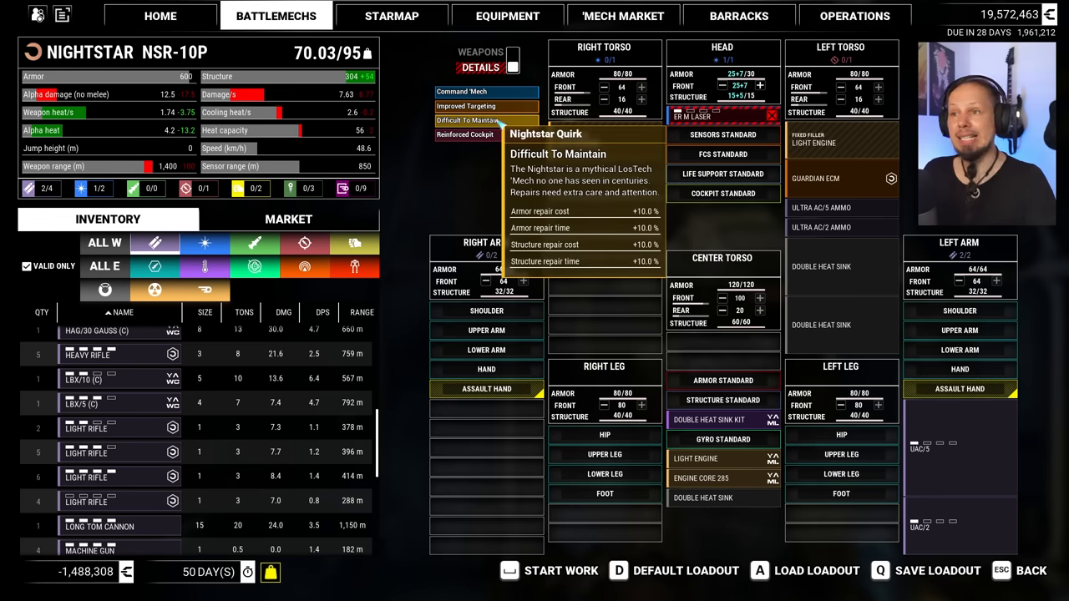
mouse_move(466, 133)
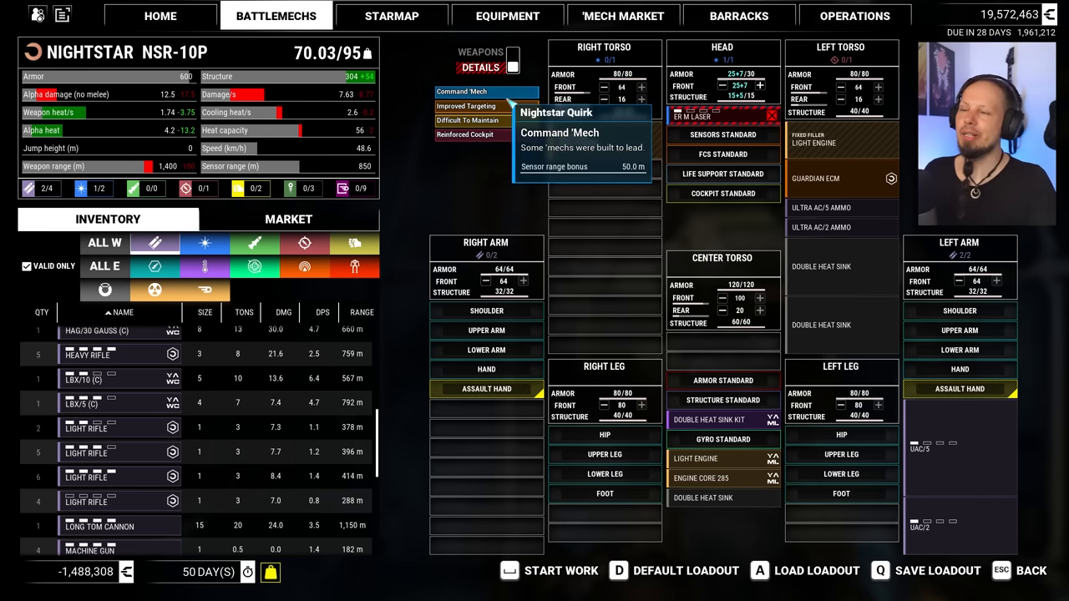
mouse_move(626, 301)
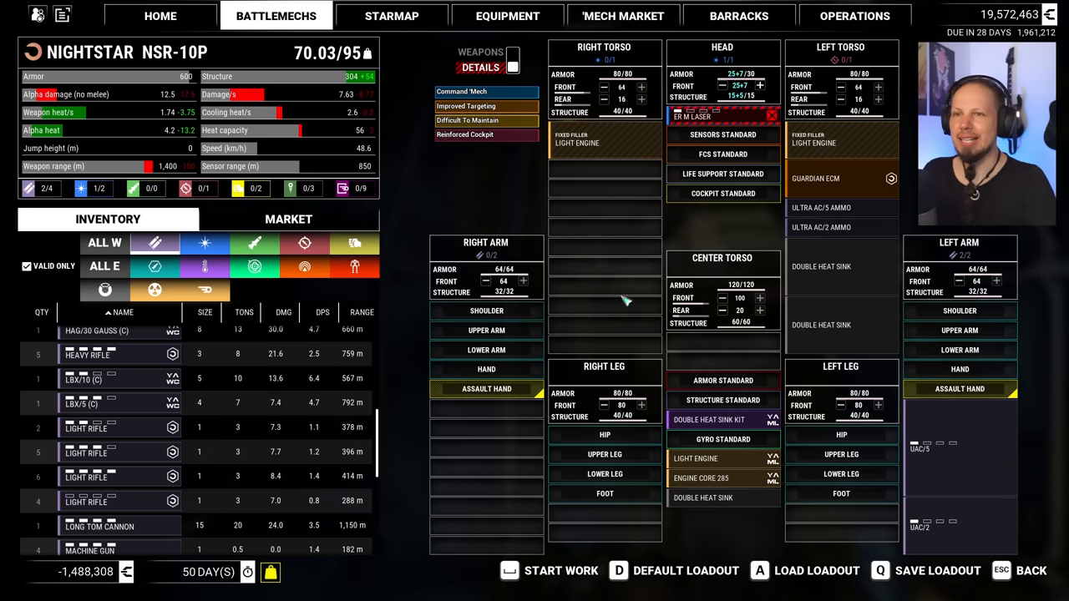
mouse_move(615, 317)
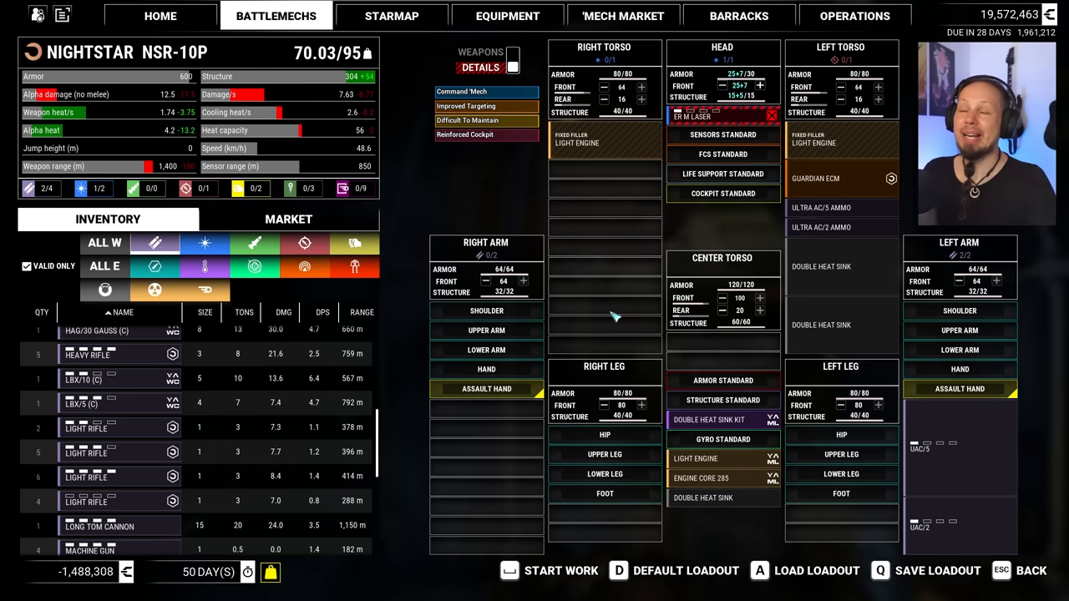
mouse_move(487, 237)
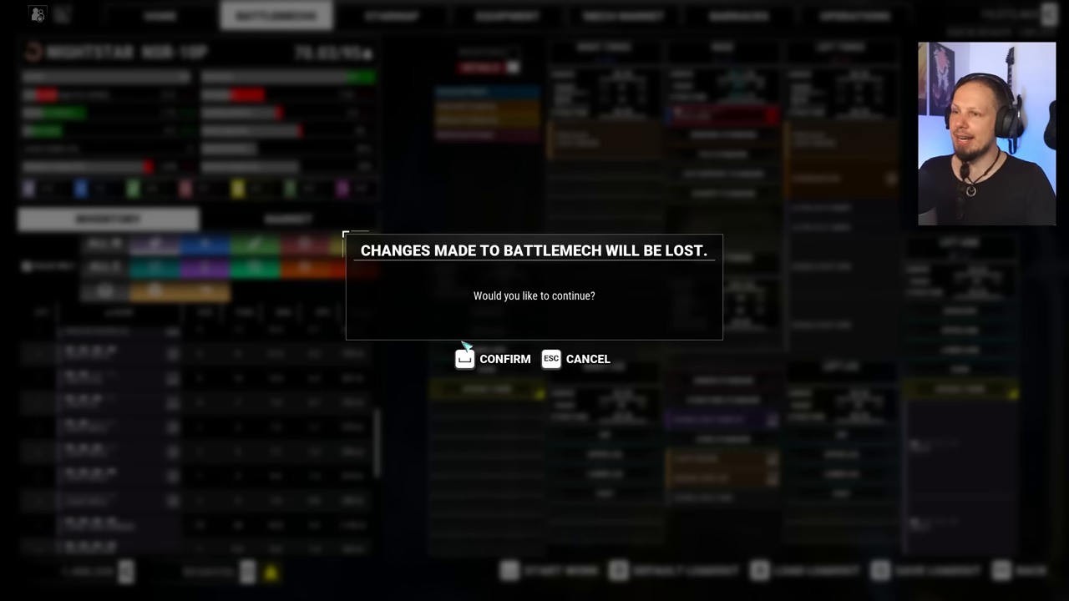
Confirm discarding the Nightstar loadout changes and return to the home screen
left_click(491, 357)
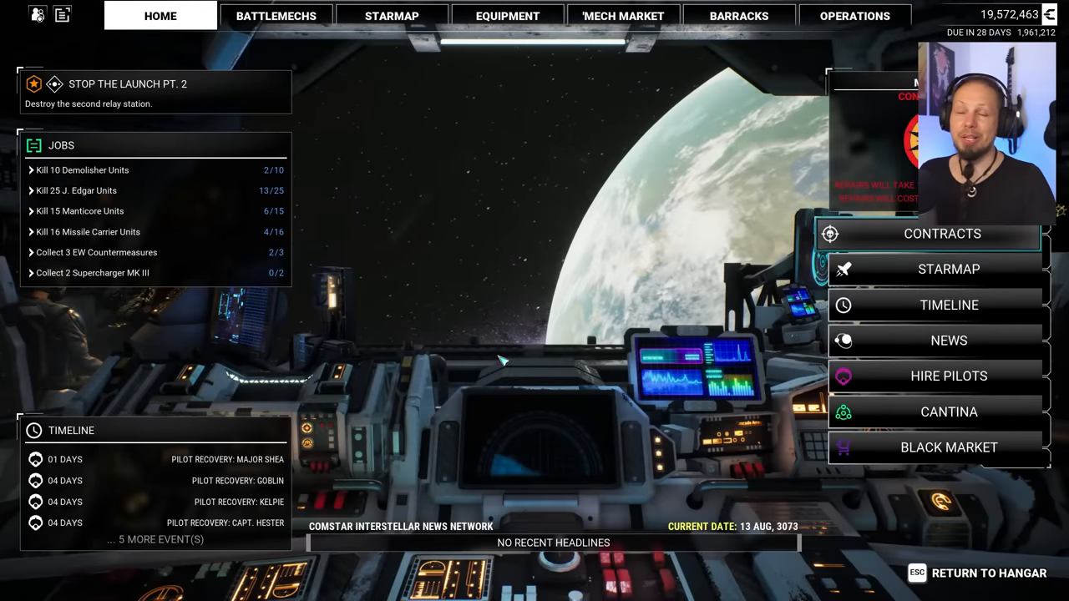